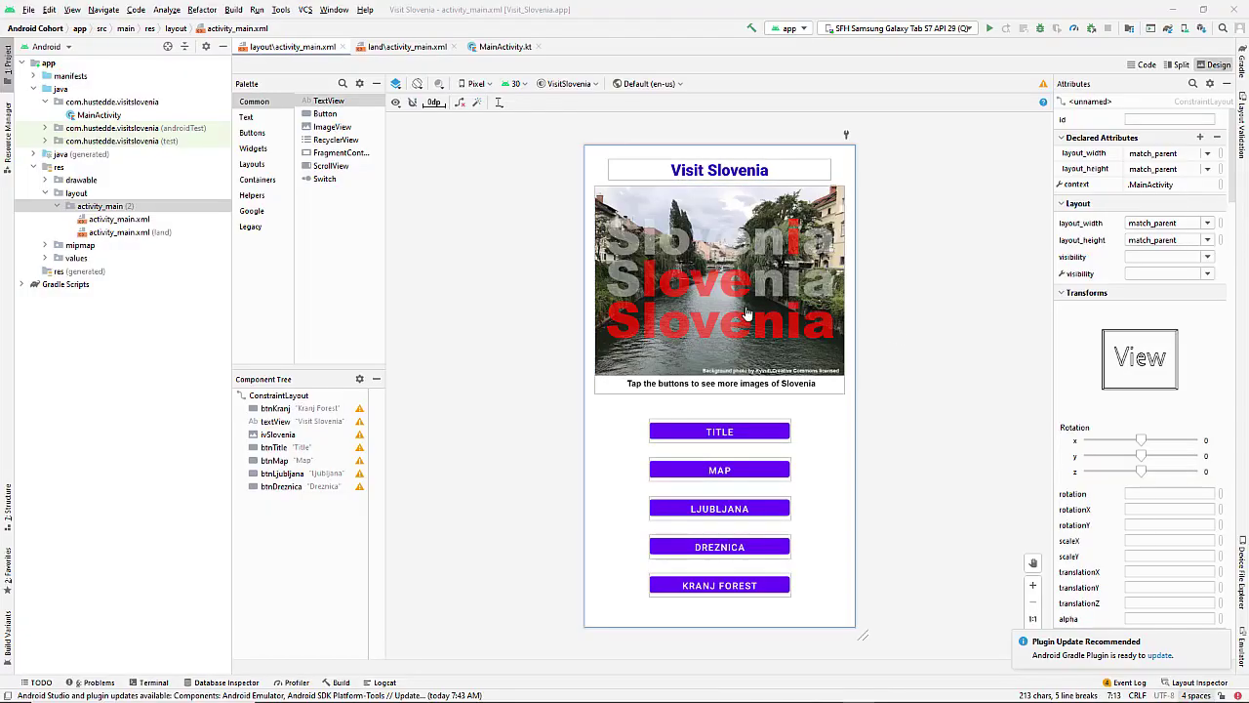
- View the land\activity_main.xml layout and its Orientation for Preview options
left_click(406, 46)
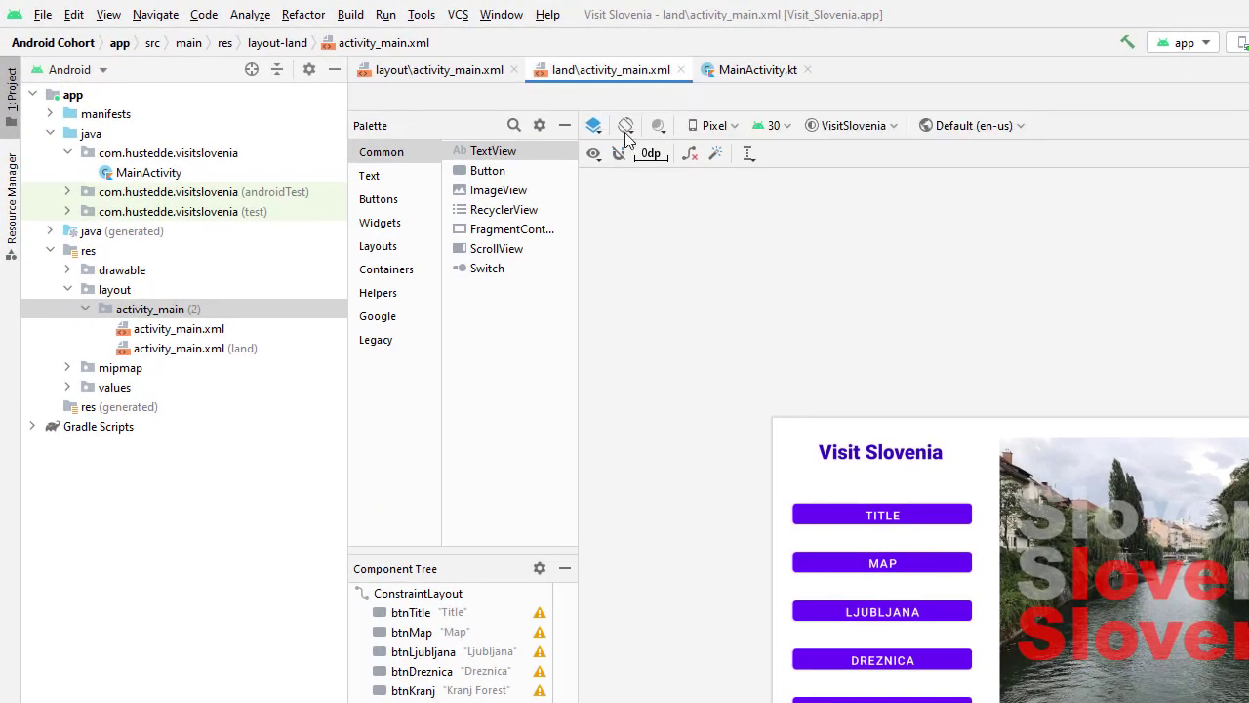
mouse_move(626, 125)
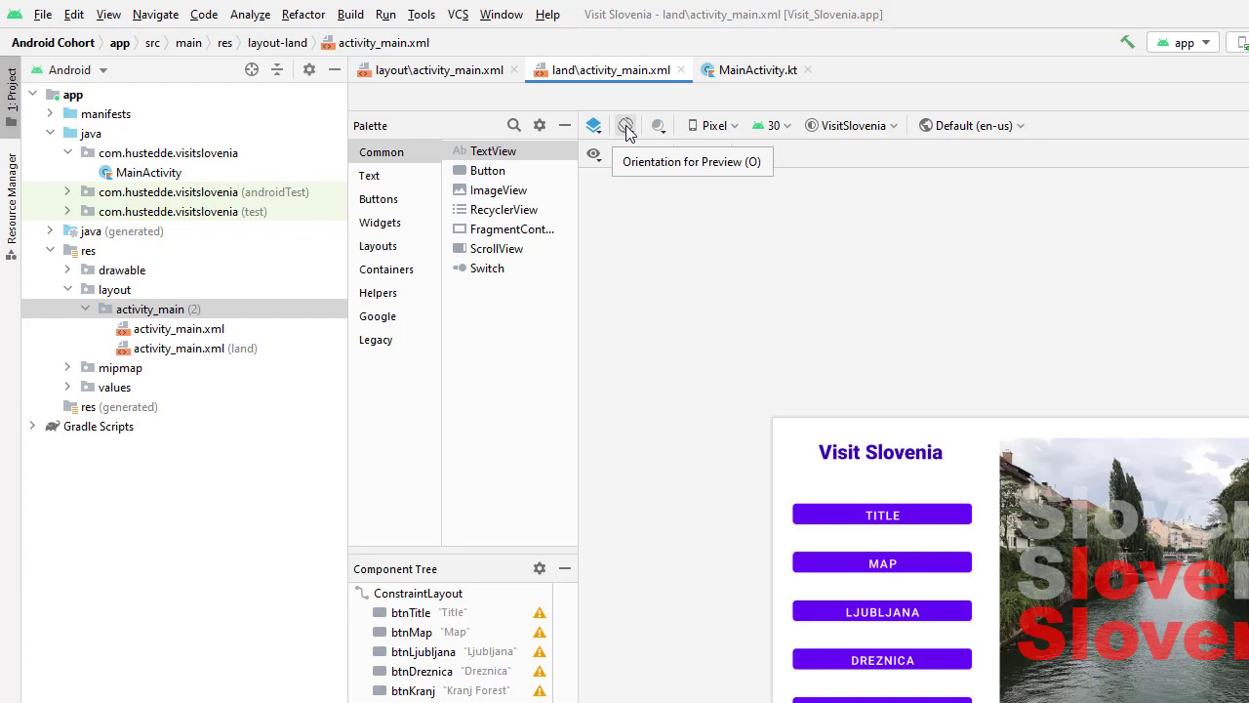
left_click(625, 125)
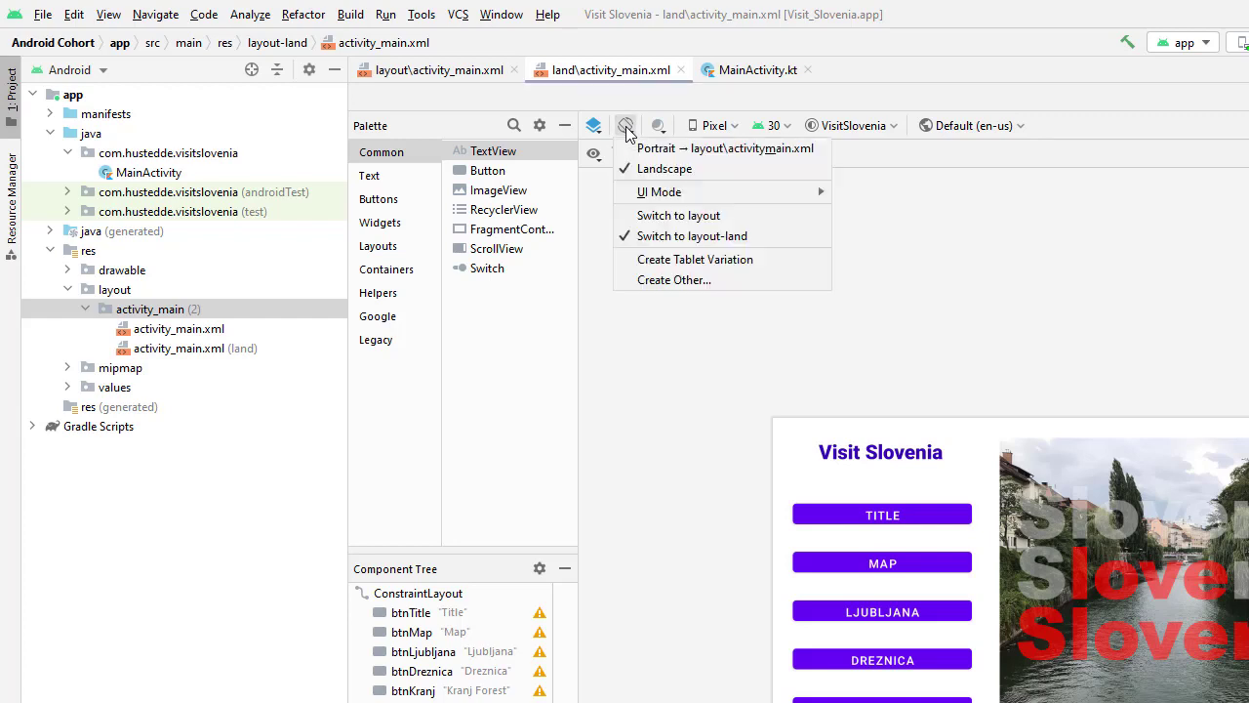
mouse_move(722, 235)
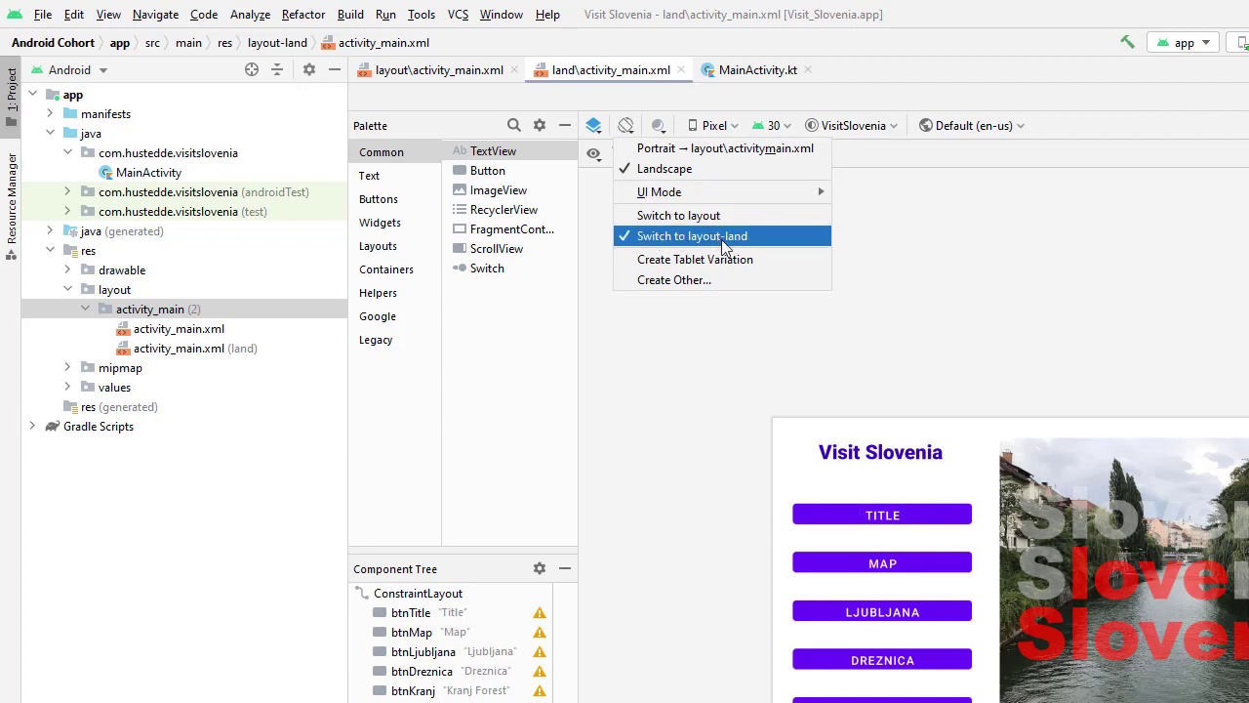
mouse_move(726, 258)
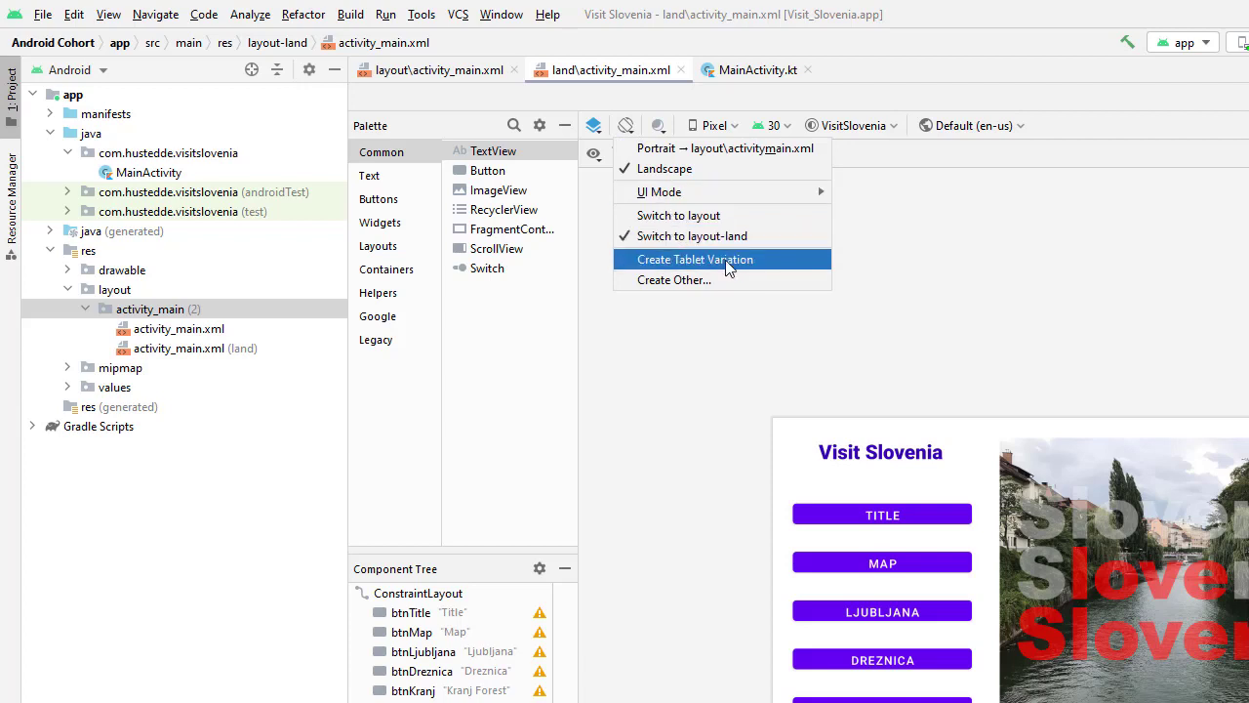
mouse_move(734, 273)
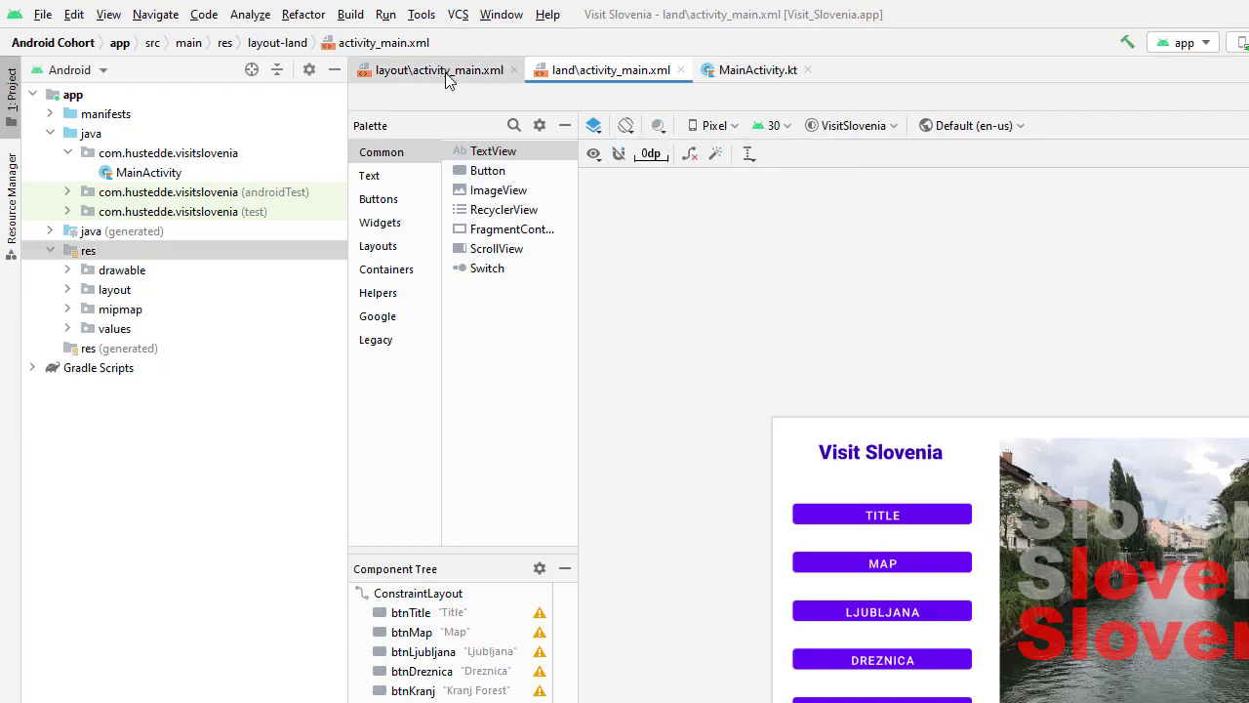
- Create a Tablet Variation (sw600dp) of the portrait activity_main layout
left_click(437, 70)
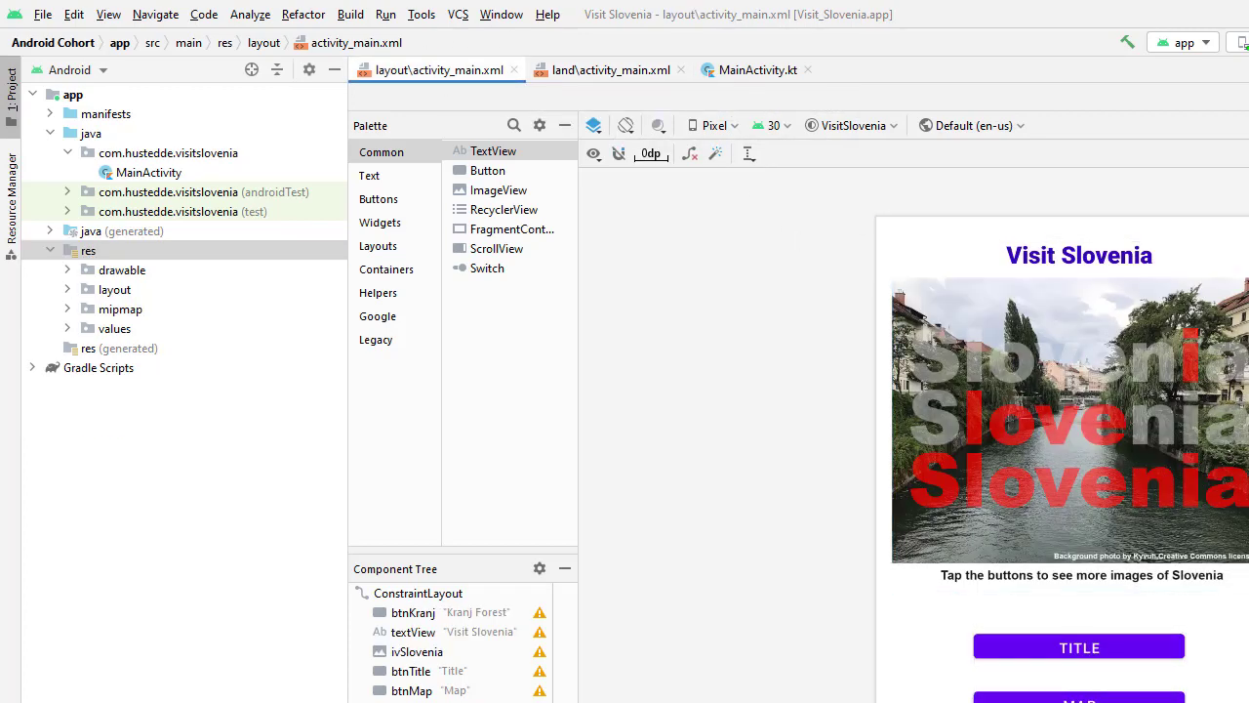
mouse_move(625, 125)
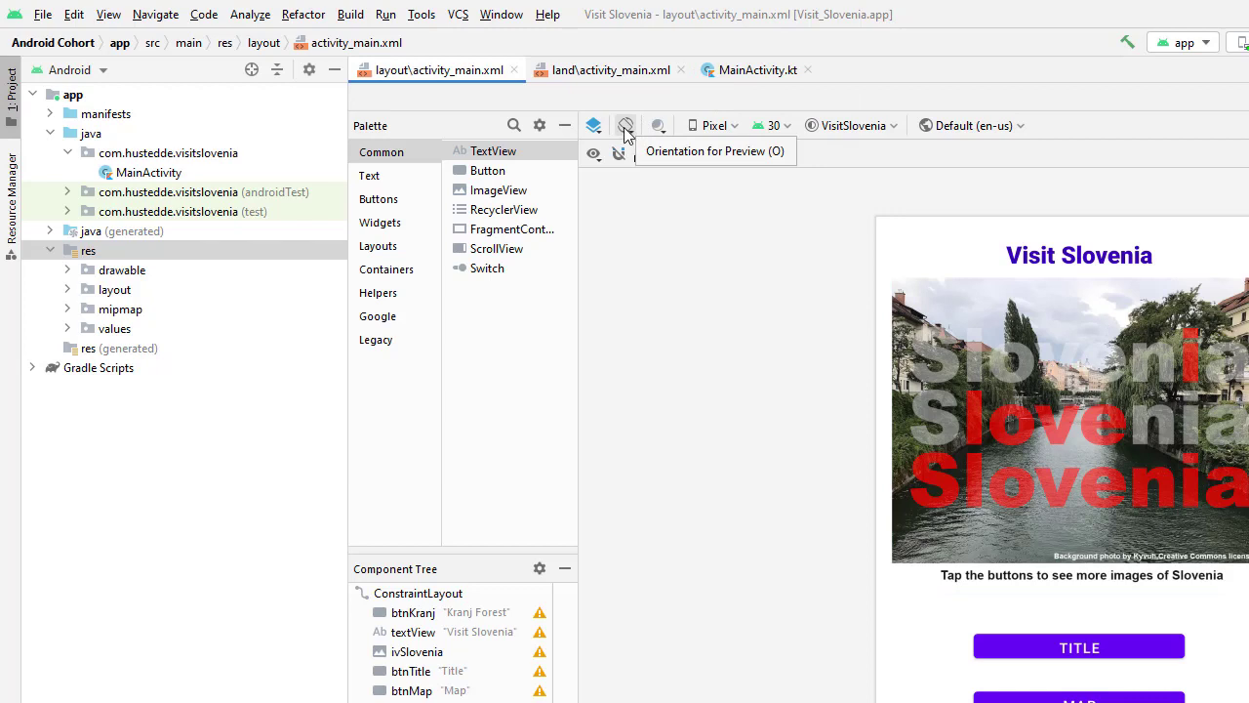
left_click(624, 125)
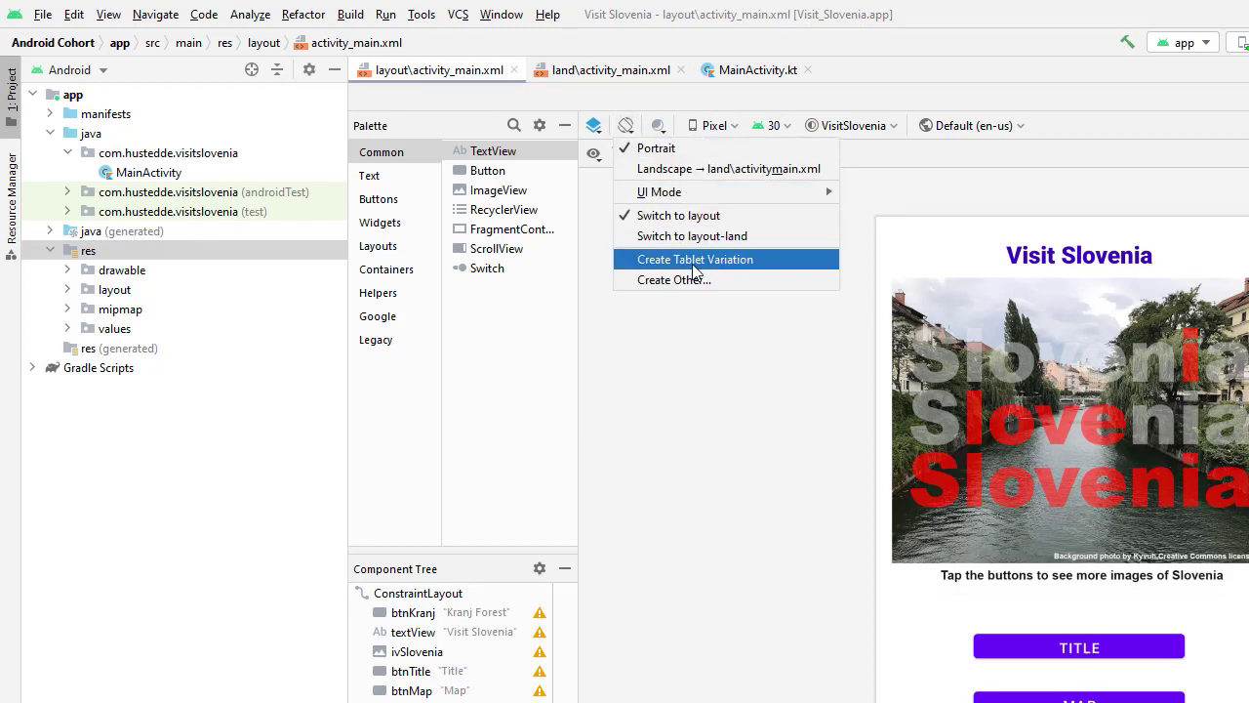
left_click(695, 257)
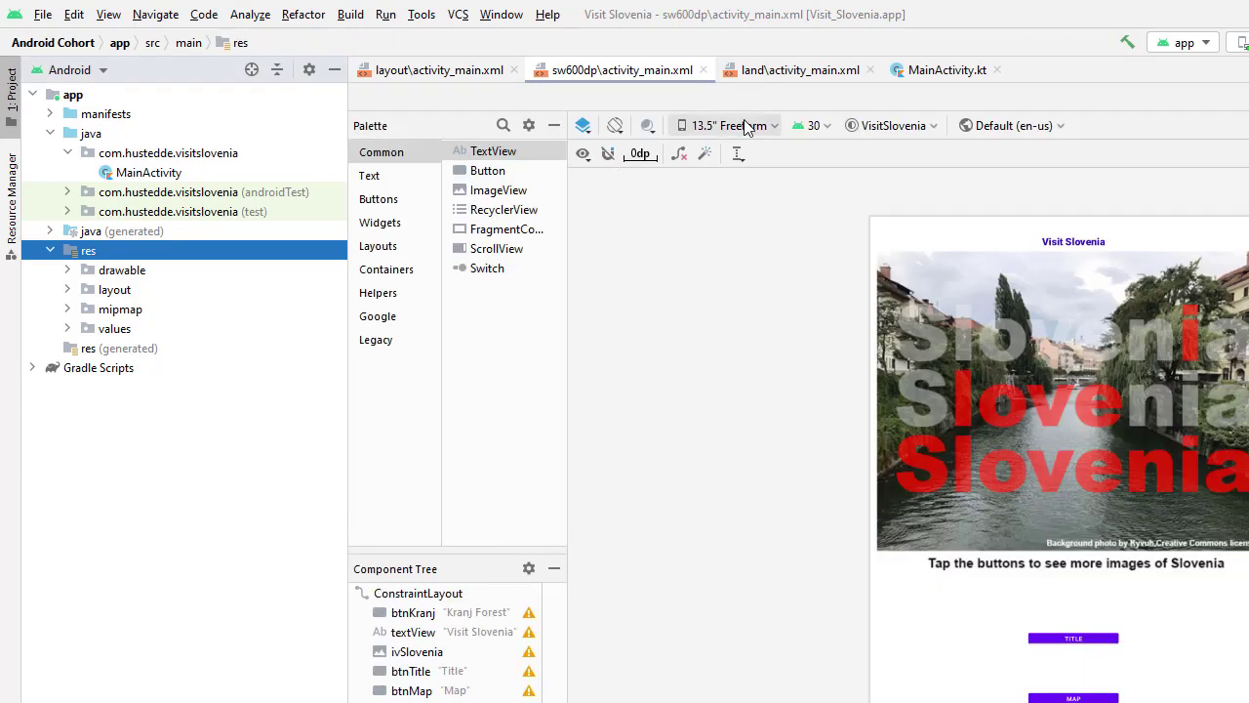
mouse_move(761, 125)
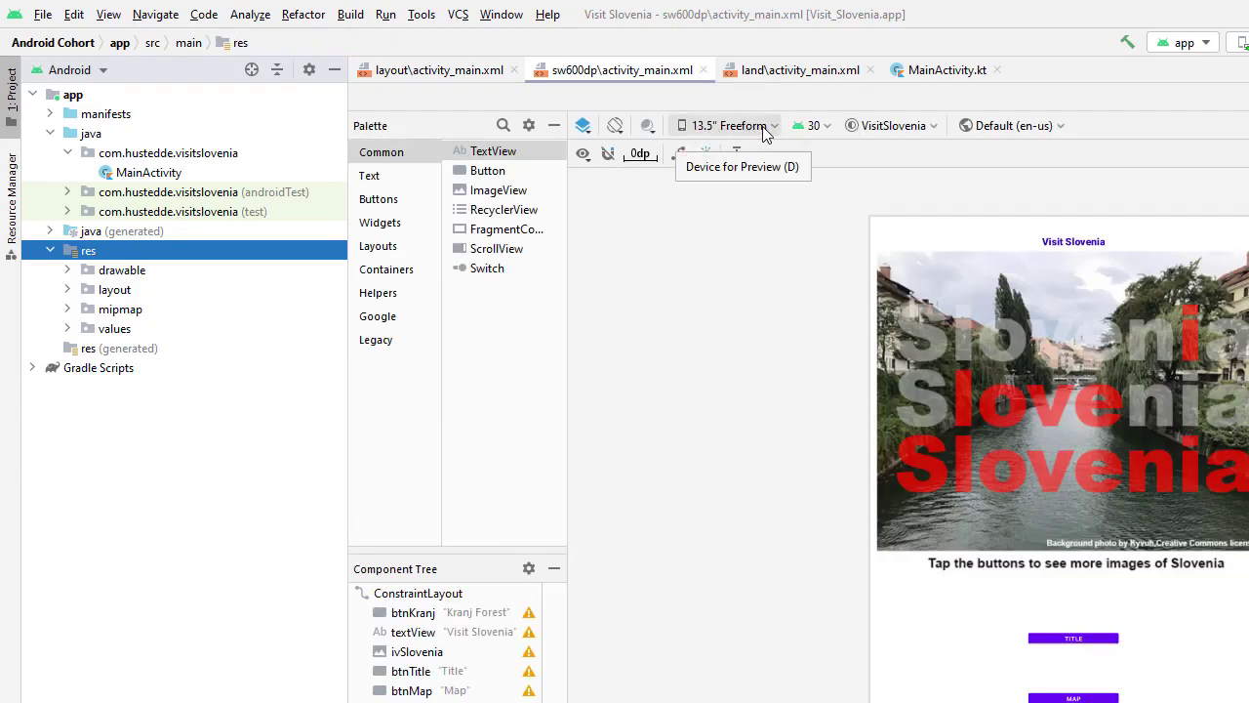
- Preview the sw600dp layout on the SFH_Samsung_Galaxy_Tab_S7_API_29_Q device
left_click(726, 125)
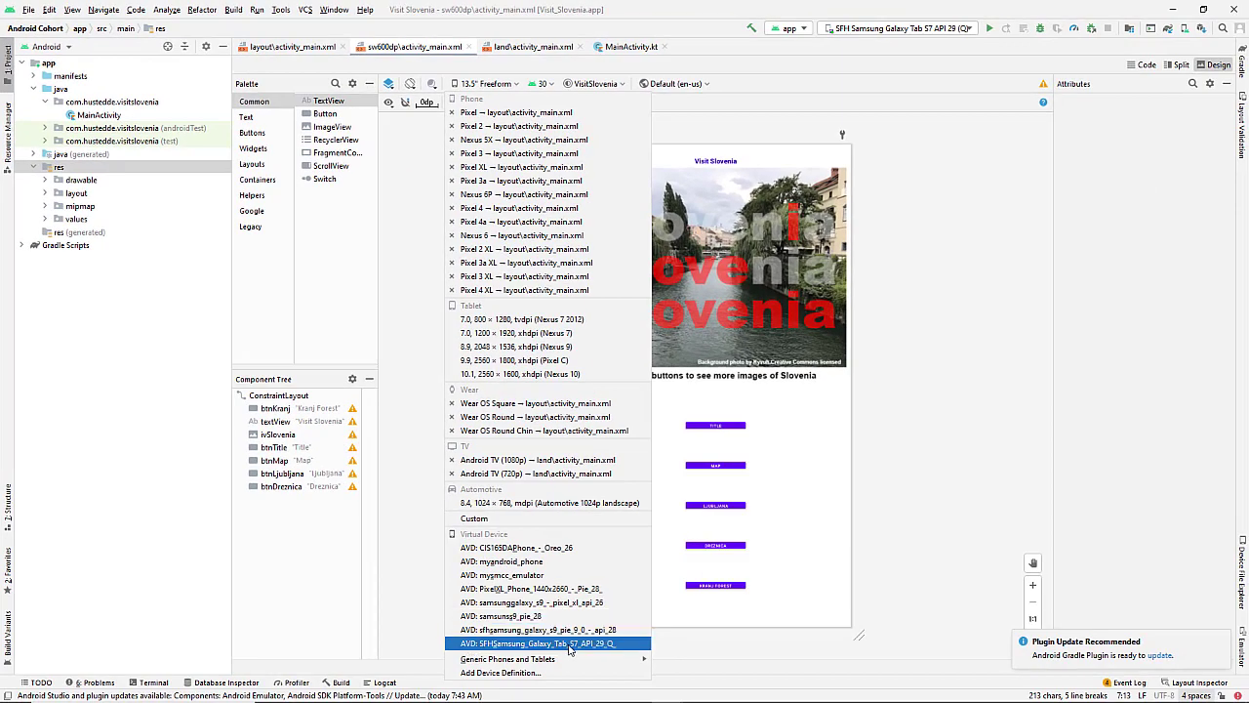
mouse_move(570, 652)
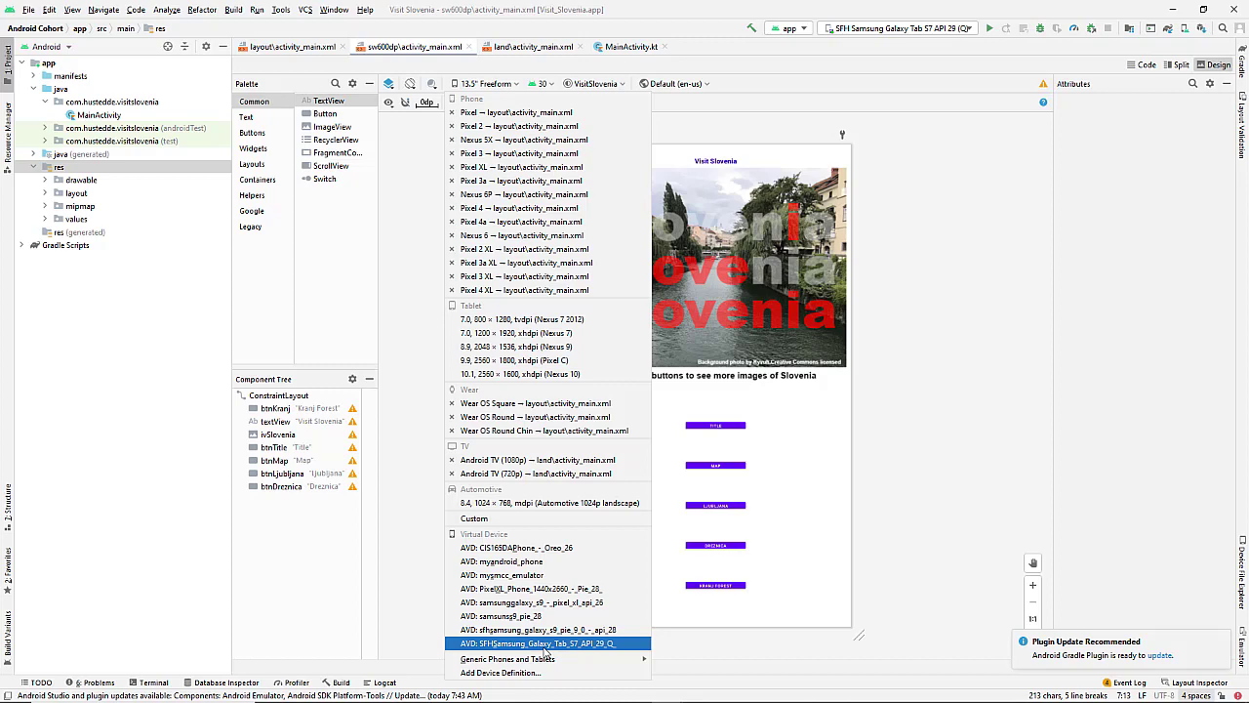
left_click(537, 644)
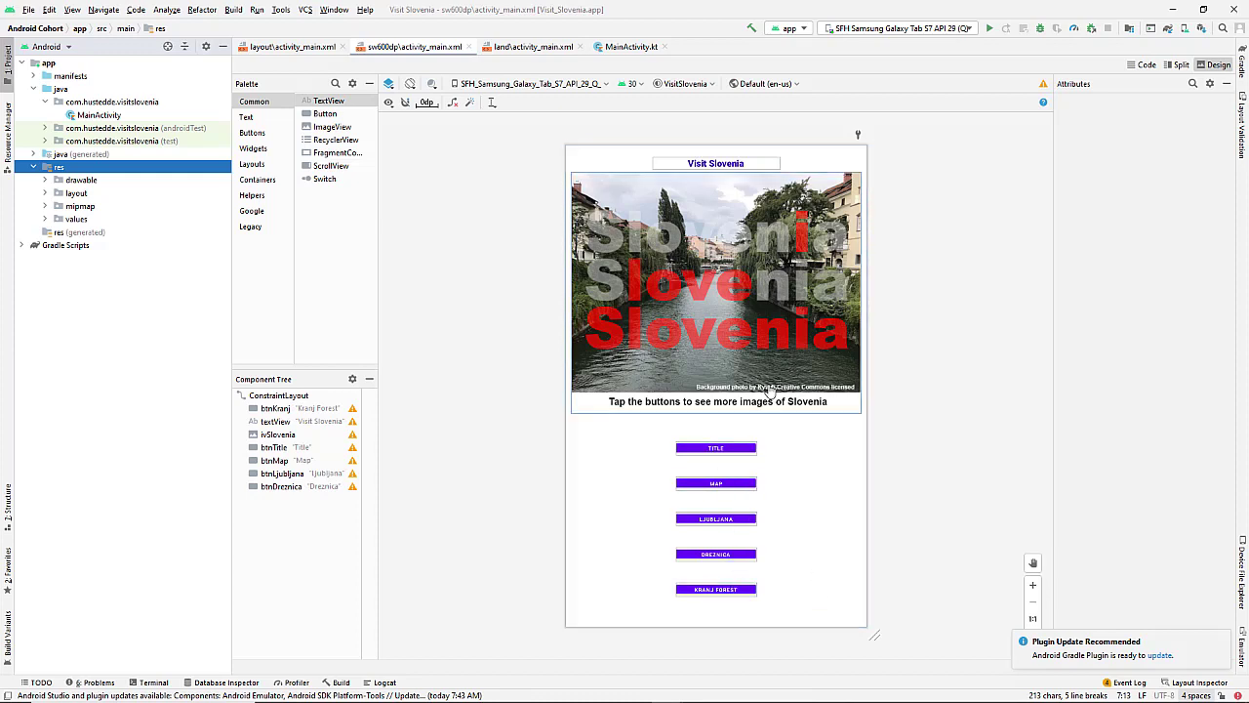
mouse_move(761, 478)
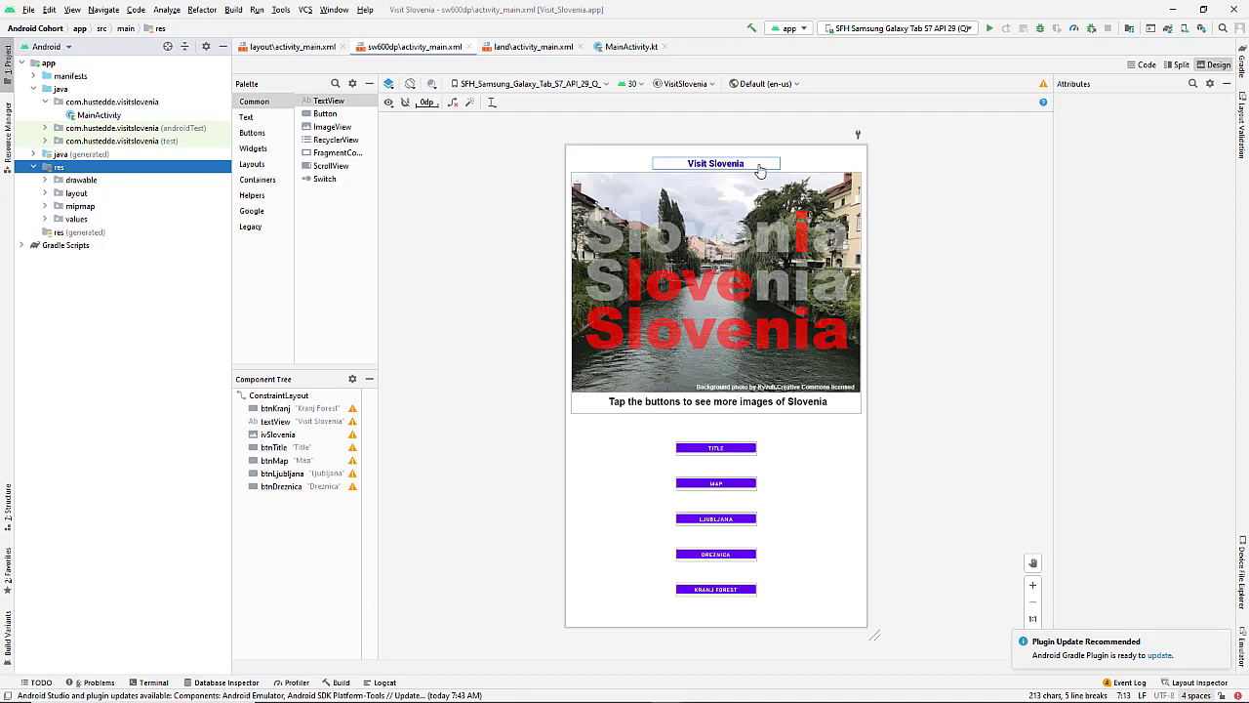
mouse_move(761, 172)
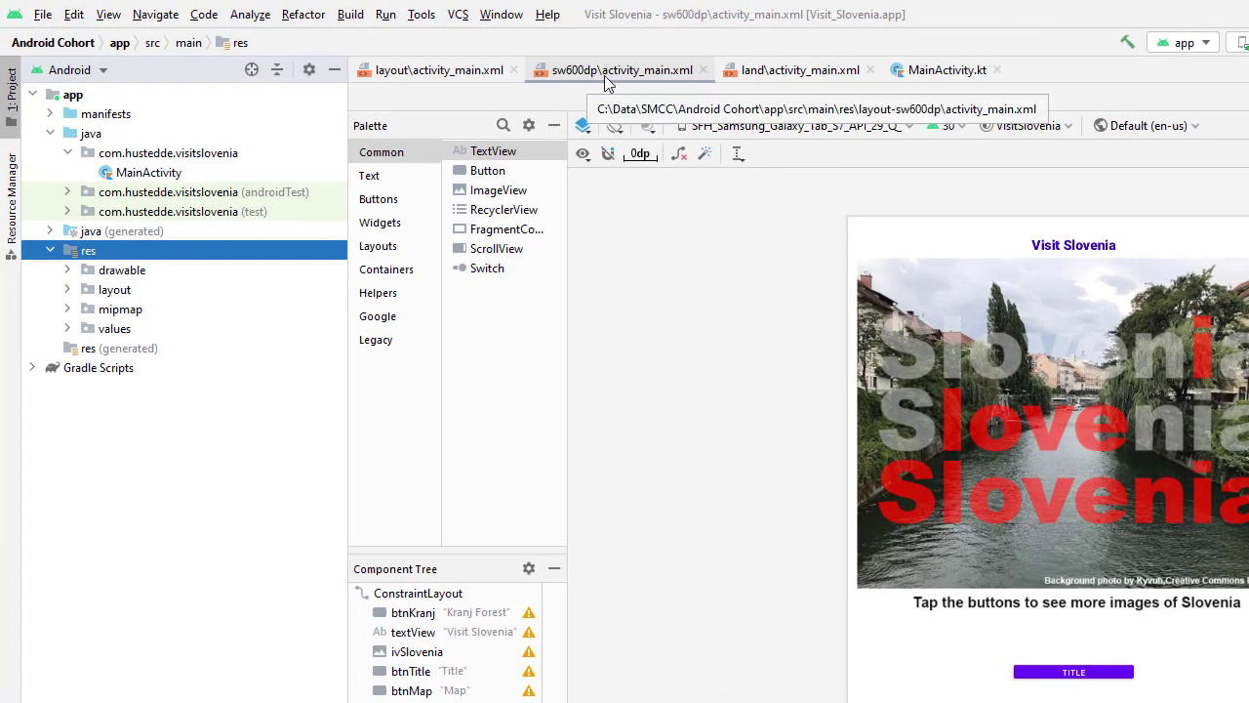
mouse_move(68, 279)
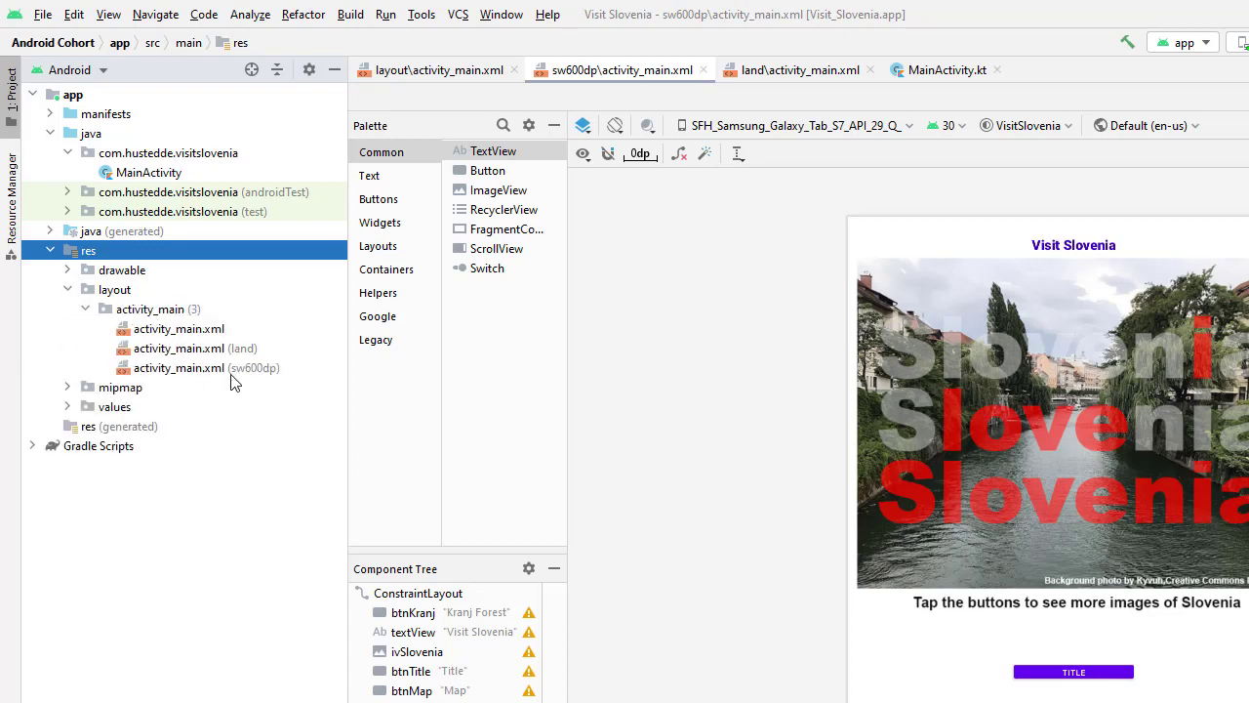
mouse_move(271, 381)
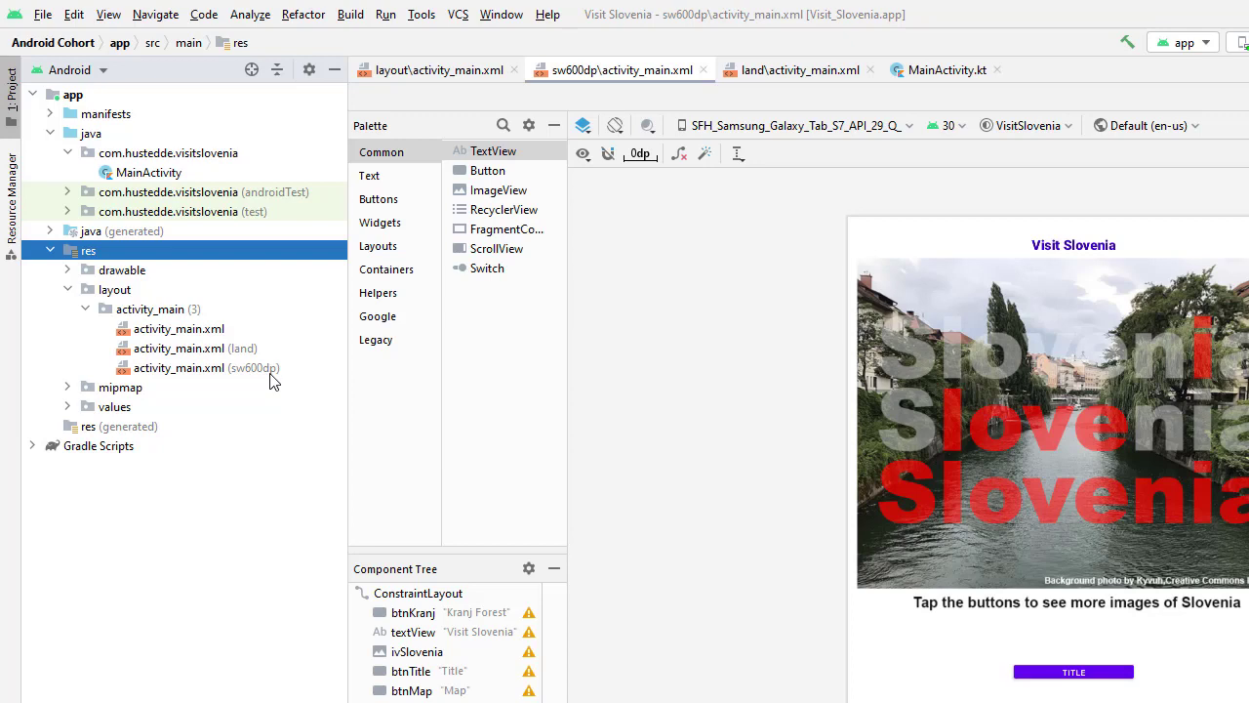
mouse_move(258, 383)
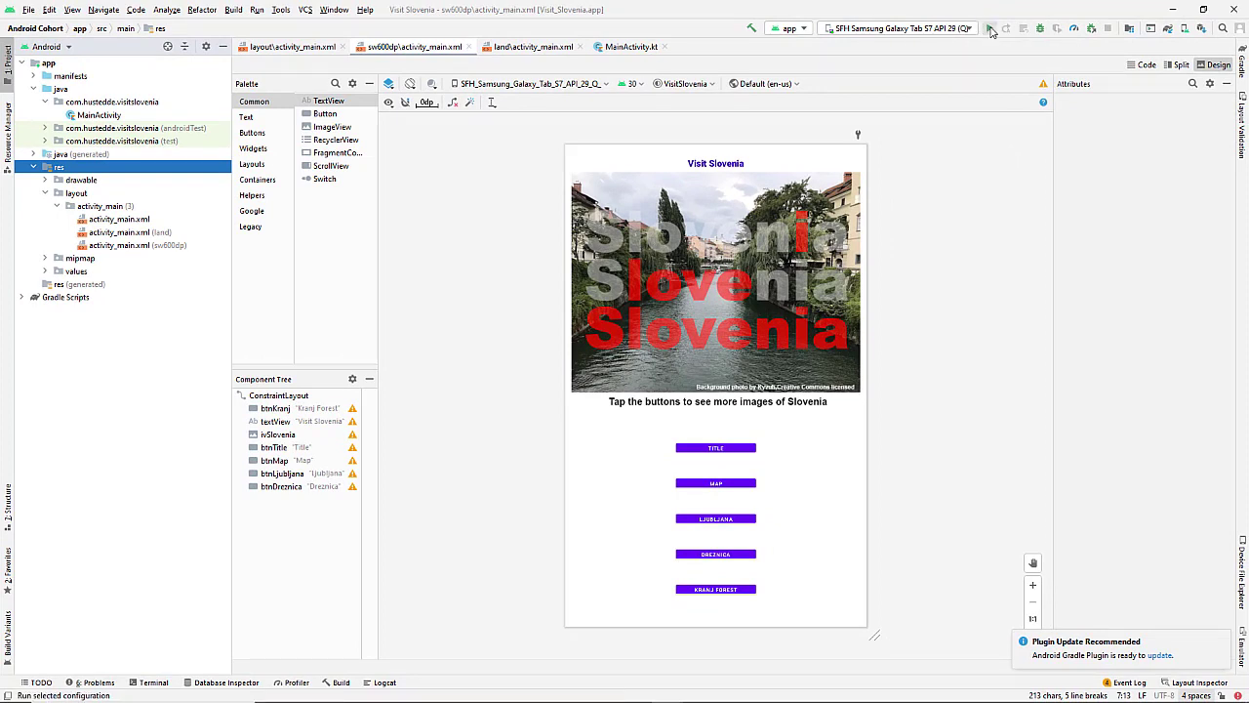
- Run the app on the tablet emulator, show the Drežnica village image, then the title image
left_click(992, 29)
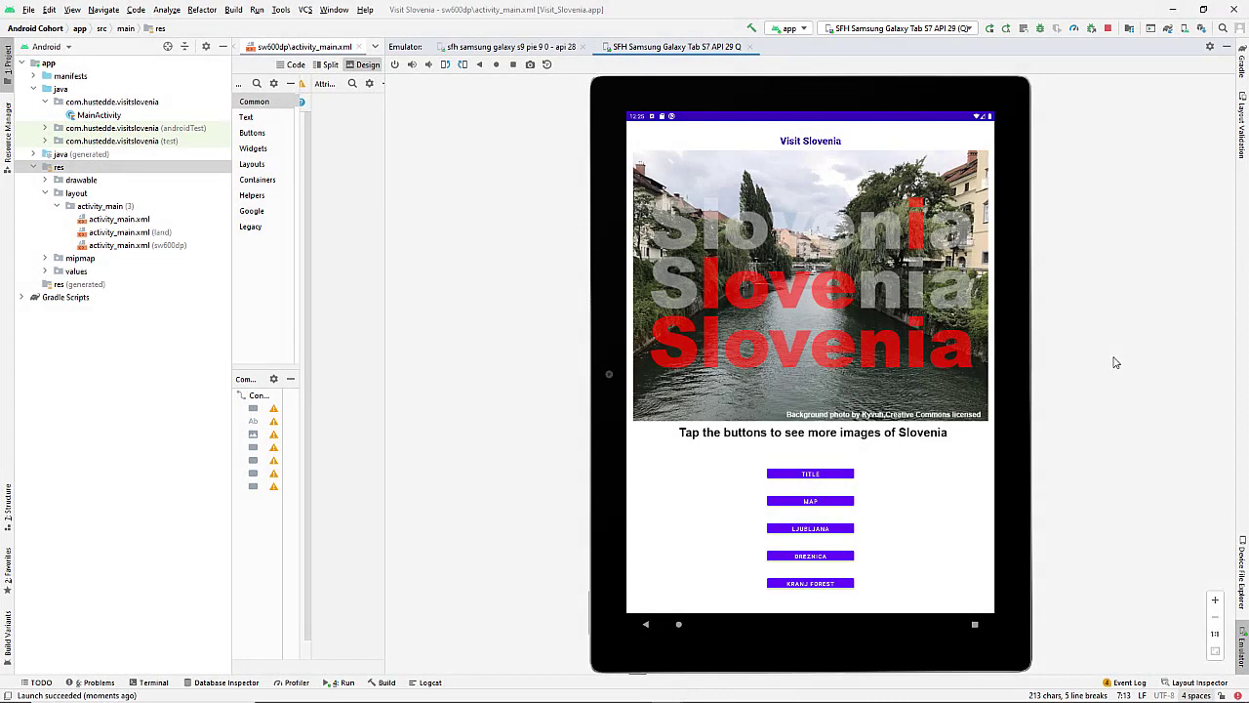
mouse_move(670, 156)
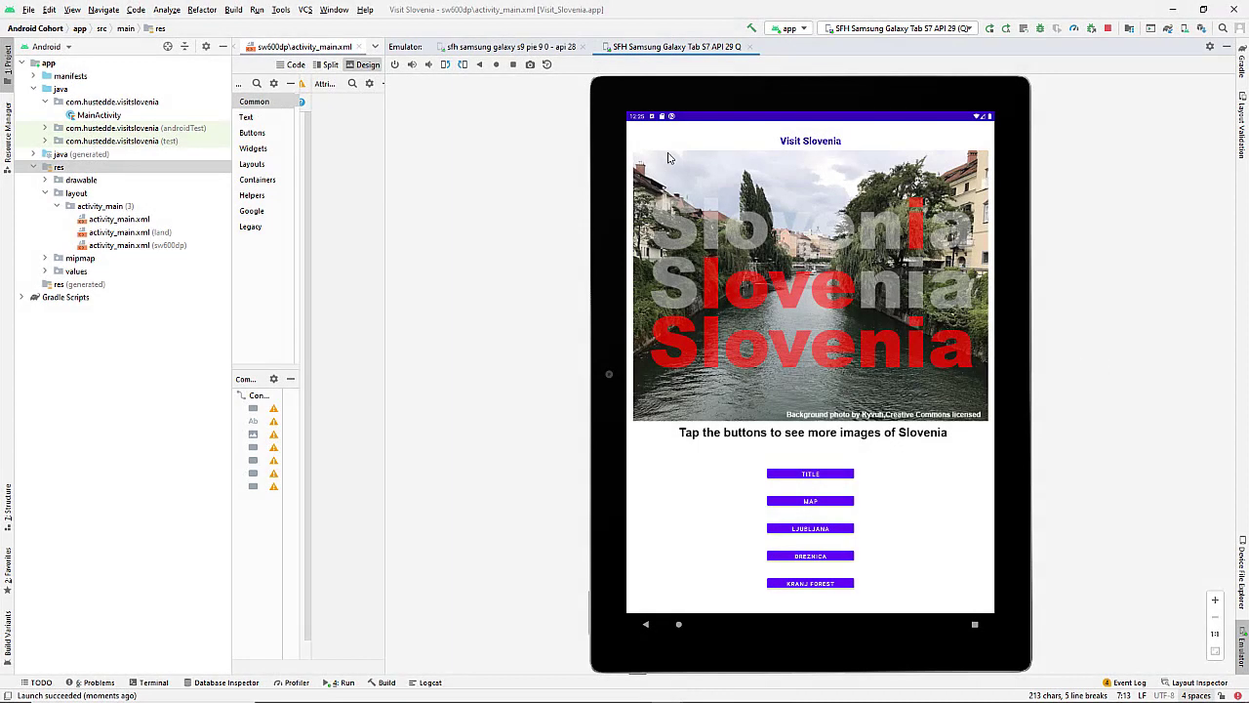
left_click(809, 527)
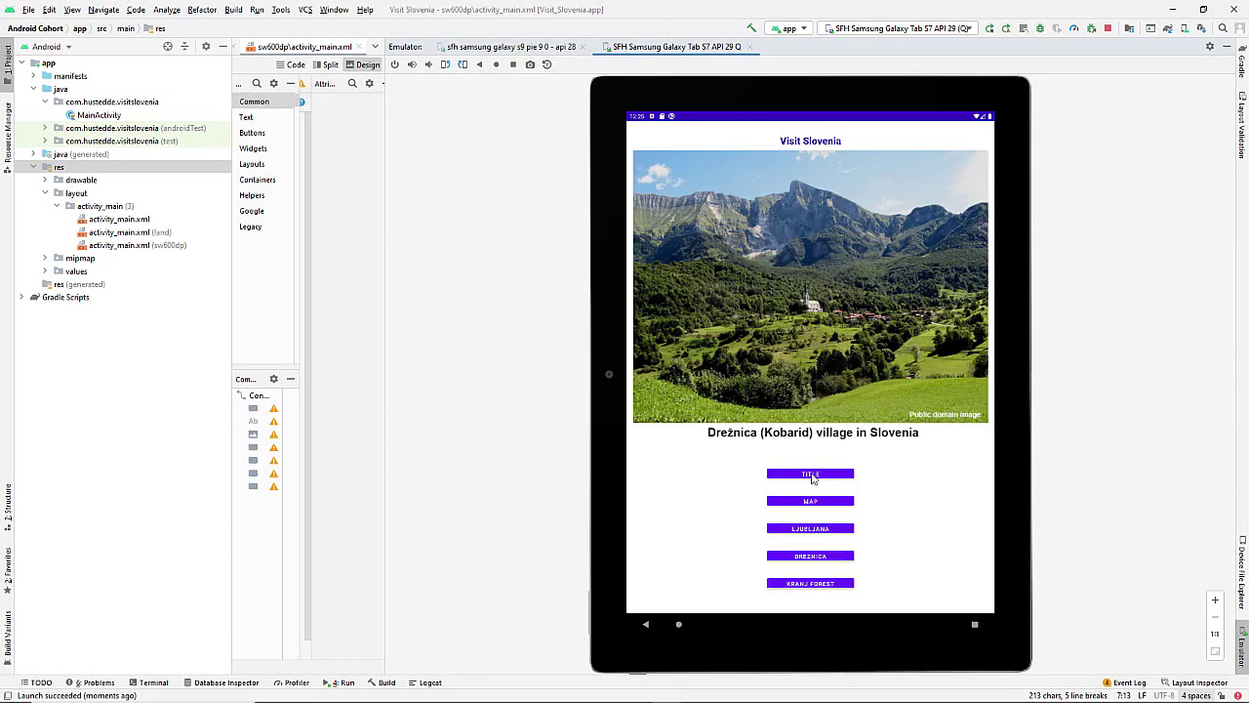
left_click(445, 64)
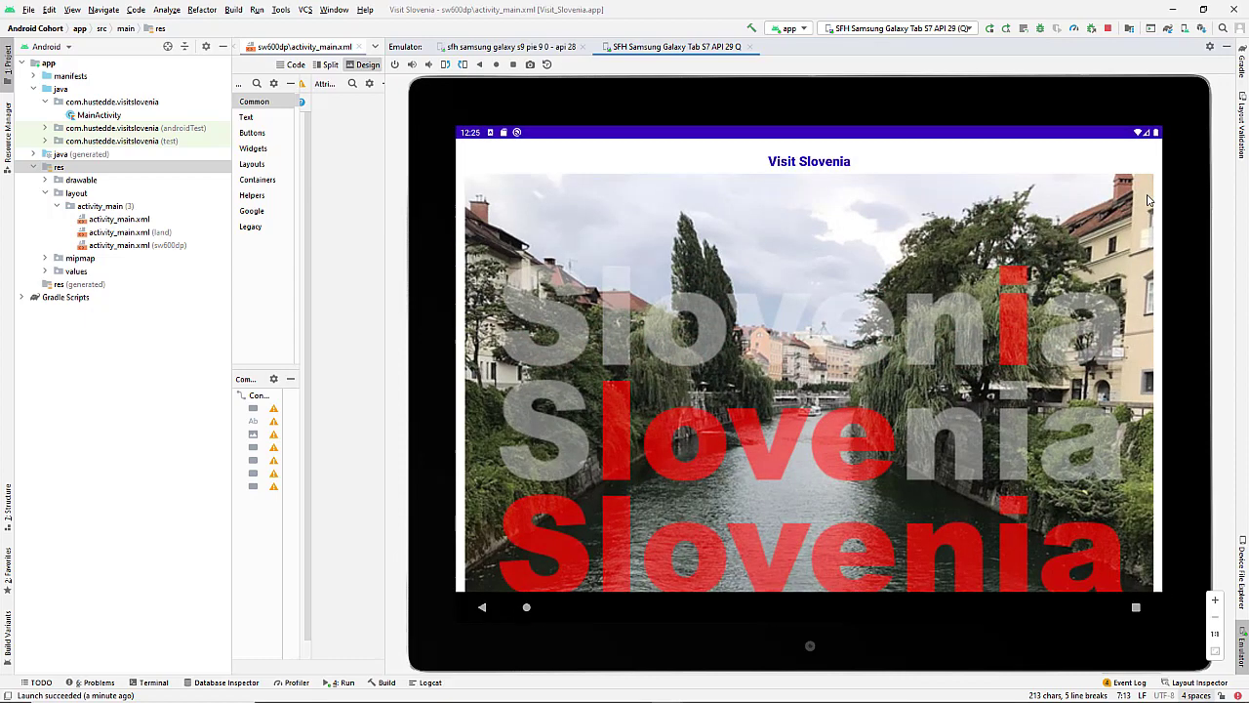
mouse_move(802, 250)
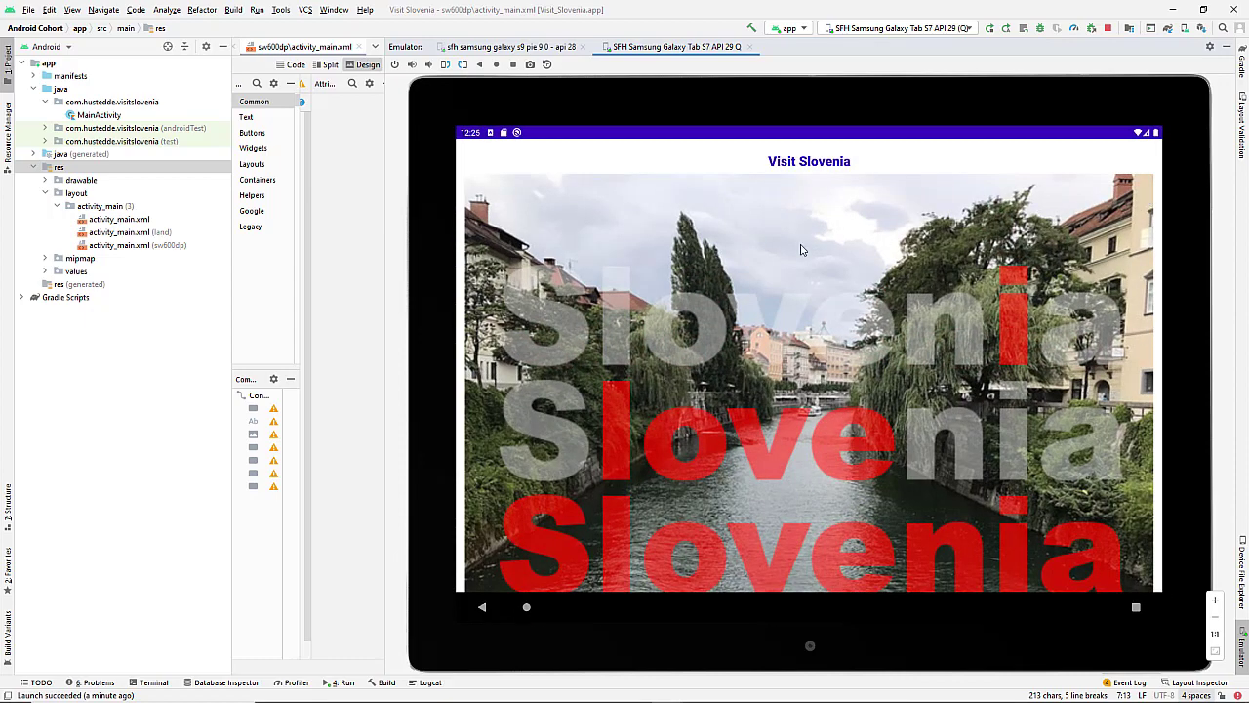
mouse_move(1011, 203)
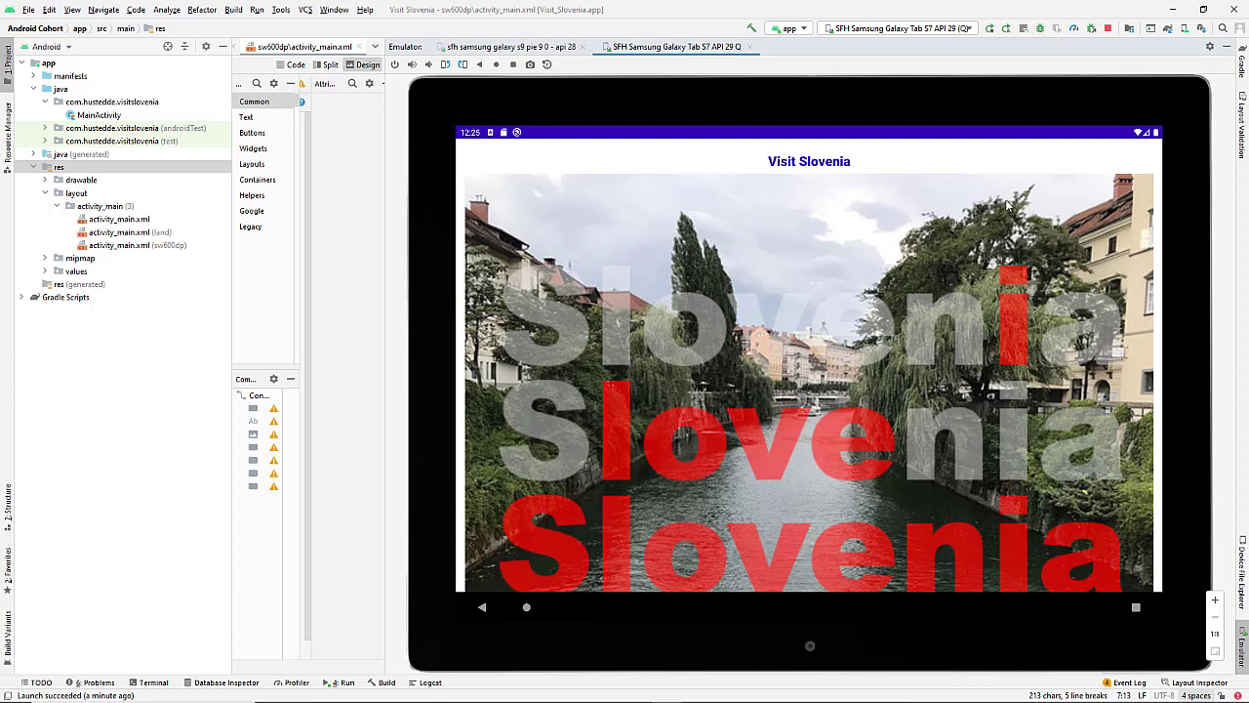
mouse_move(1099, 218)
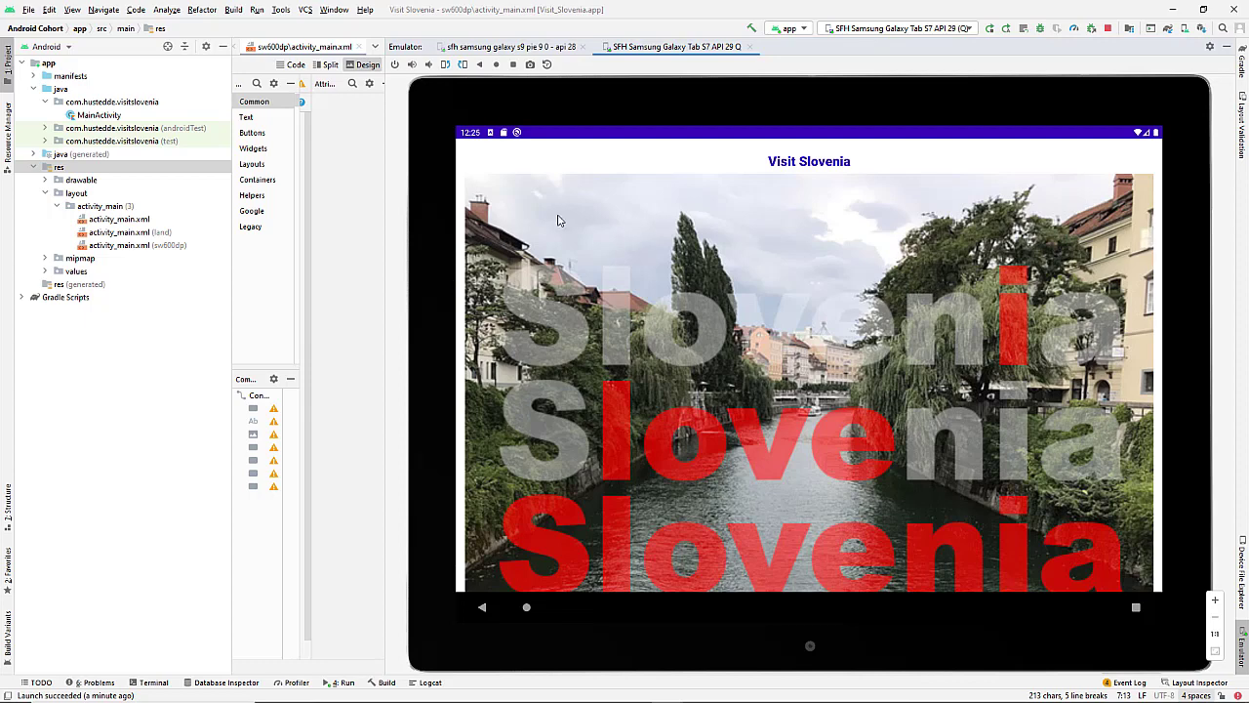
mouse_move(562, 640)
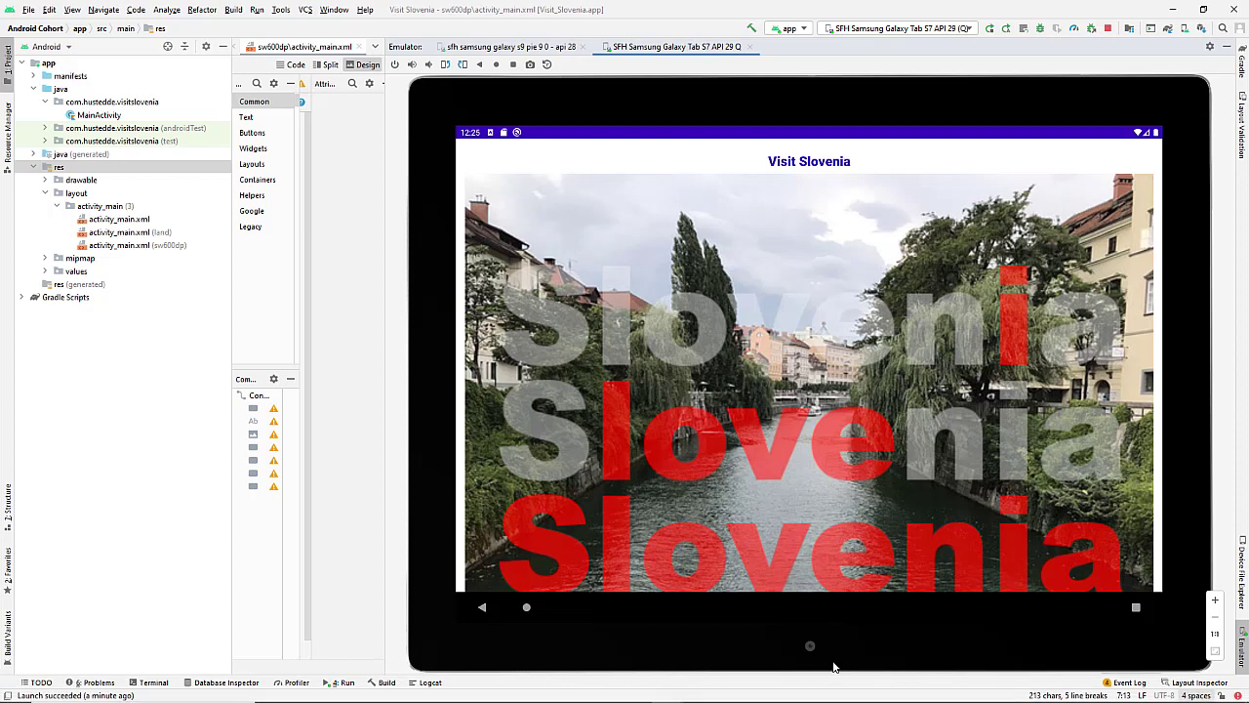
mouse_move(937, 283)
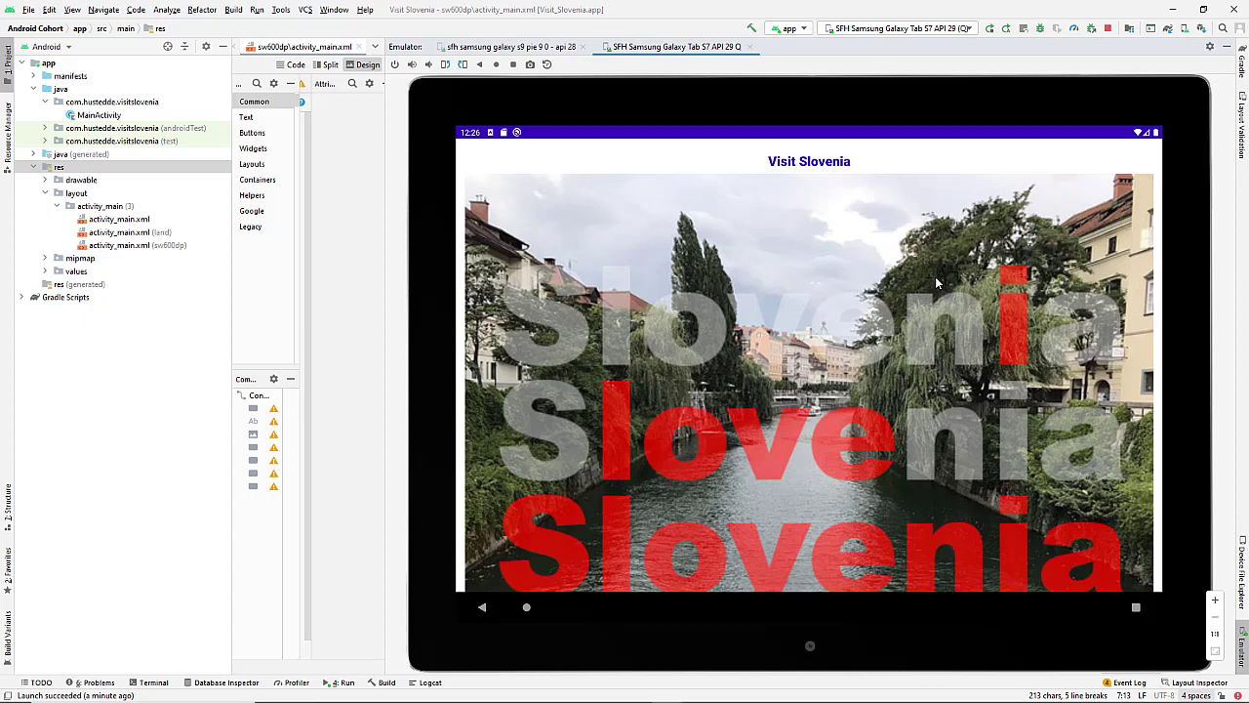
mouse_move(900, 369)
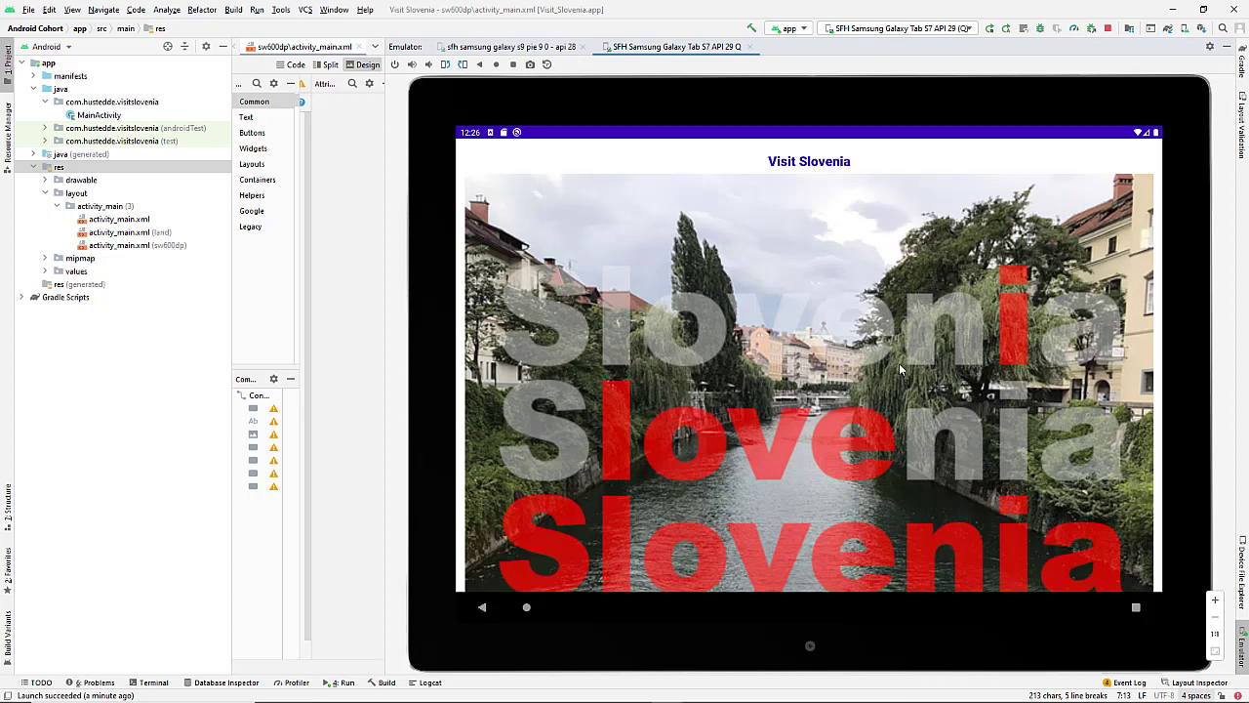
mouse_move(1161, 363)
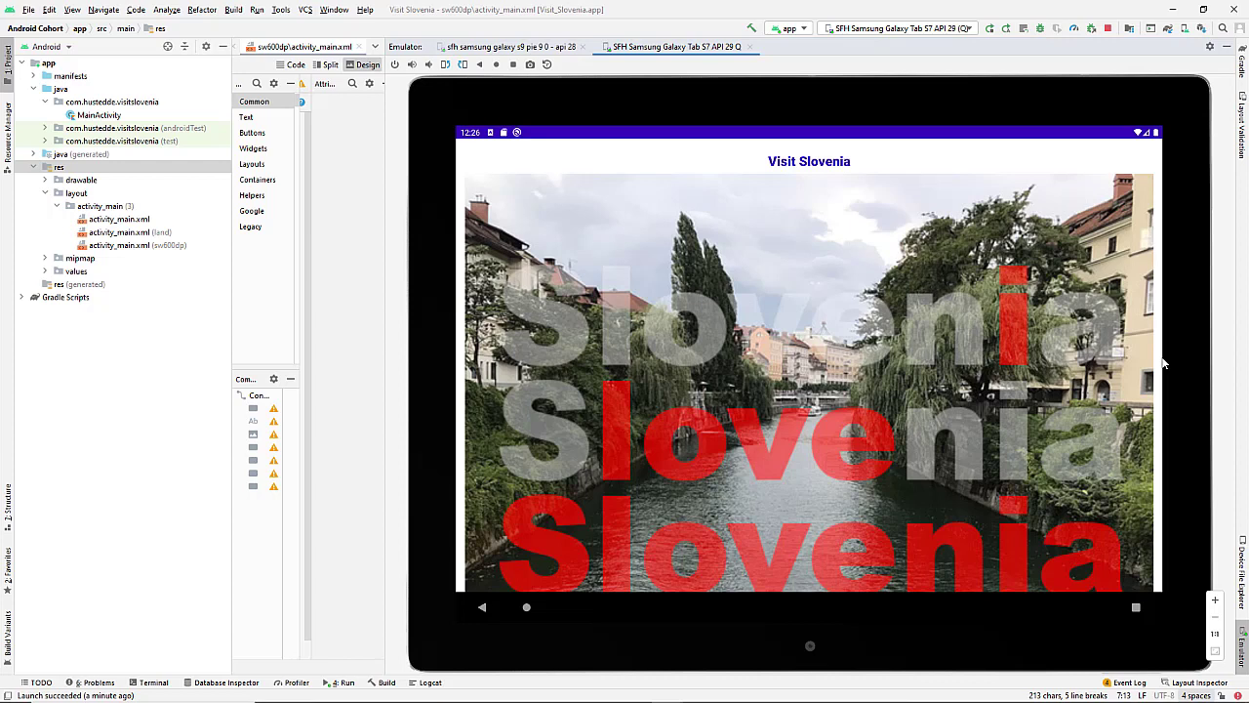
mouse_move(1117, 43)
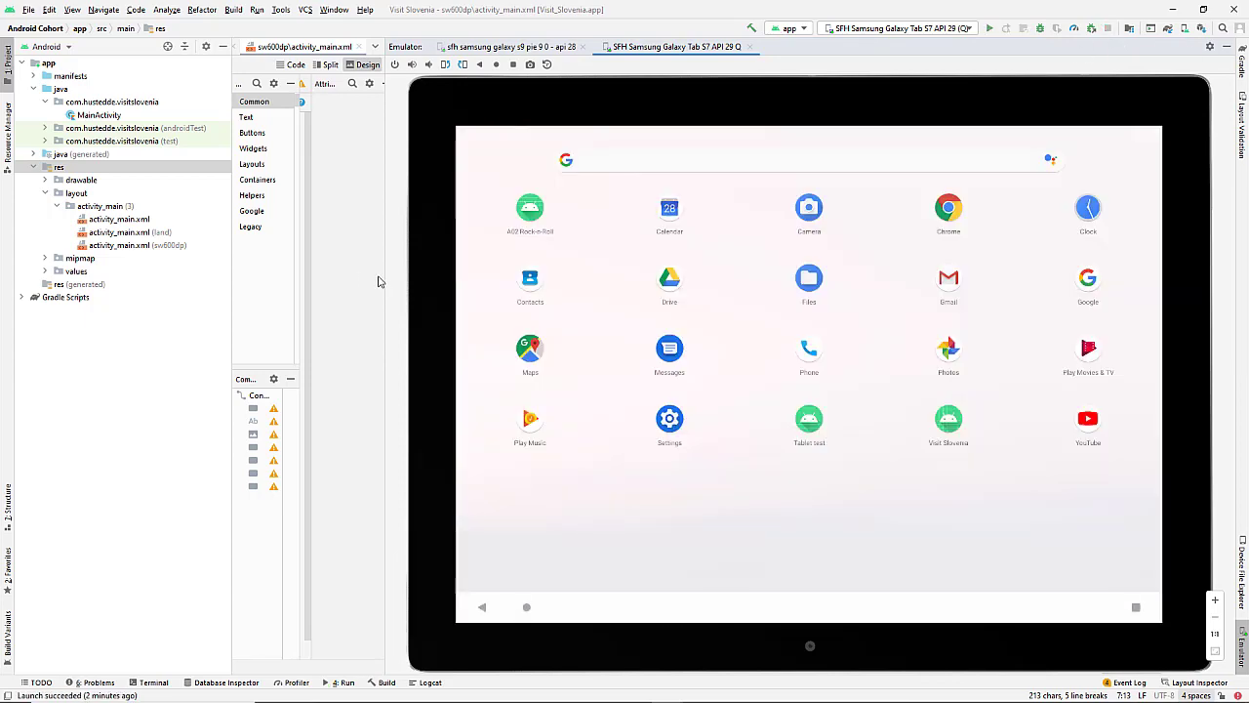
- Select all five buttons, Title through Kranj Forest, in the sw600dp layout
left_click(409, 46)
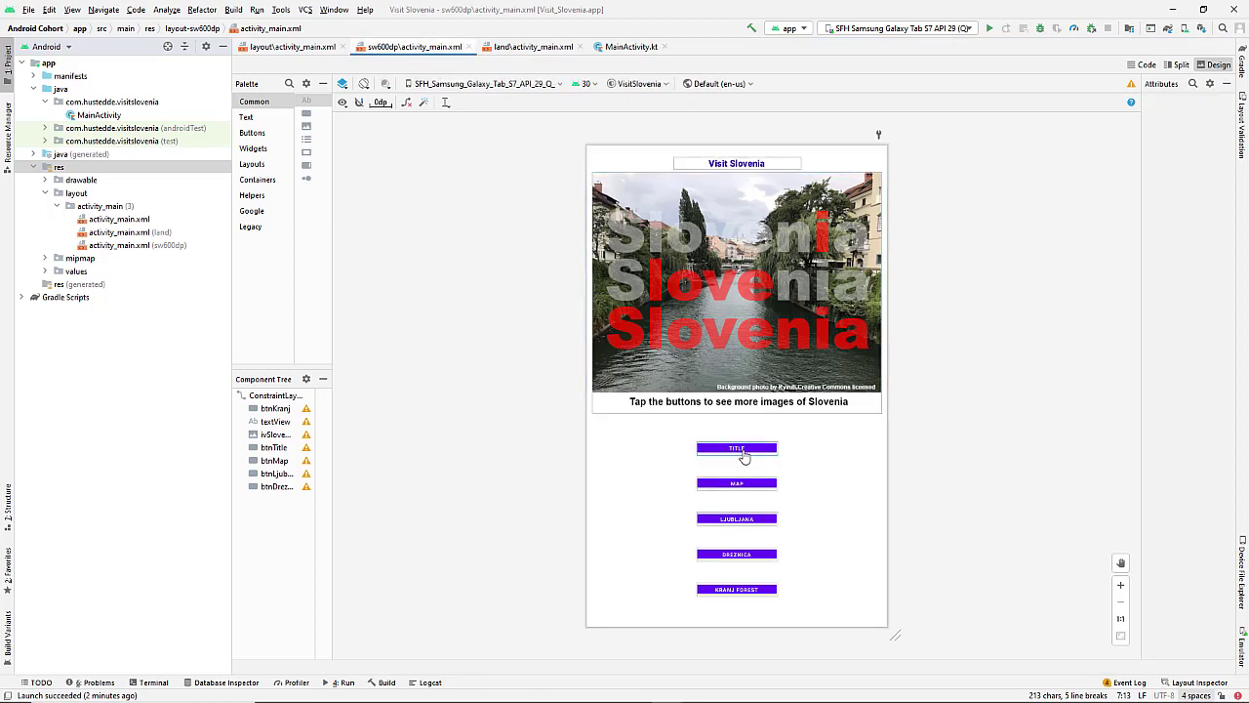
left_click(737, 447)
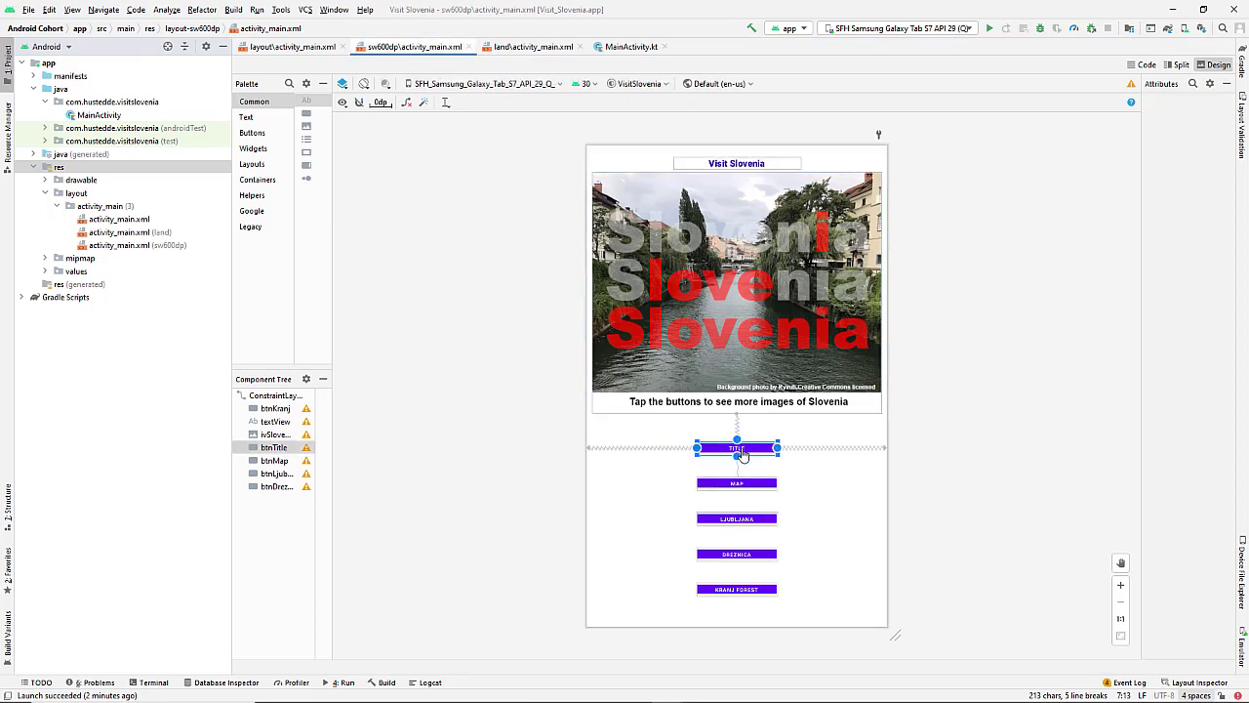
left_click(738, 446)
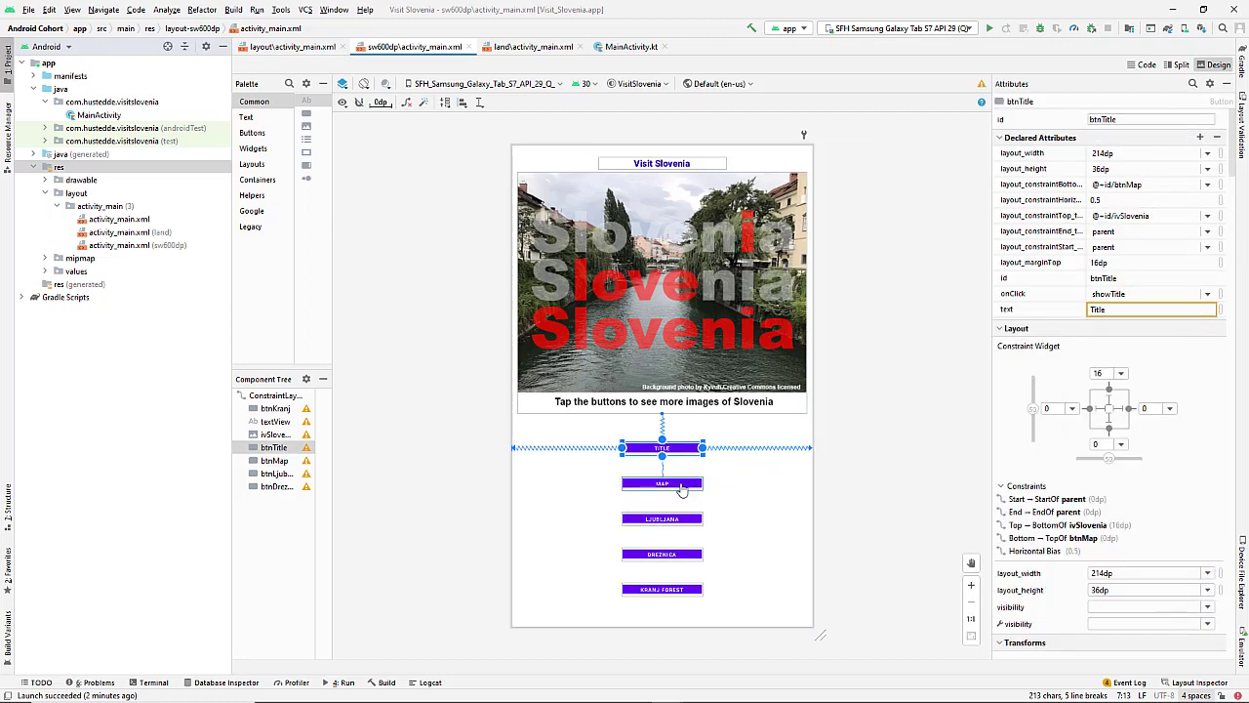
left_click(662, 484)
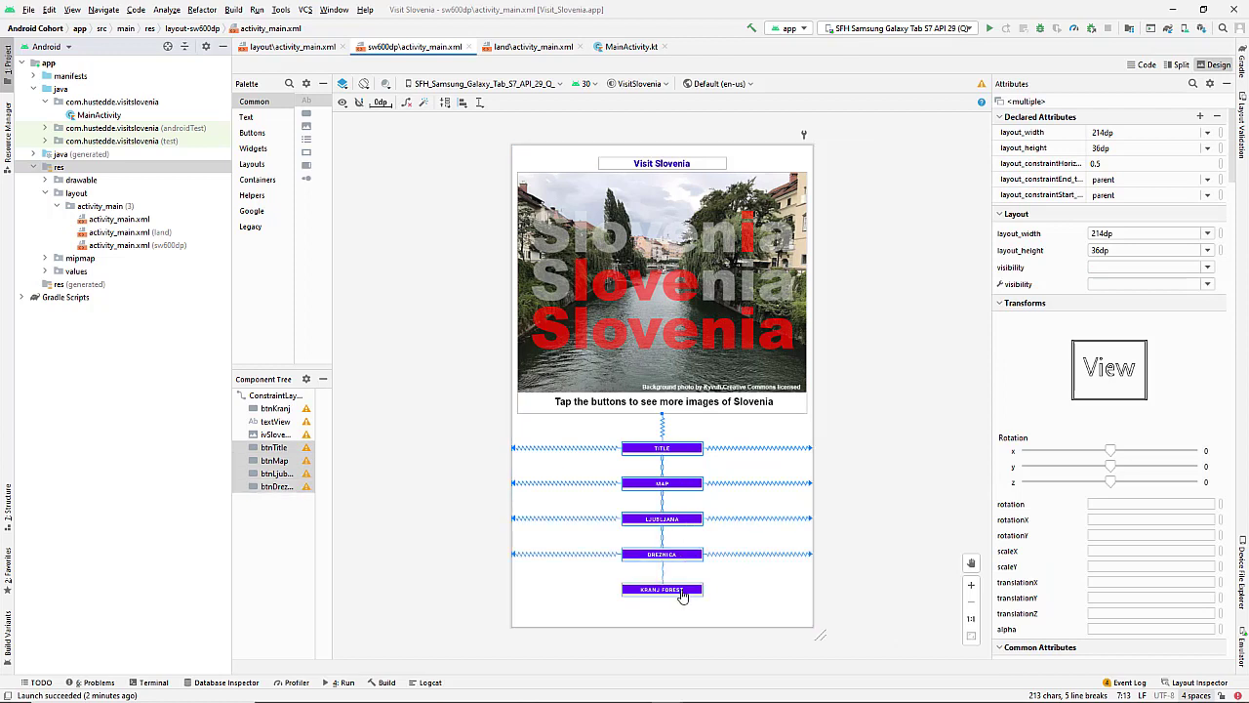
left_click(661, 589)
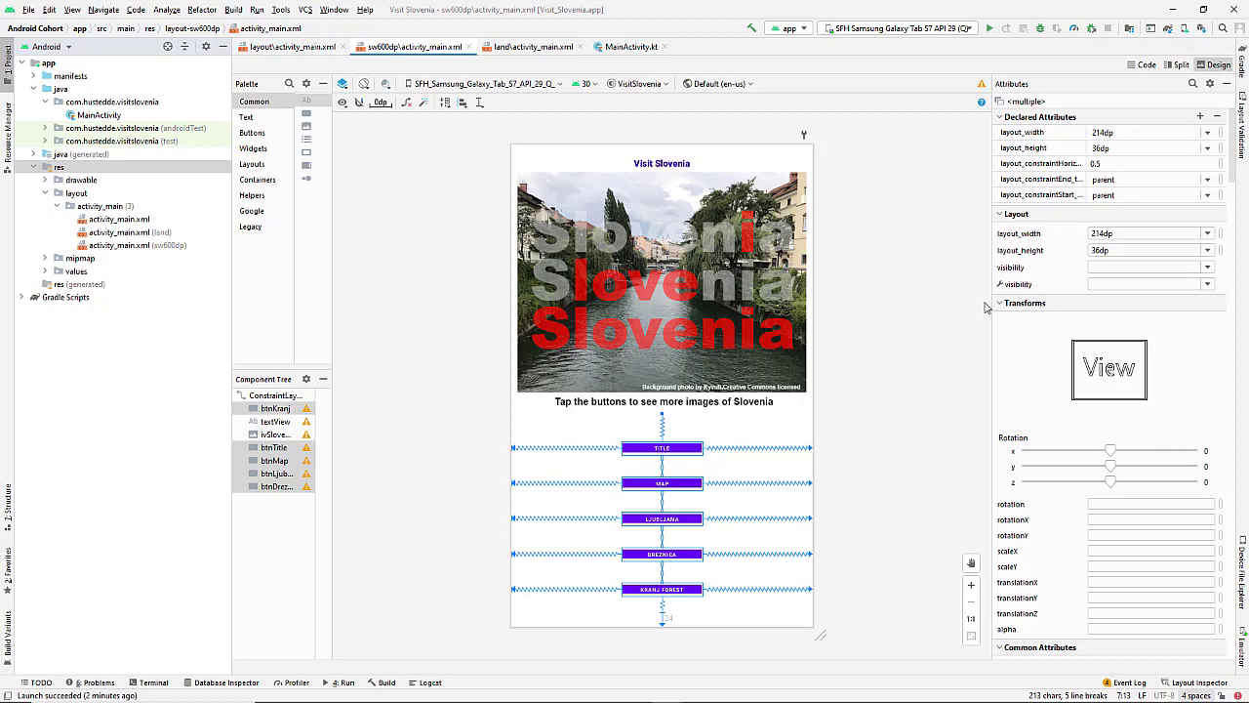
mouse_move(1116, 137)
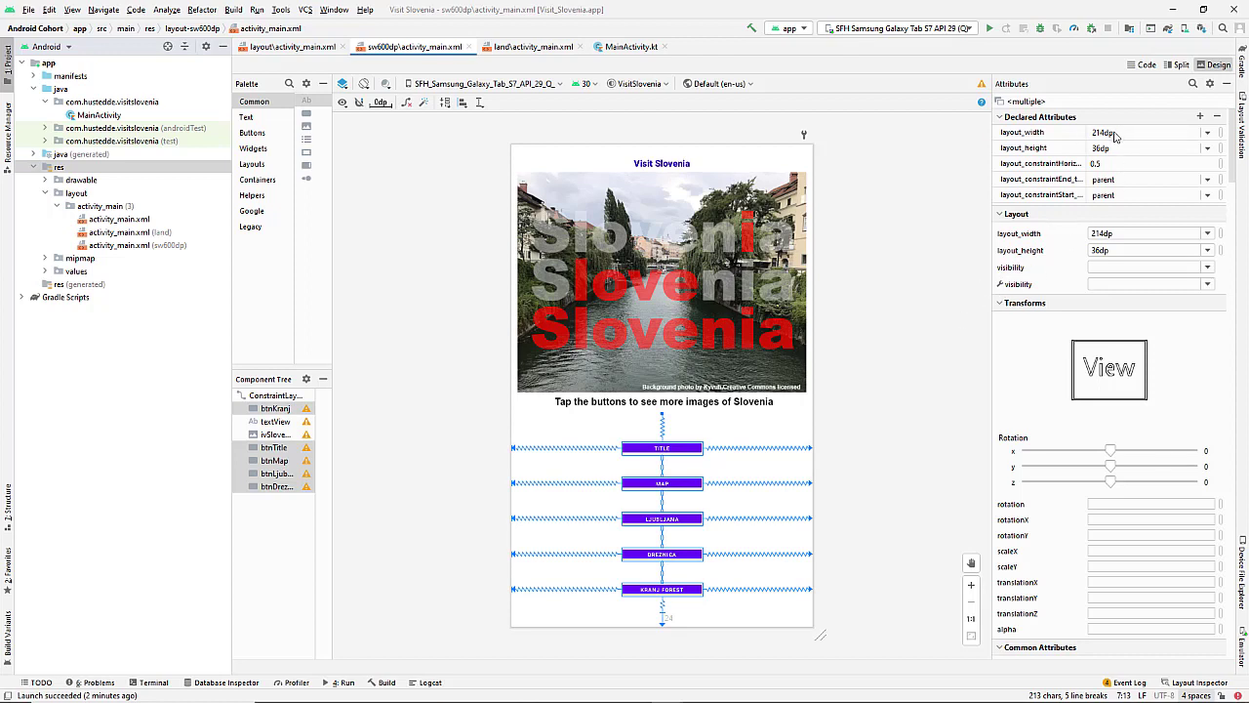
- Set the selected buttons to layout_width 400dp and layout_height 75dp
left_click(1152, 133)
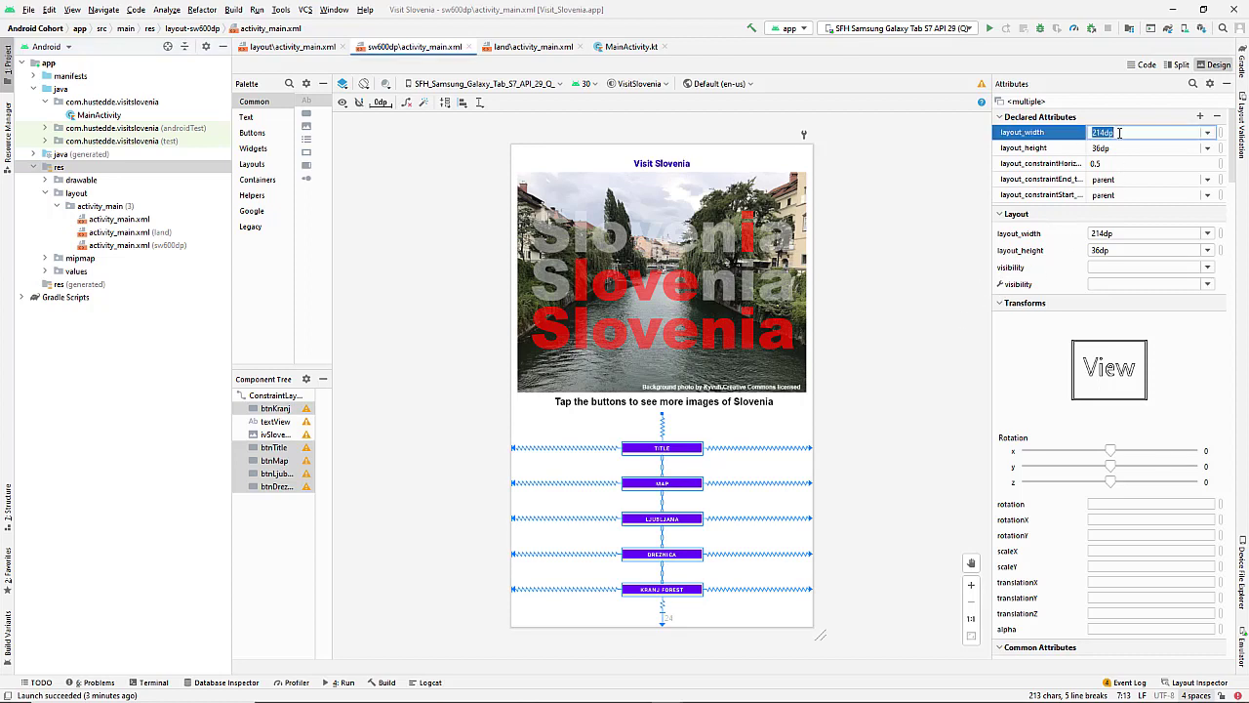
type("4")
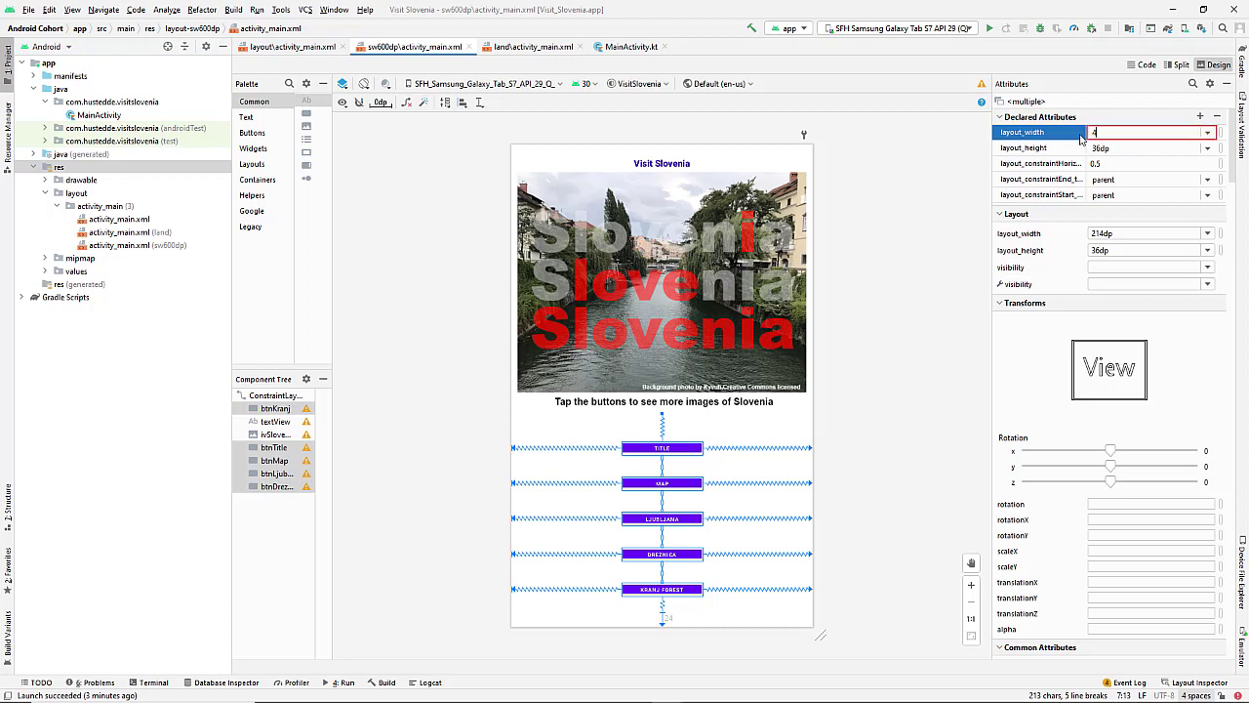
type("00")
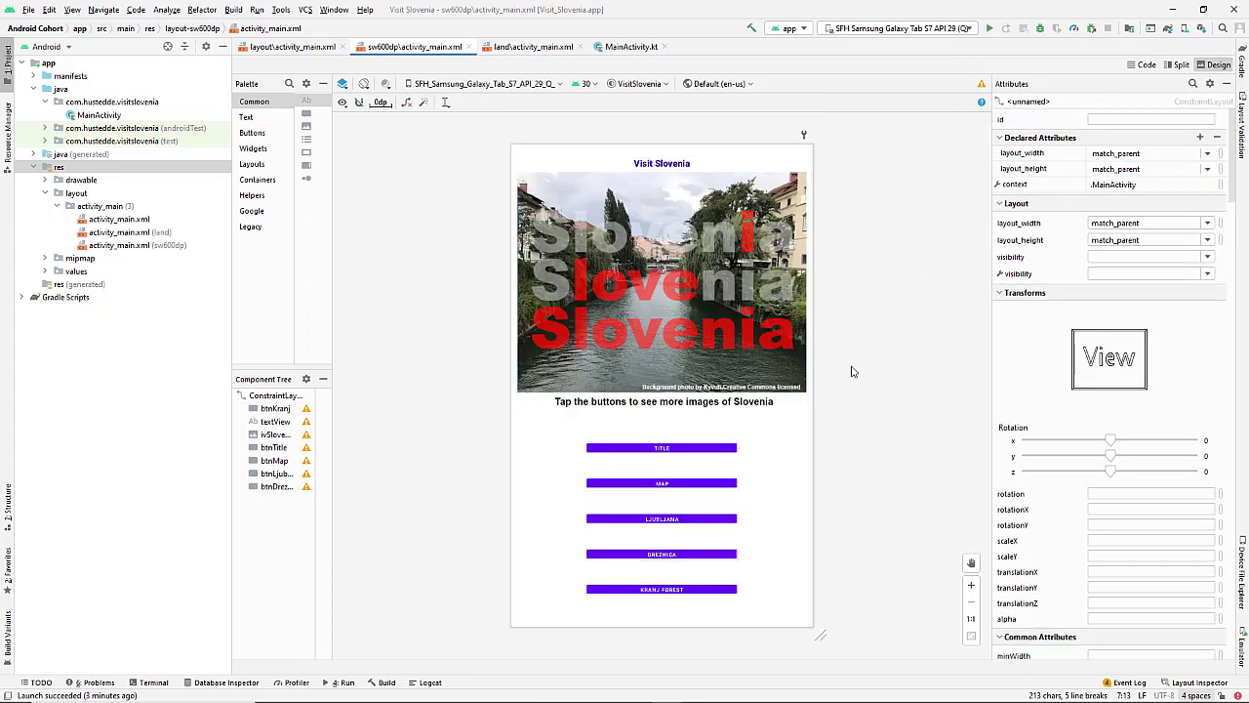
left_click(661, 447)
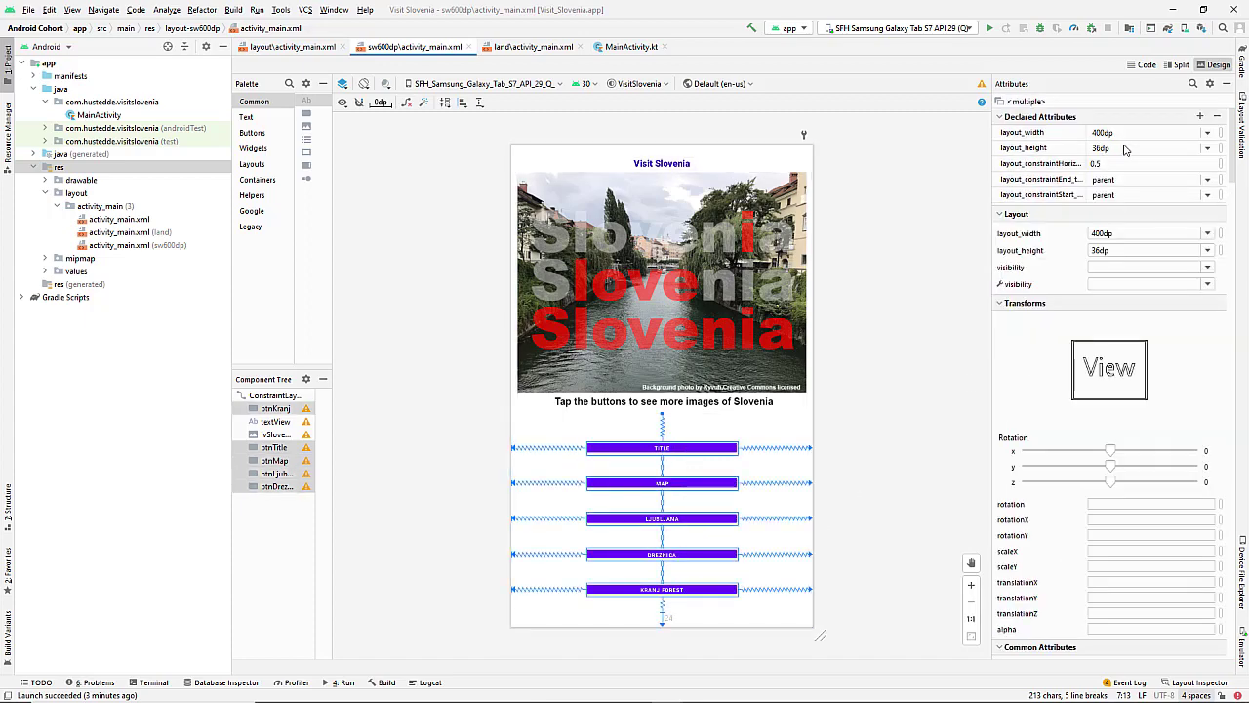
left_click(1142, 148)
type("7")
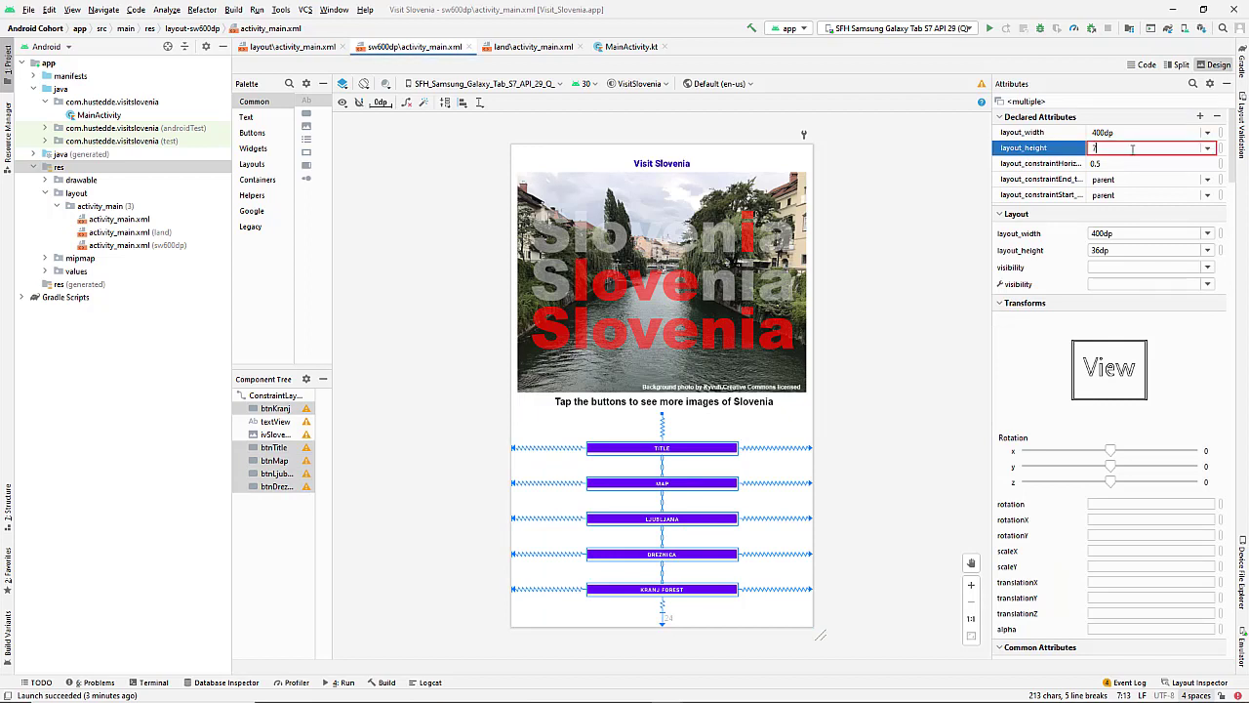
type("5dp")
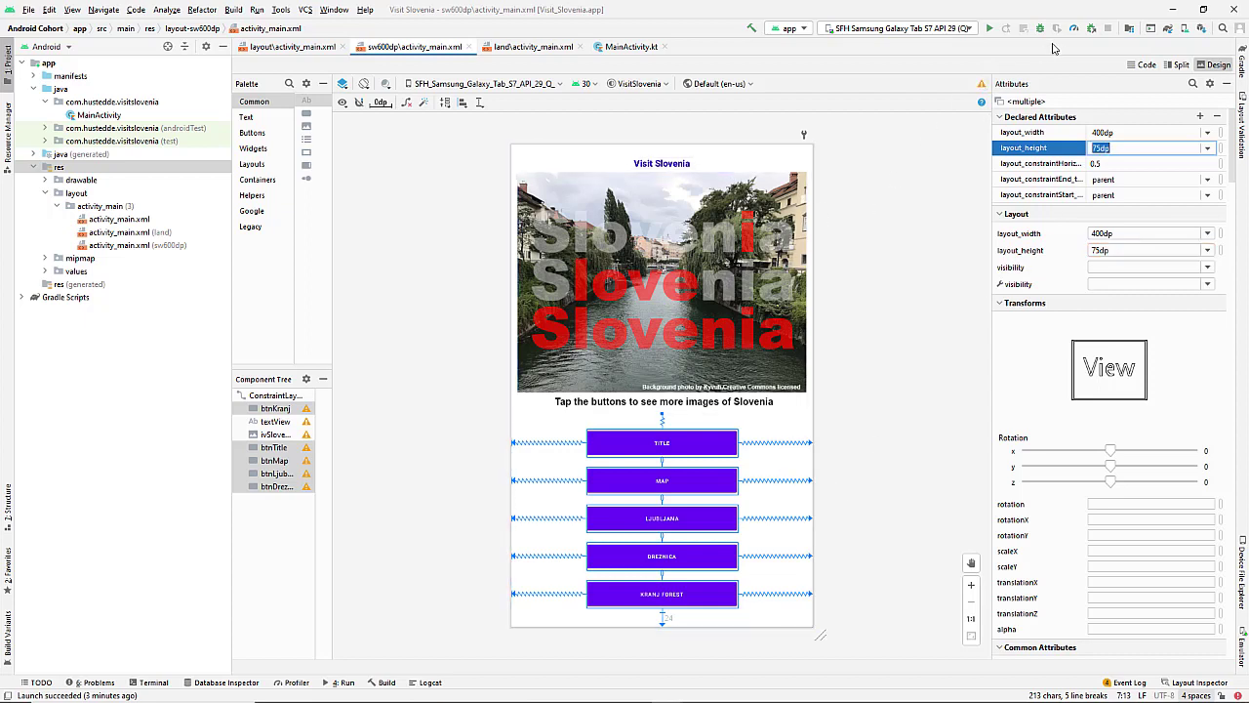
left_click(989, 27)
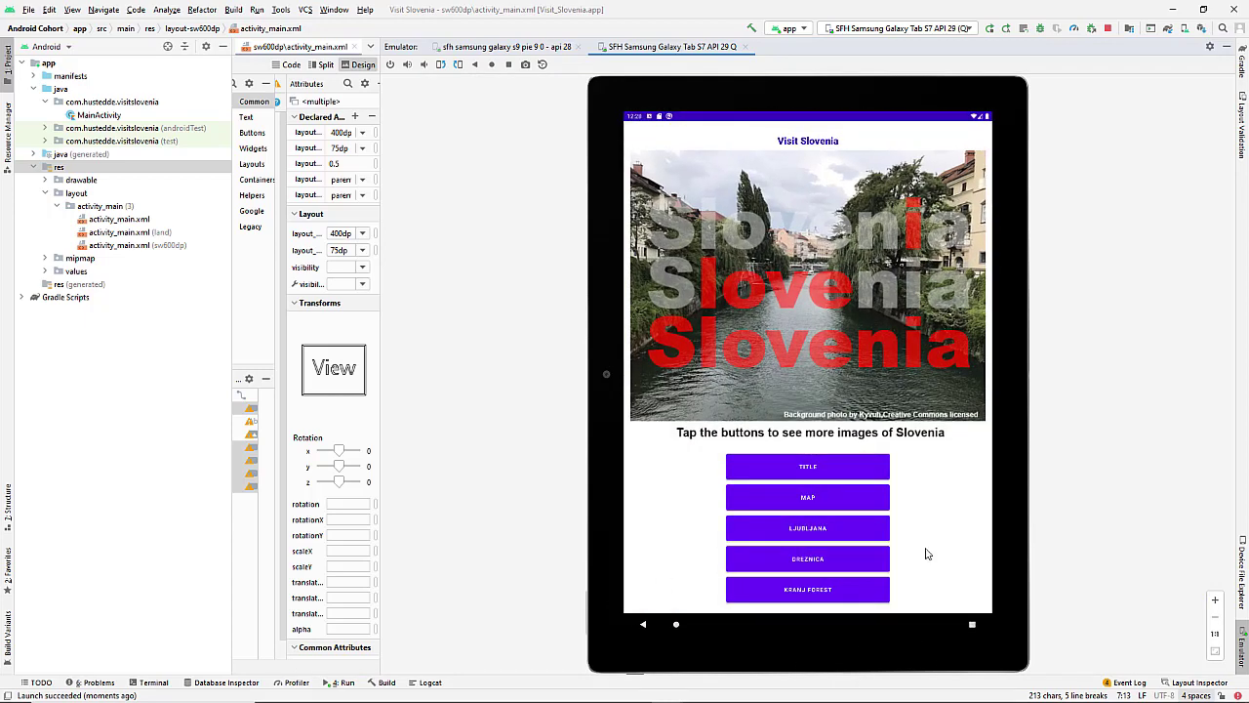
- Show the Map and Kranj Forest images in the emulator, then stop the app
left_click(807, 498)
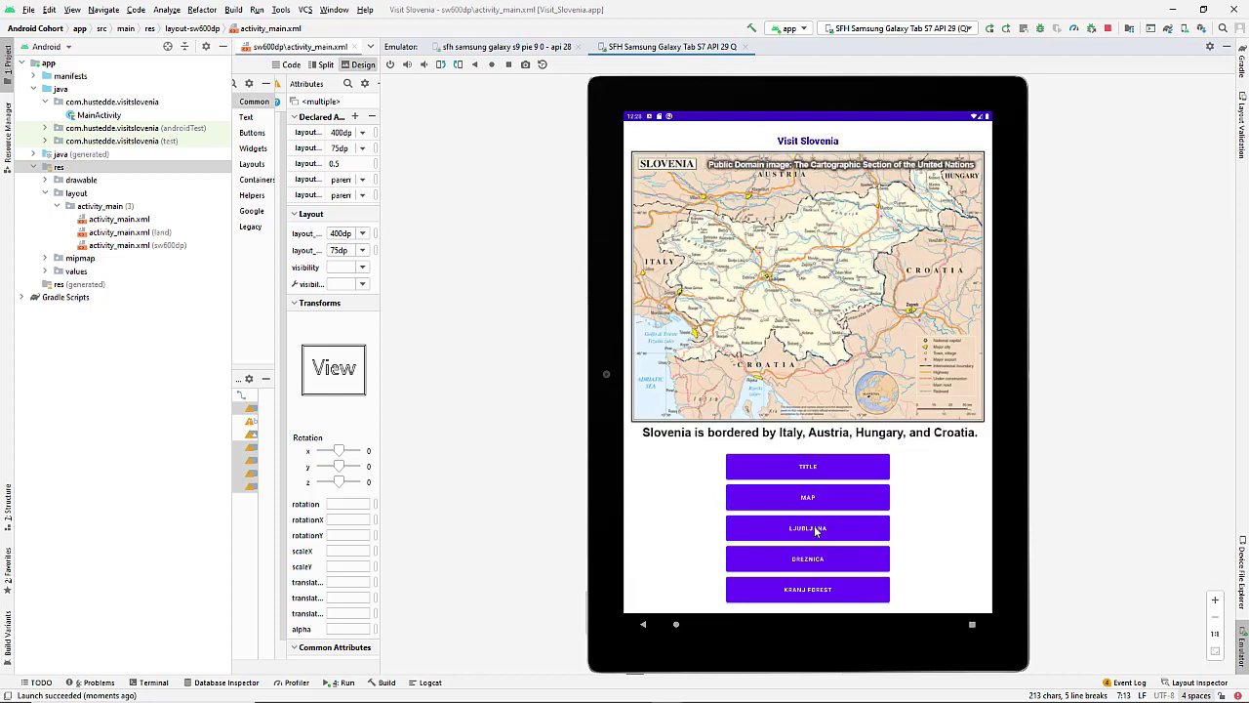
left_click(808, 589)
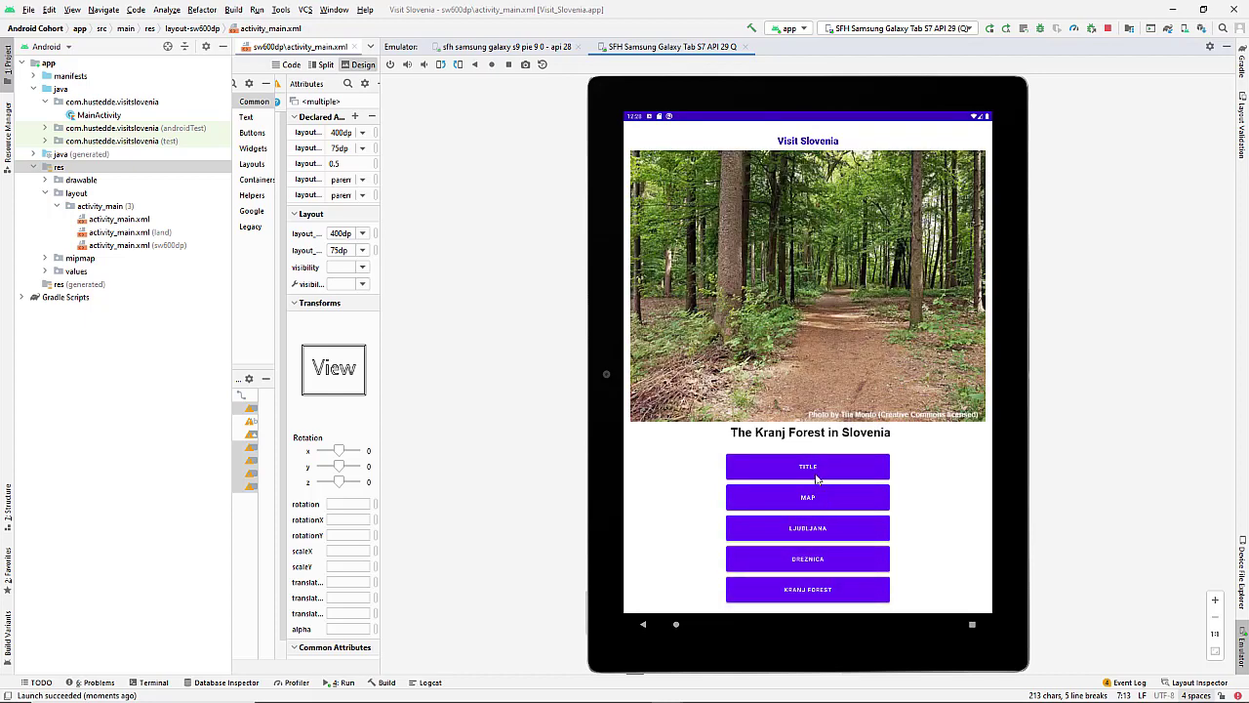
mouse_move(724, 281)
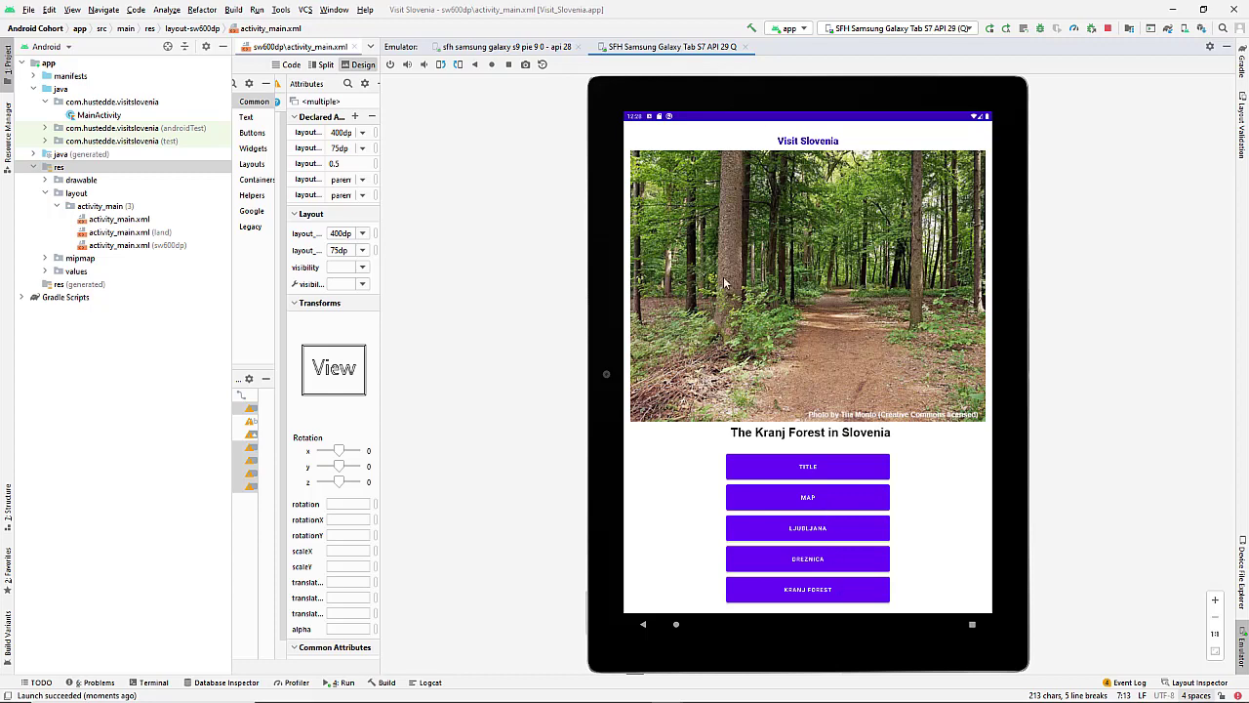
left_click(1108, 29)
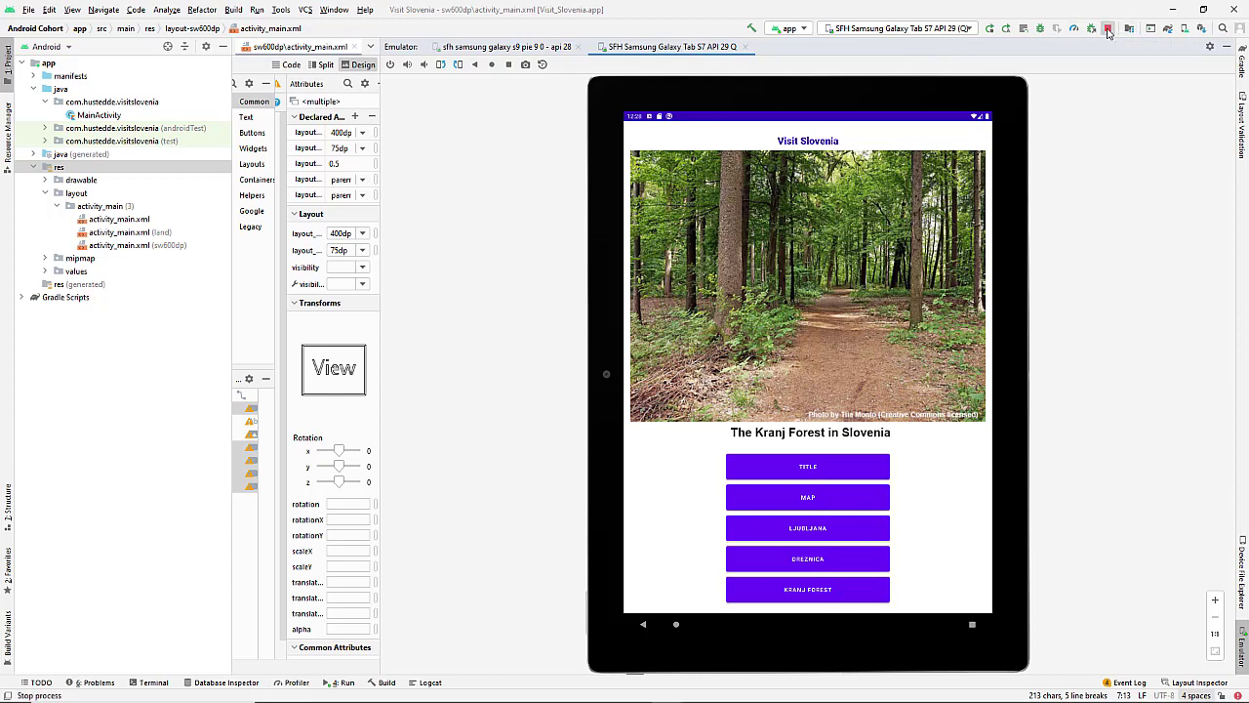
left_click(1108, 29)
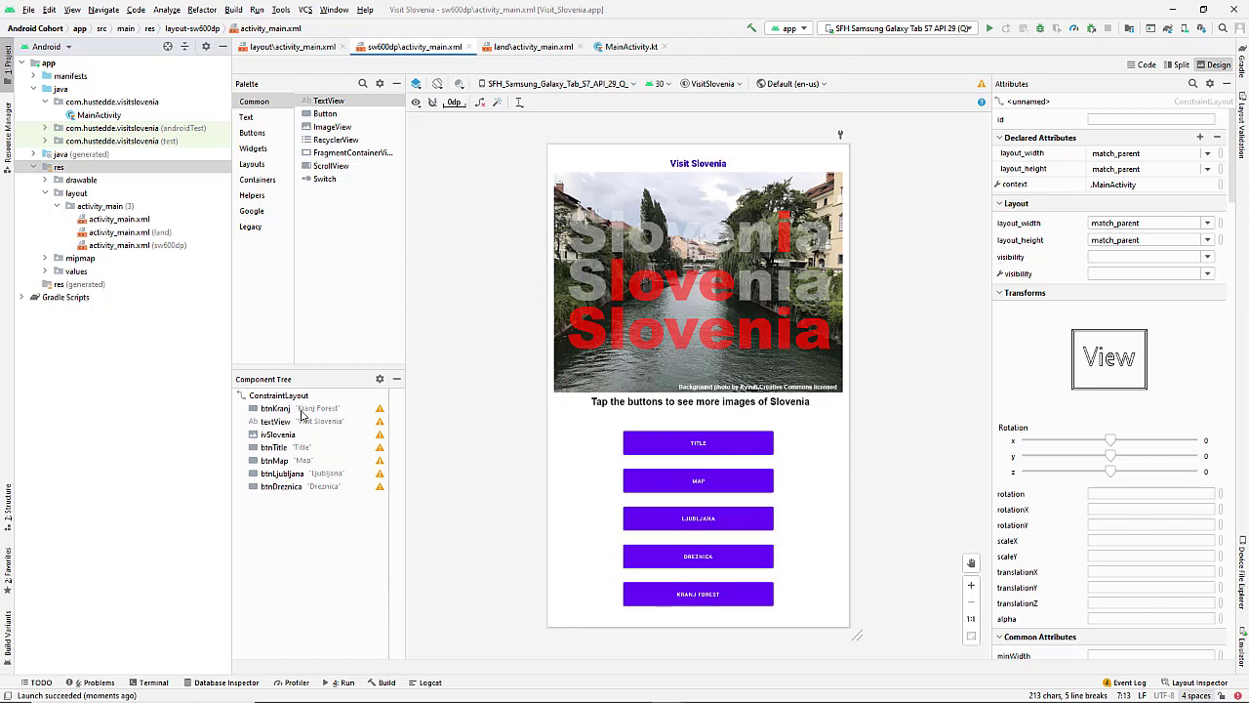
- Give all five buttons a larger textSize sp value from the Attributes dropdown
left_click(273, 408)
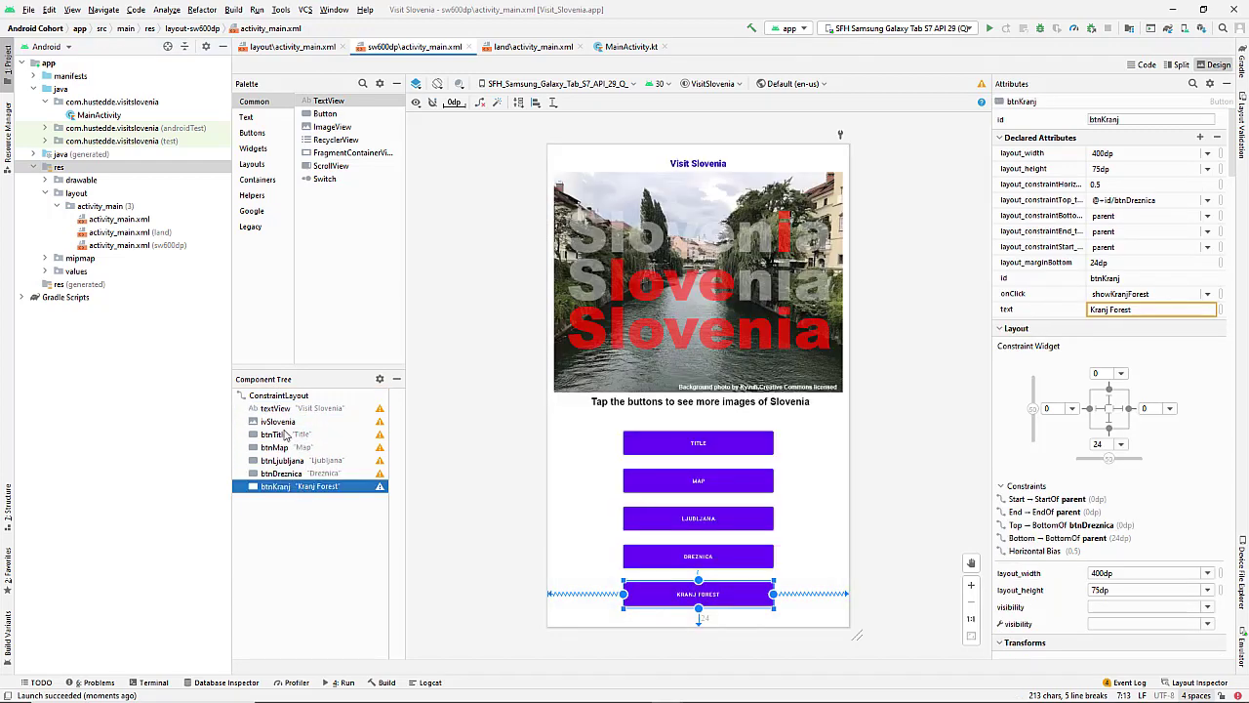
left_click(273, 433)
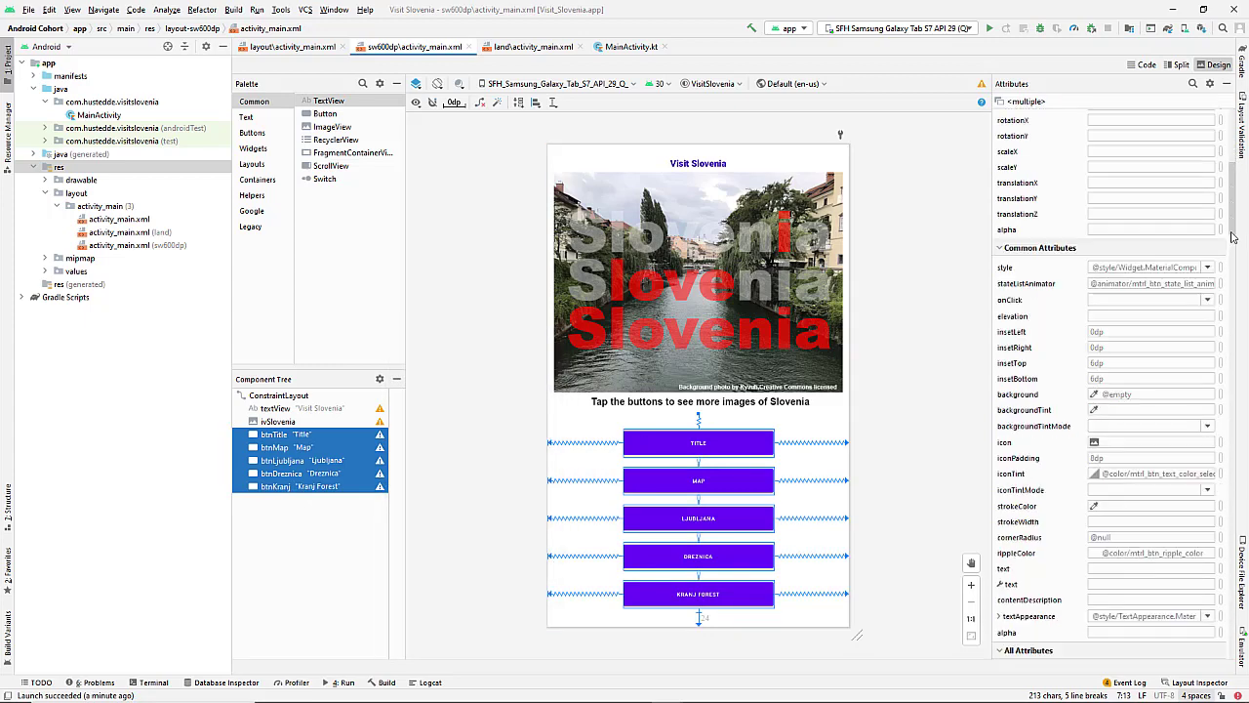
scroll("down", 3)
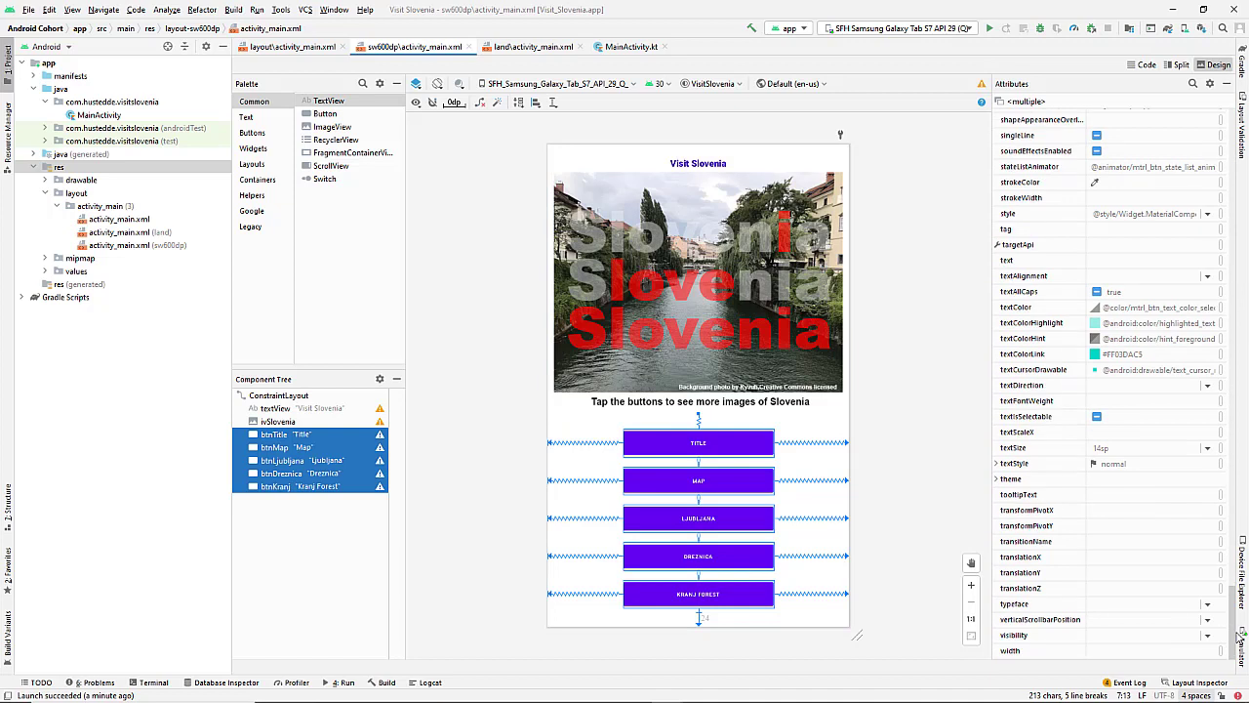
left_click(1151, 447)
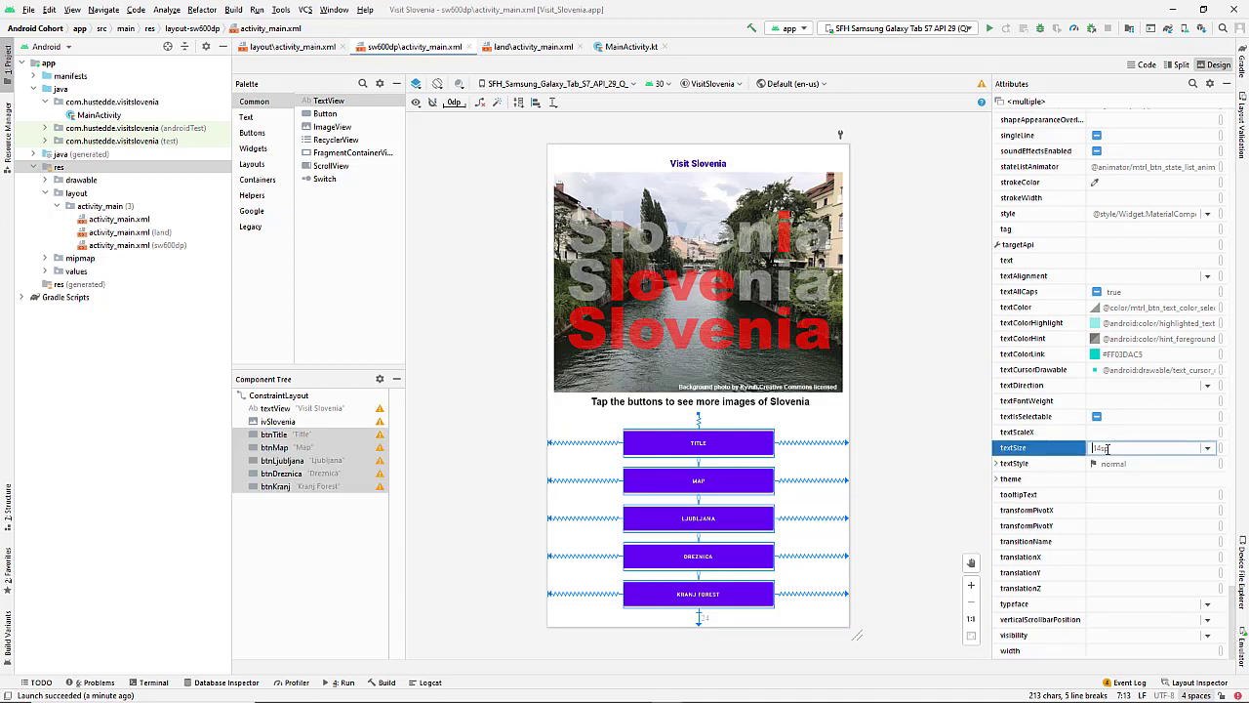
left_click(1206, 447)
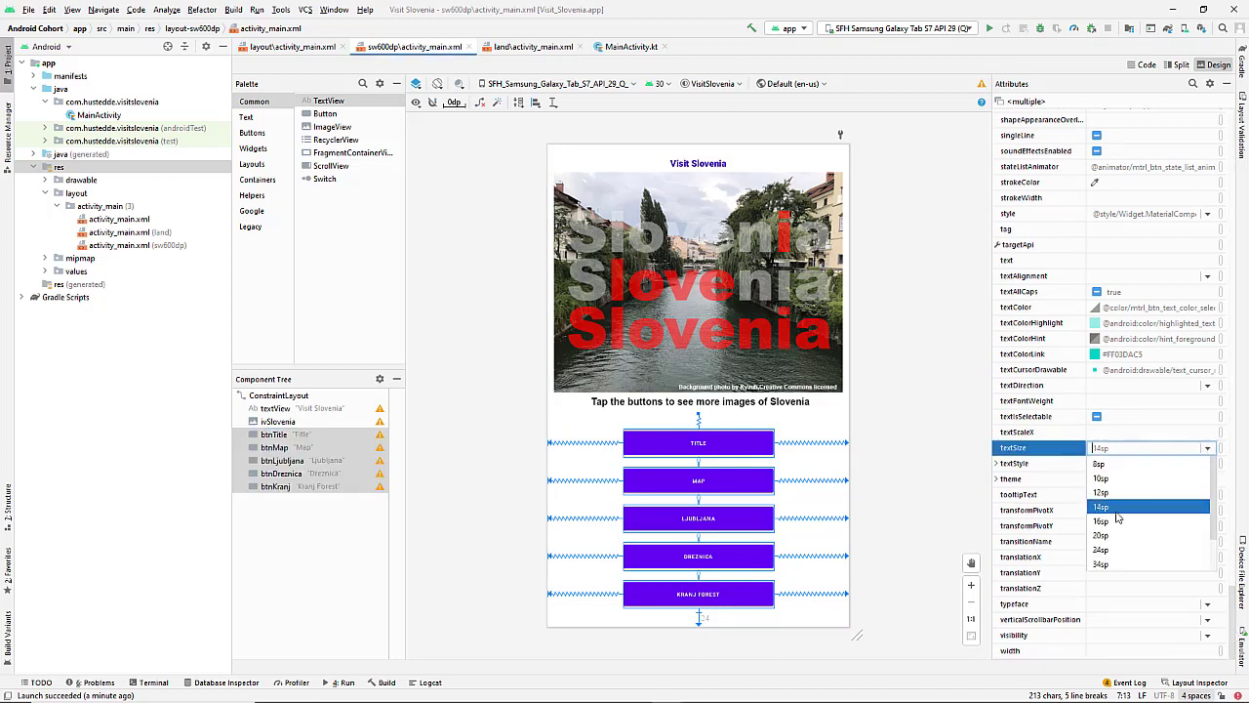
left_click(1101, 534)
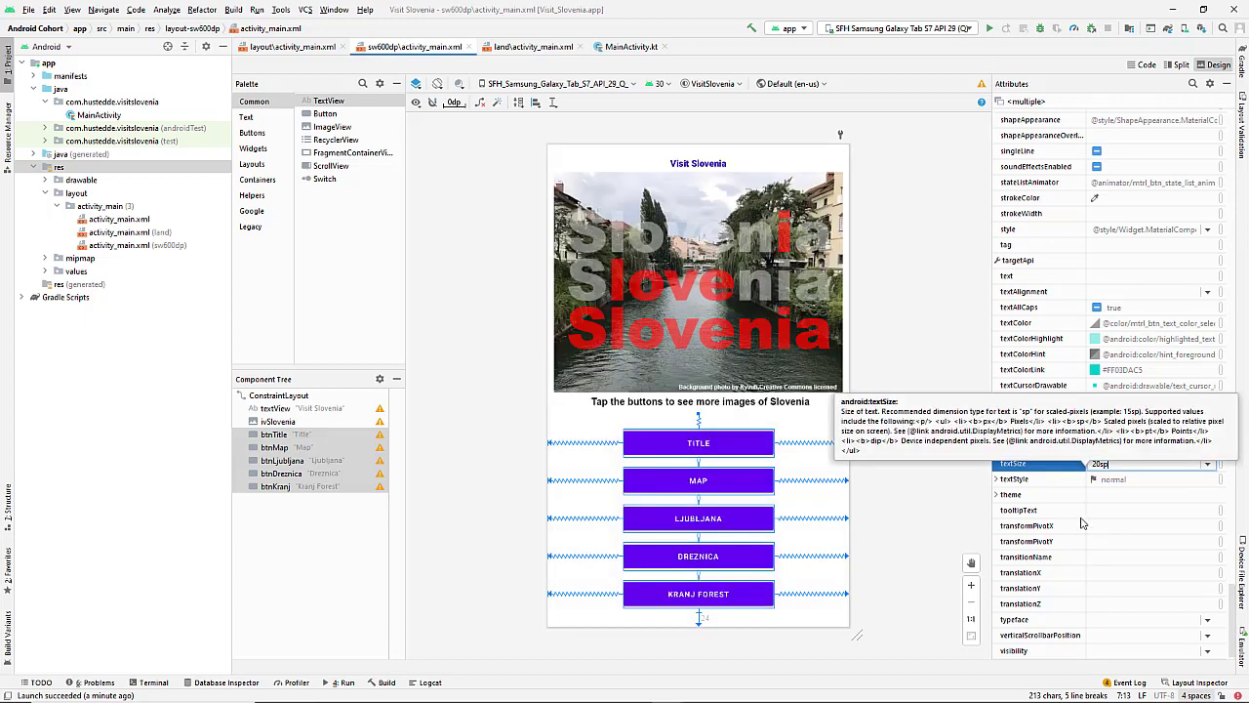
mouse_move(898, 258)
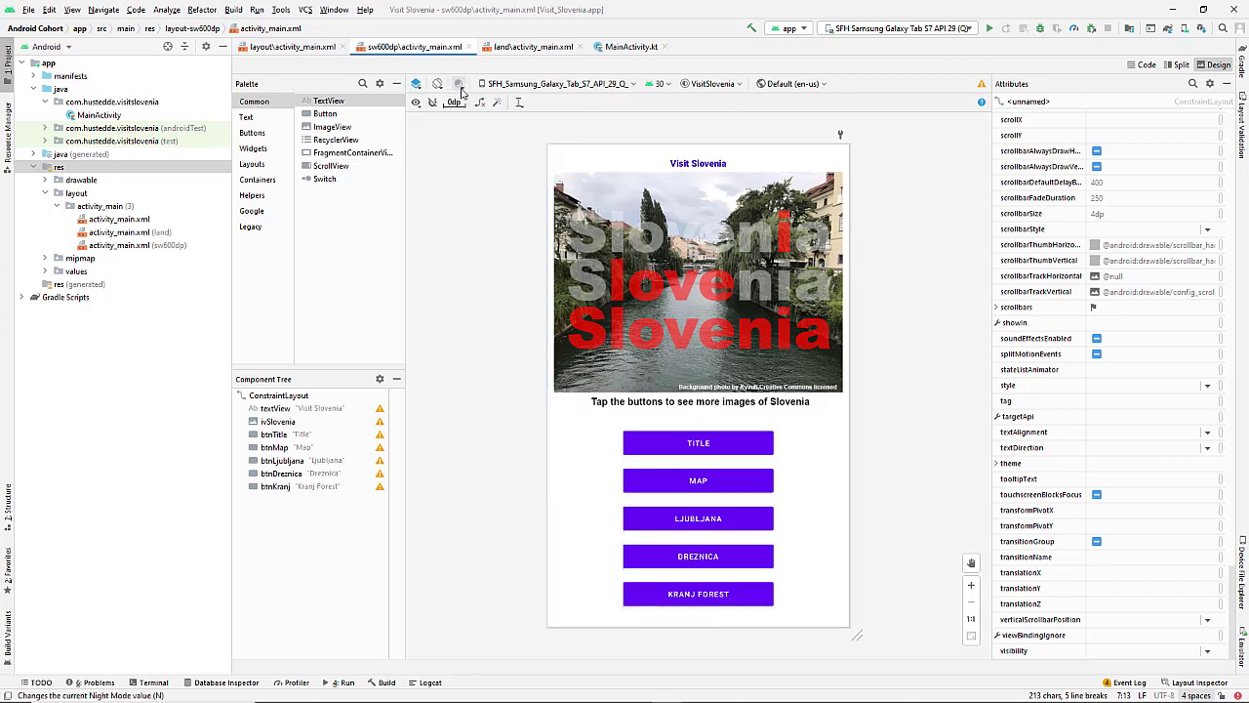
mouse_move(437, 82)
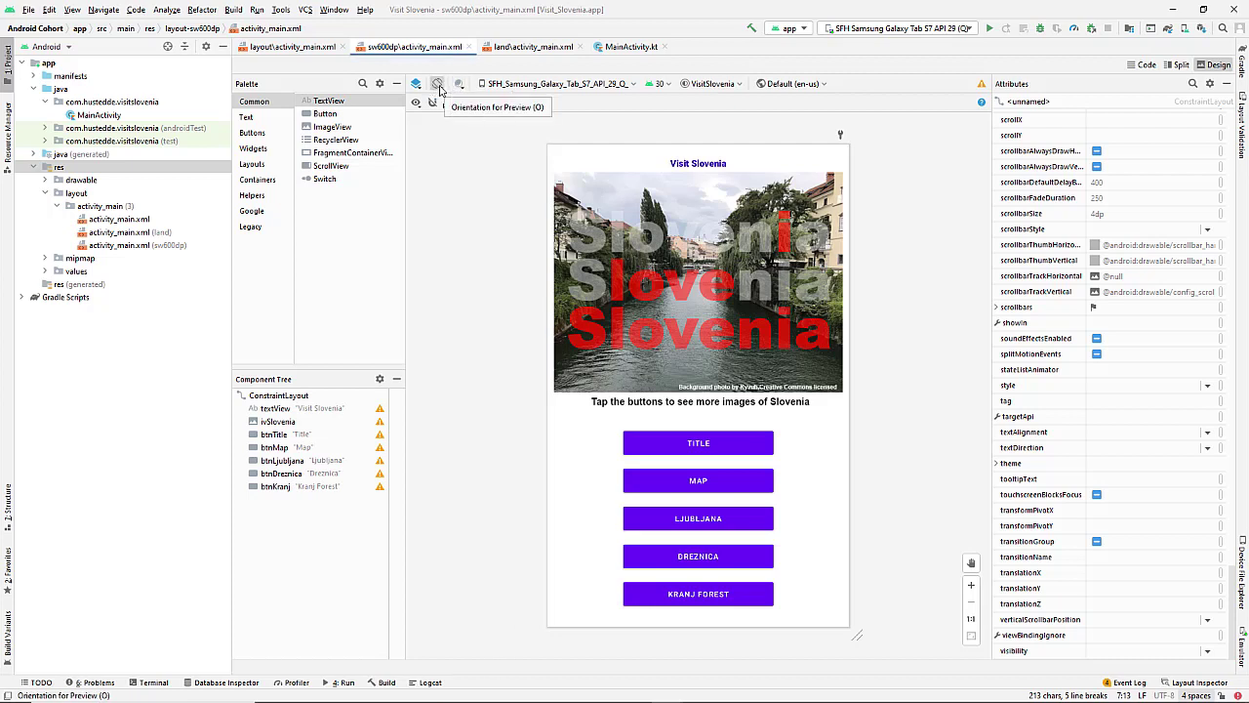
- Choose Create Other... from the layout variants dropdown for activity_main
left_click(437, 82)
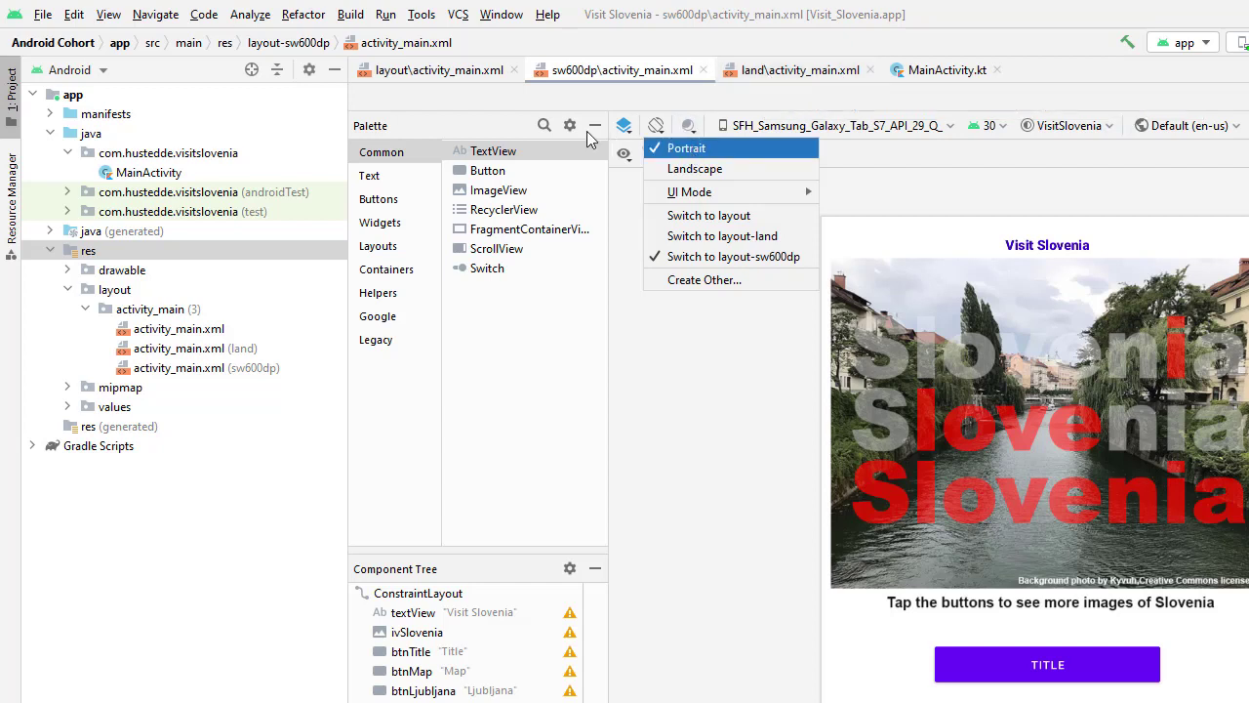
mouse_move(437, 70)
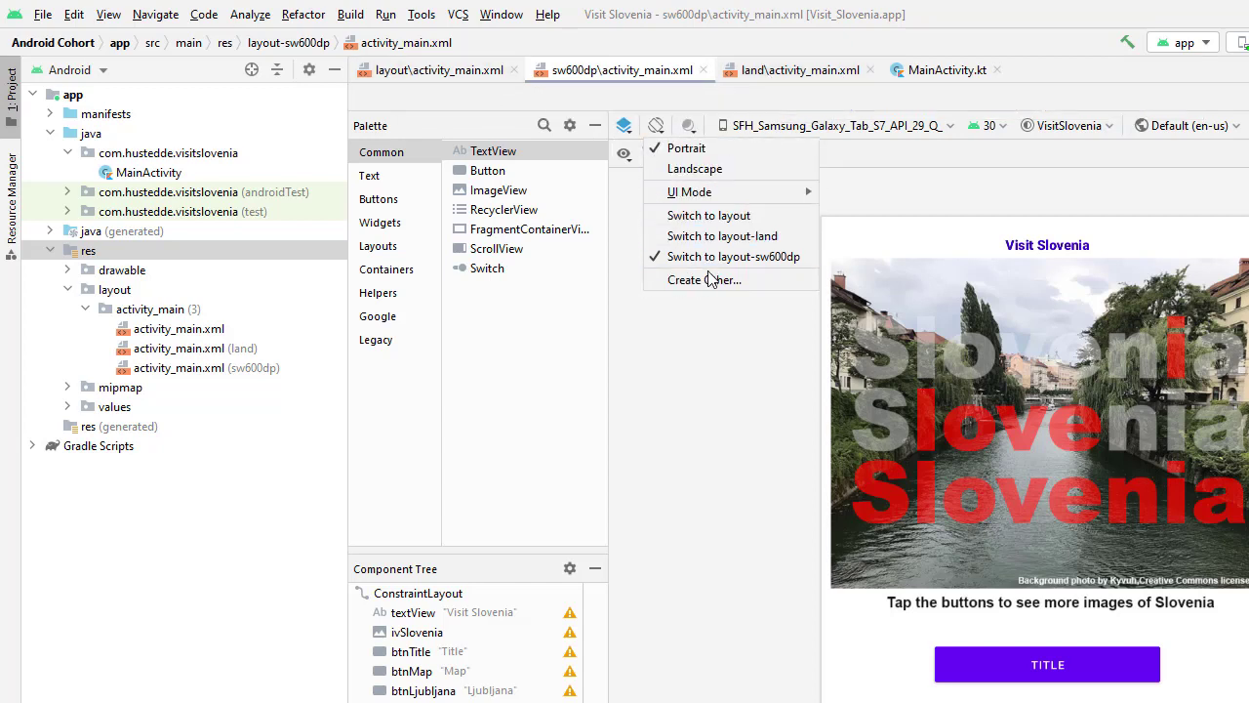
mouse_move(703, 281)
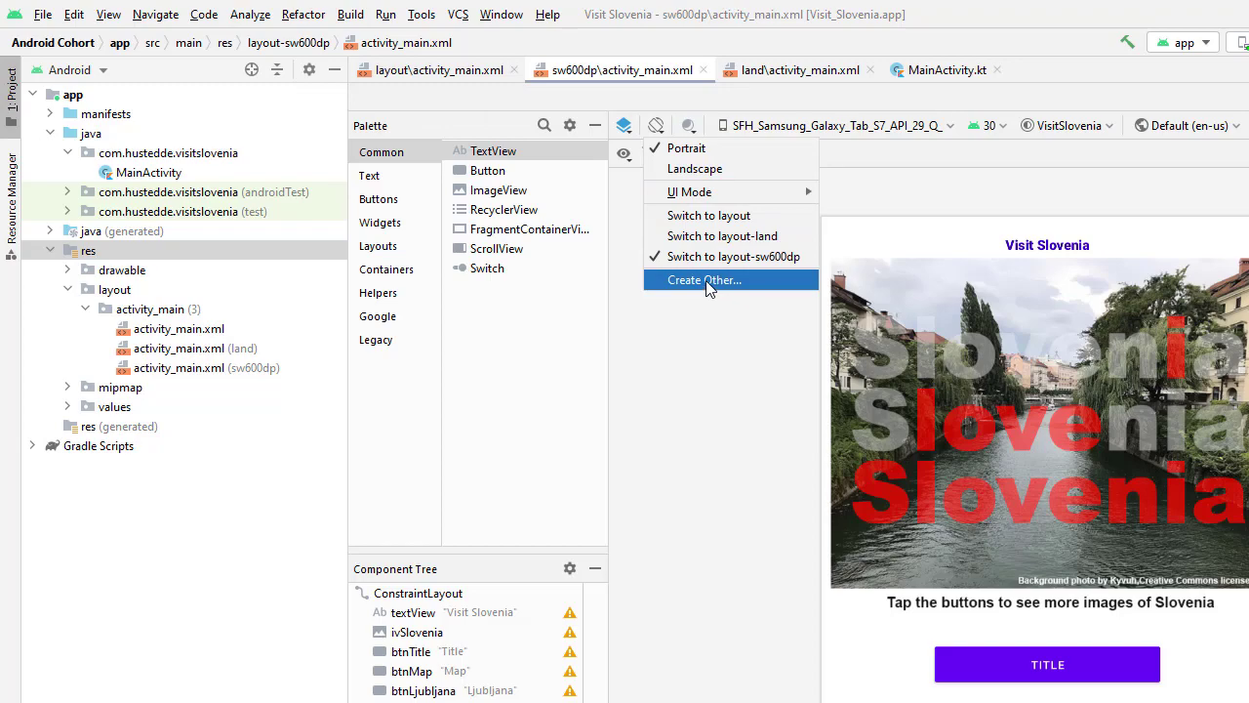
left_click(703, 281)
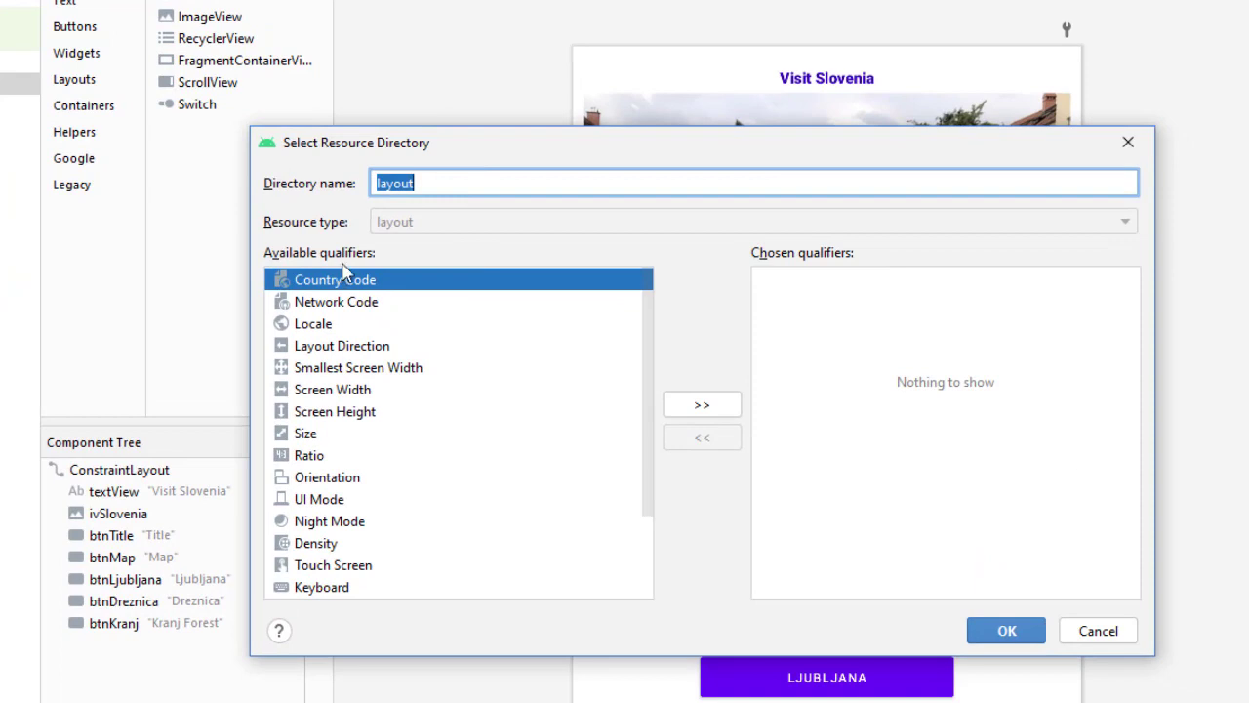
mouse_move(387, 525)
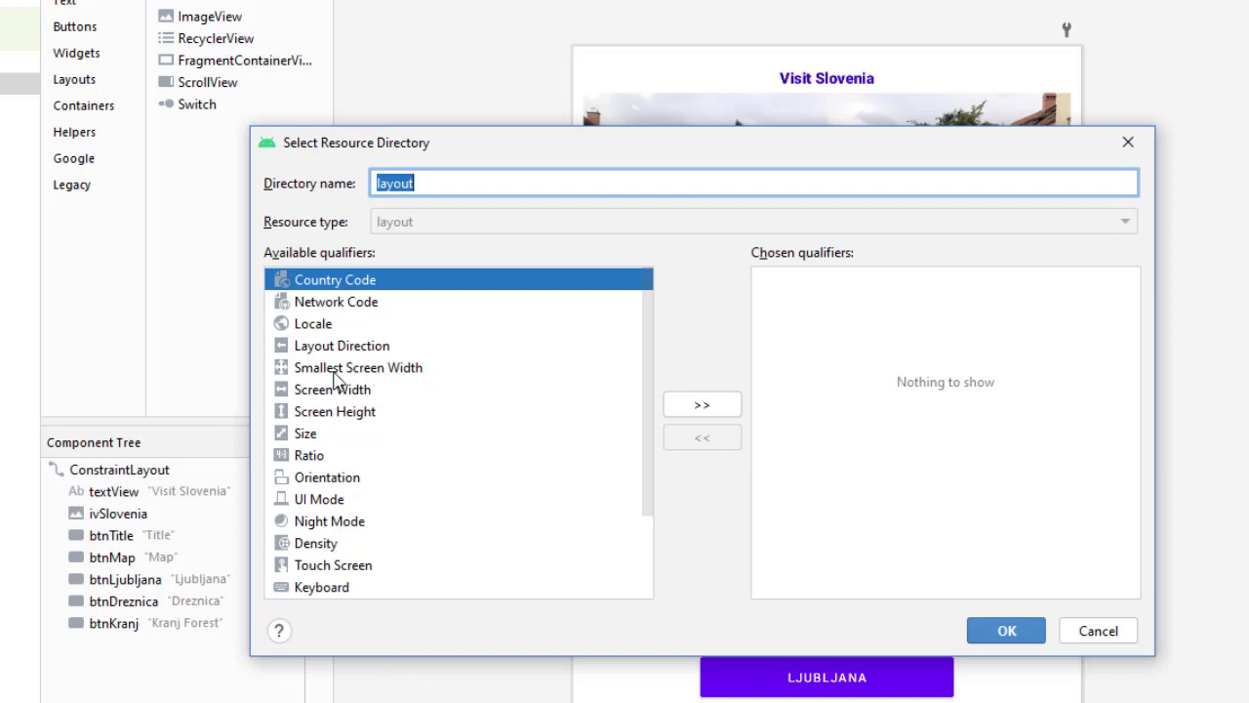
- Add Smallest Screen Width 600 and Landscape qualifiers, creating layout-sw600dp-land
left_click(359, 367)
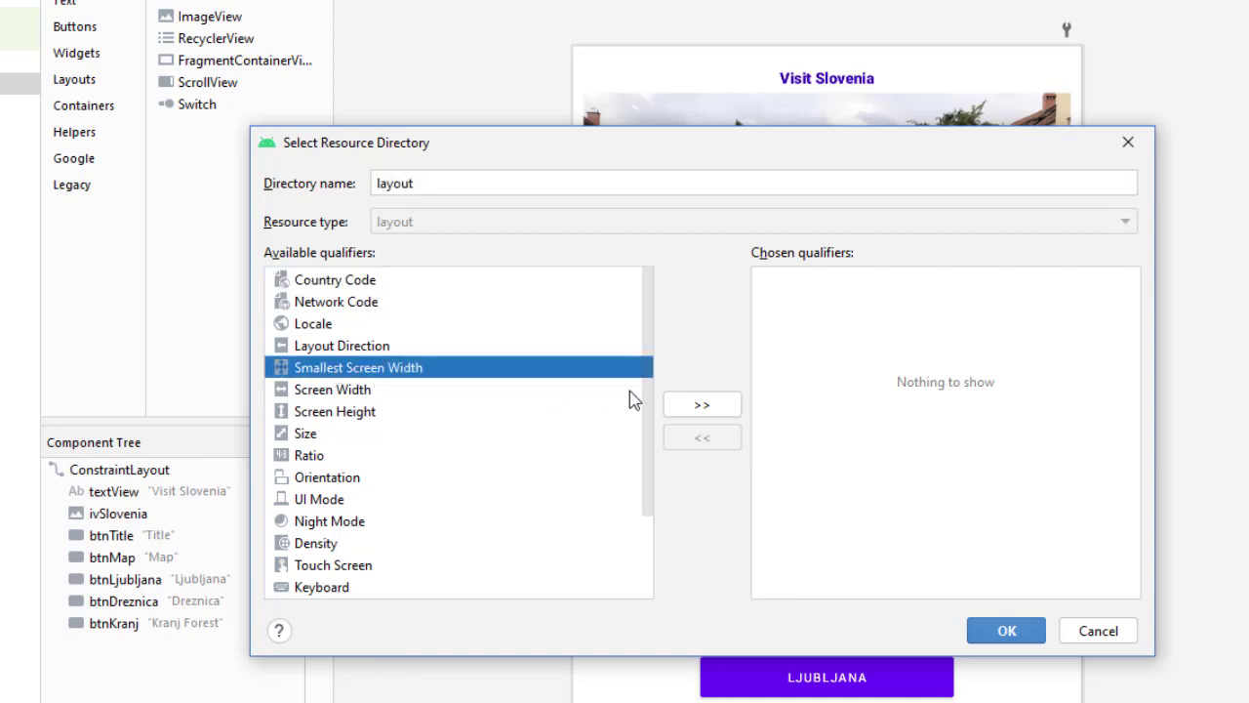
mouse_move(703, 404)
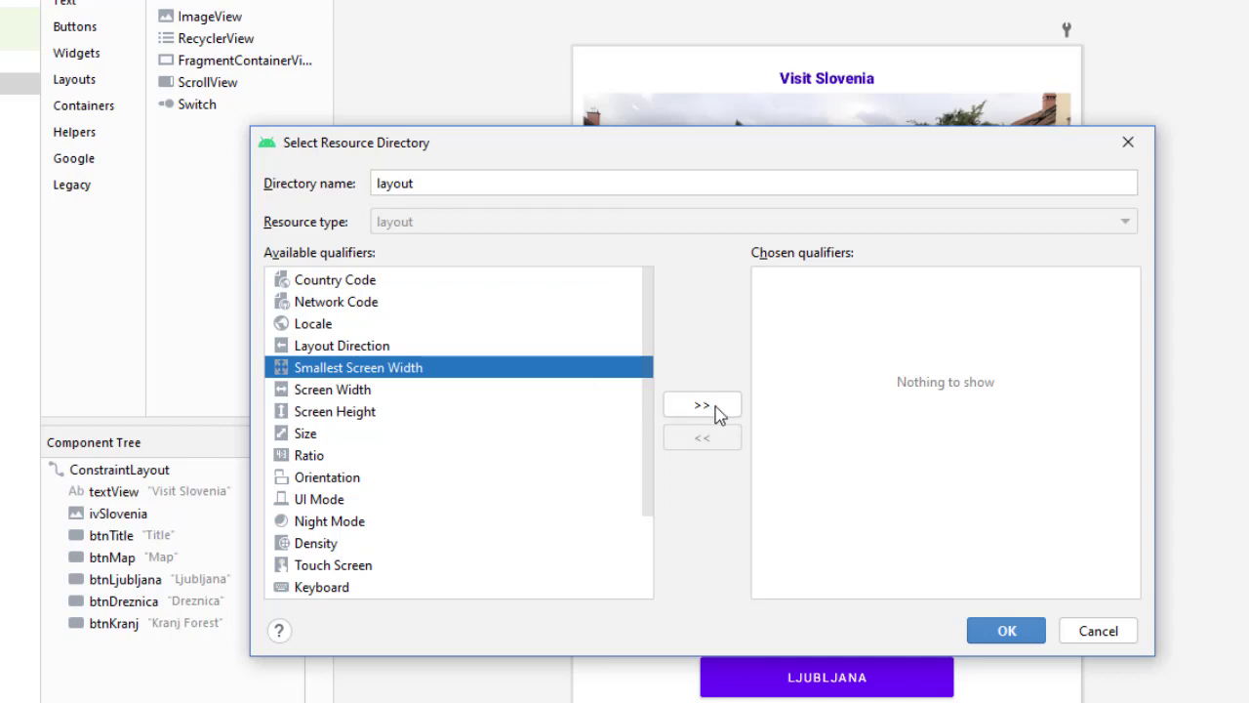
left_click(702, 404)
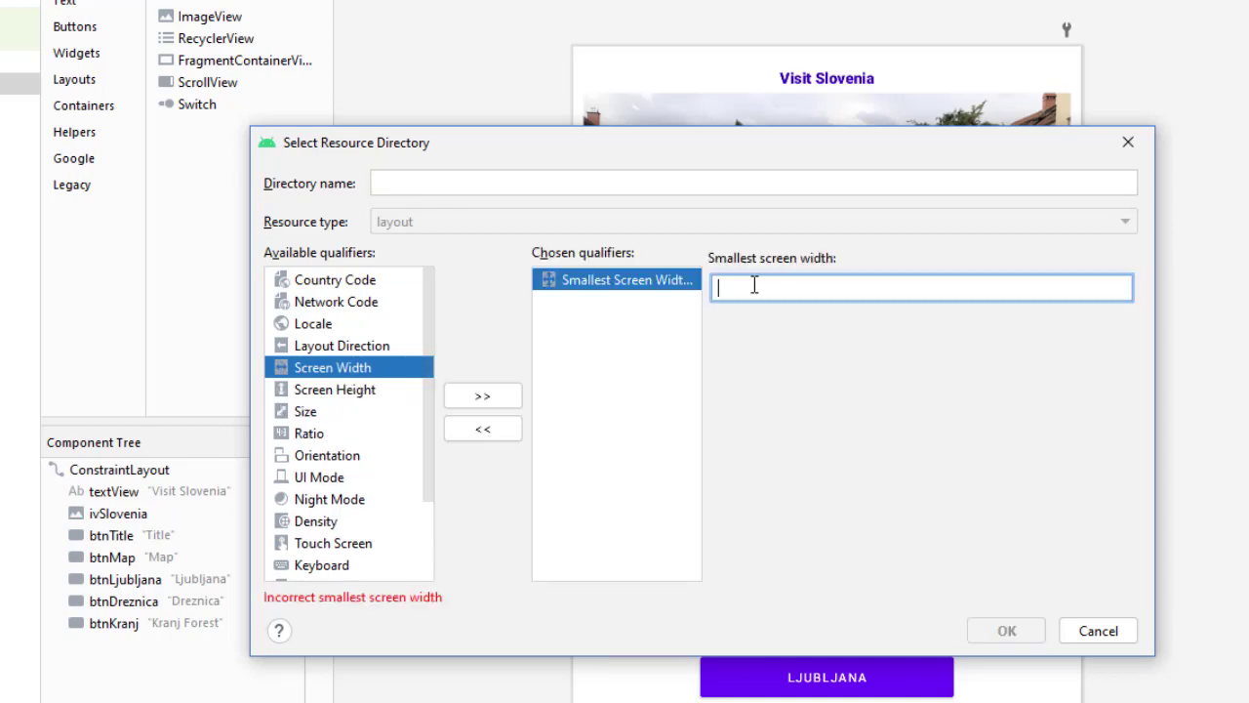
type("600")
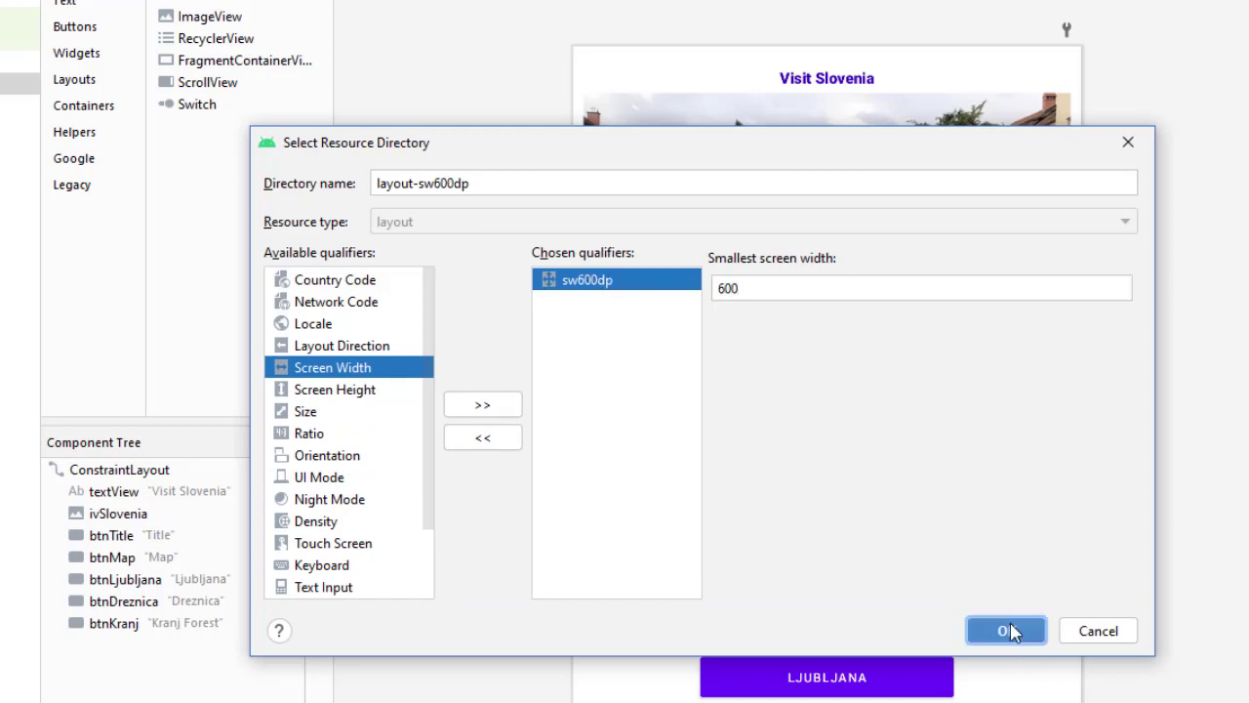
left_click(1007, 630)
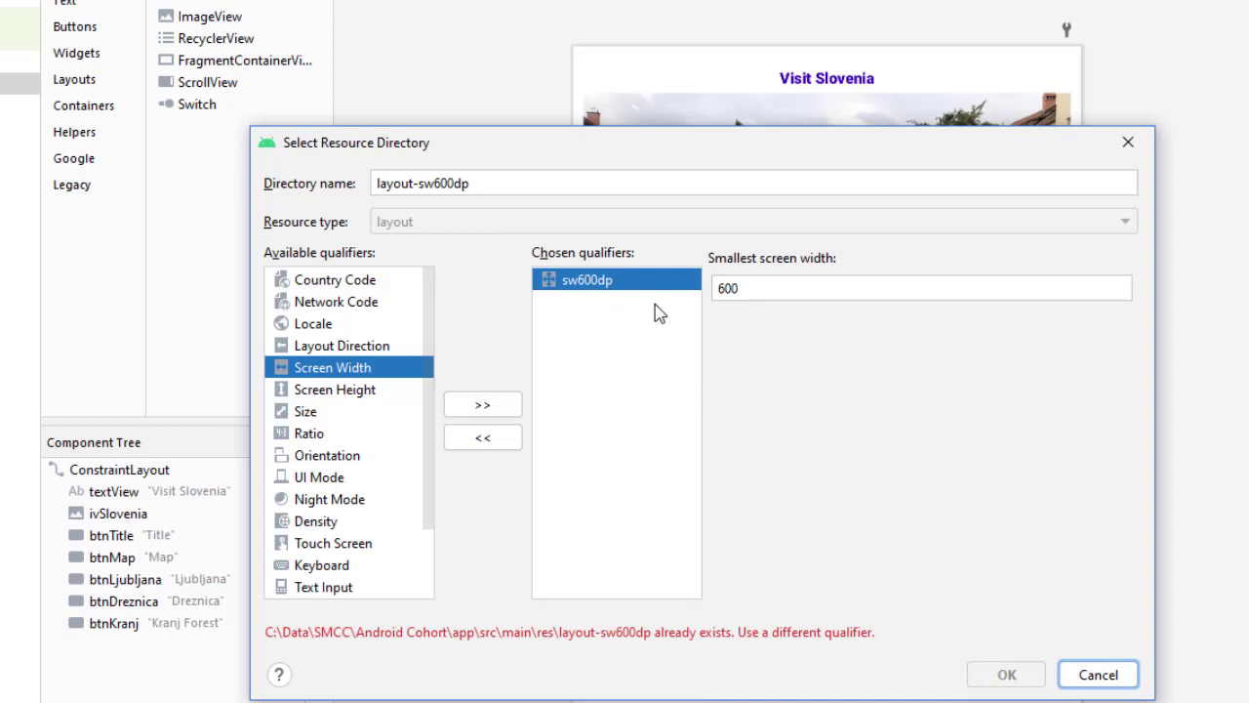
mouse_move(339, 467)
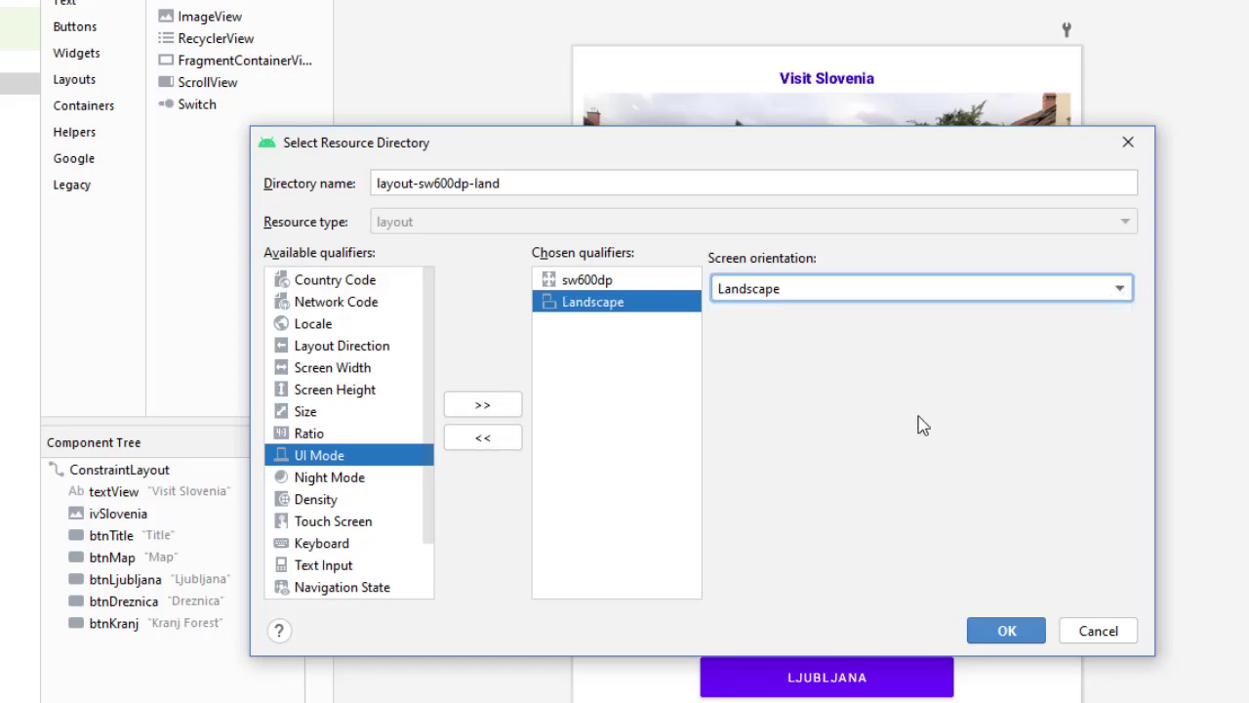
mouse_move(1007, 631)
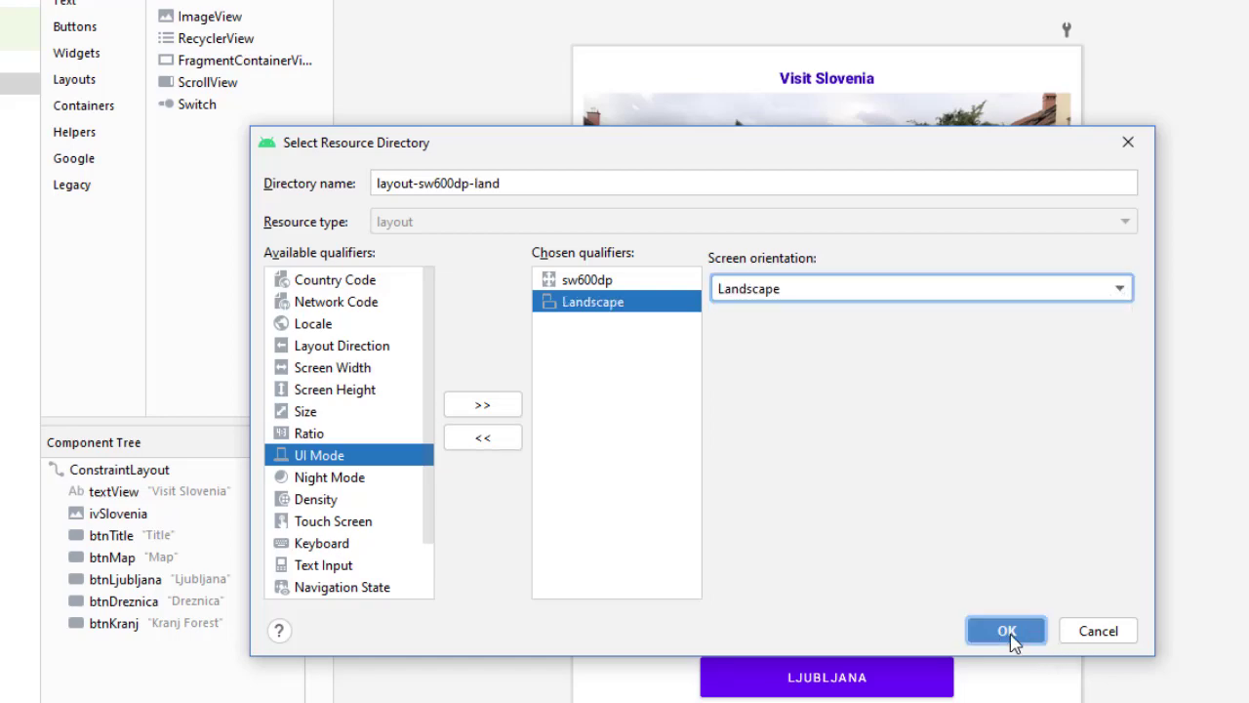
left_click(1007, 628)
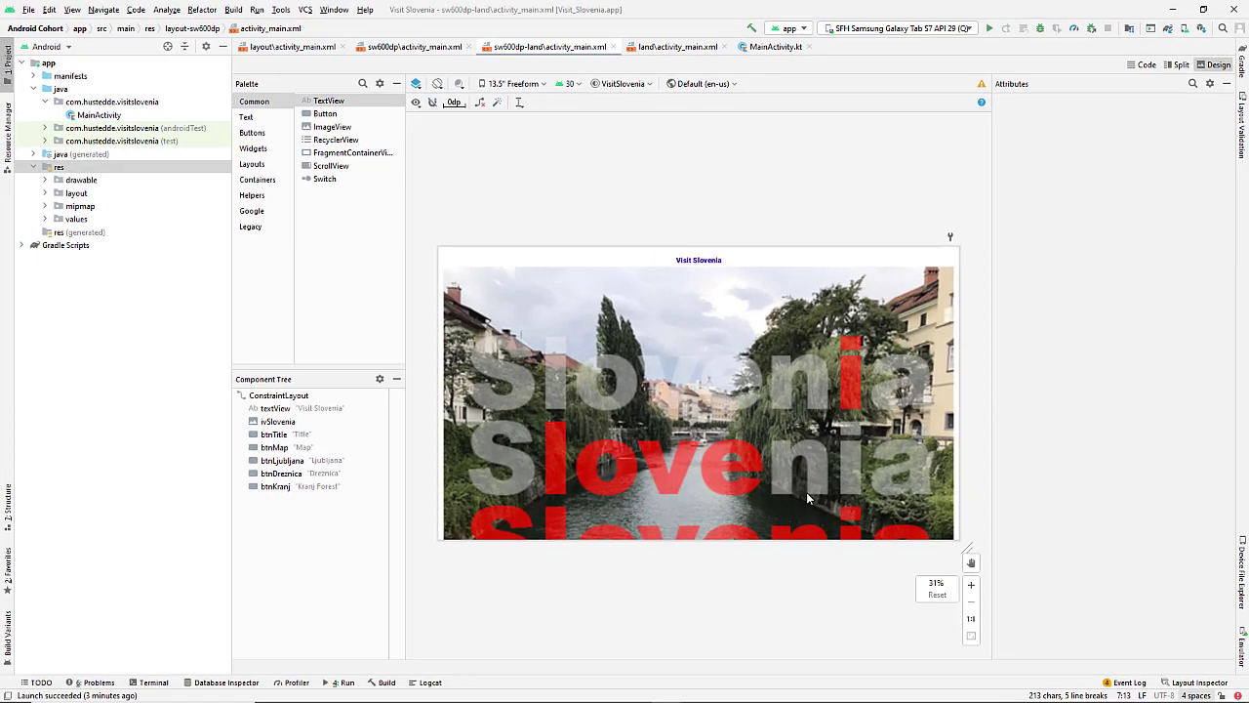
- Anchor ivSlovenia's top and start to the parent in the sw600dp-land layout
left_click(547, 47)
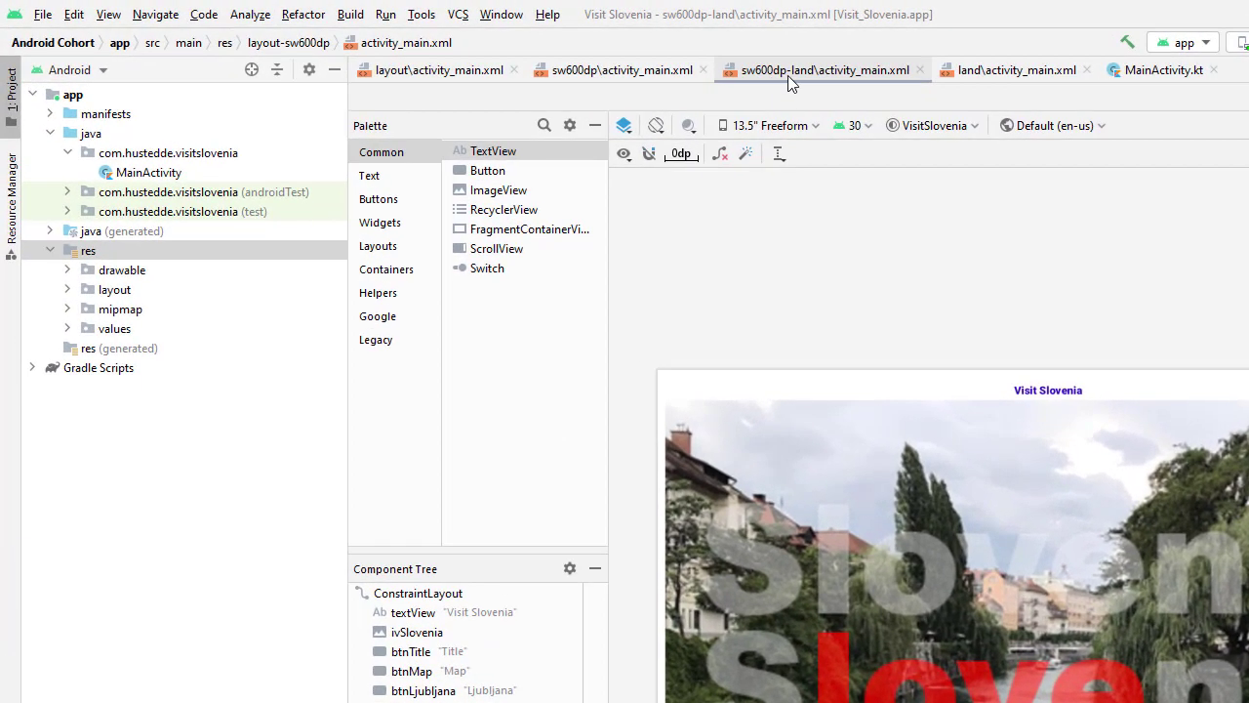
mouse_move(823, 70)
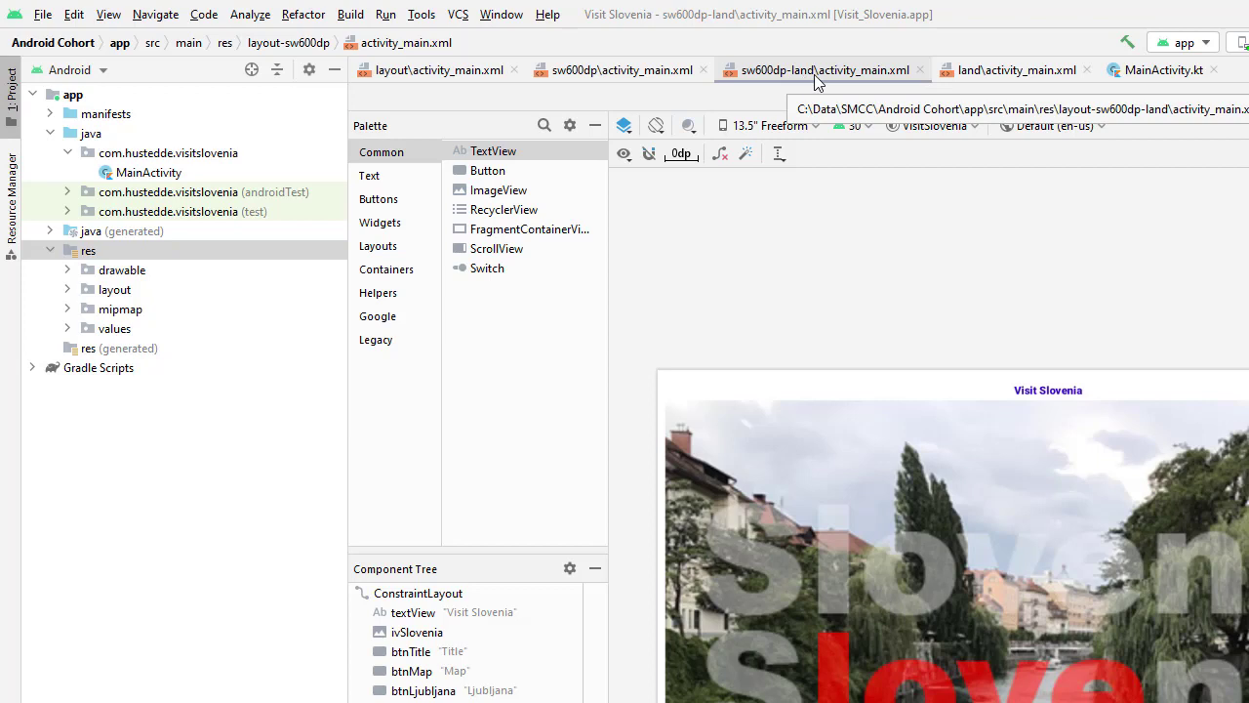
mouse_move(910, 82)
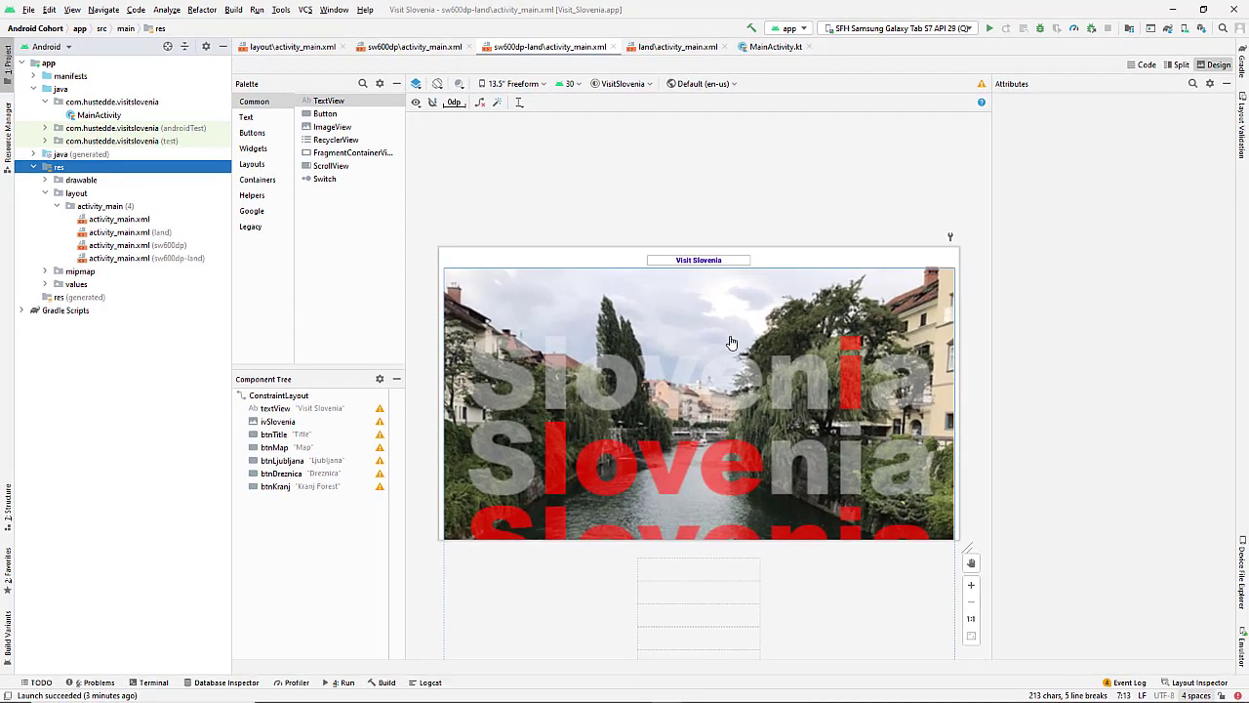
mouse_move(700, 356)
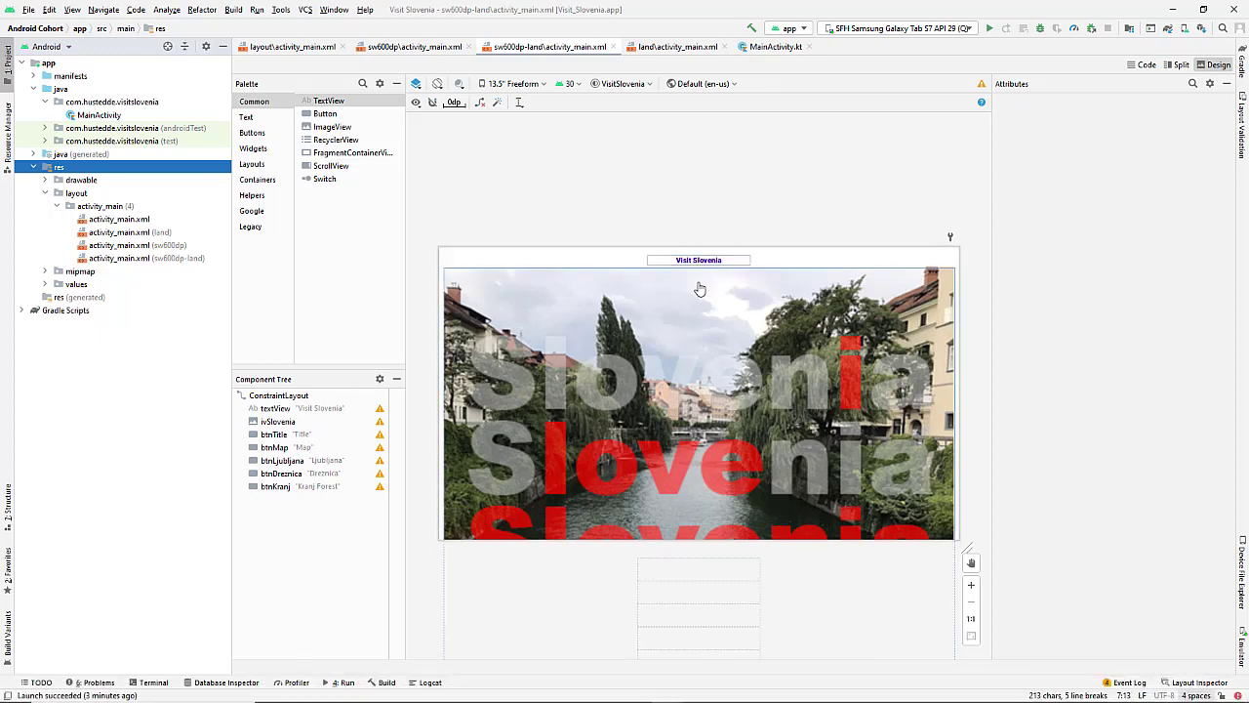
left_click(699, 288)
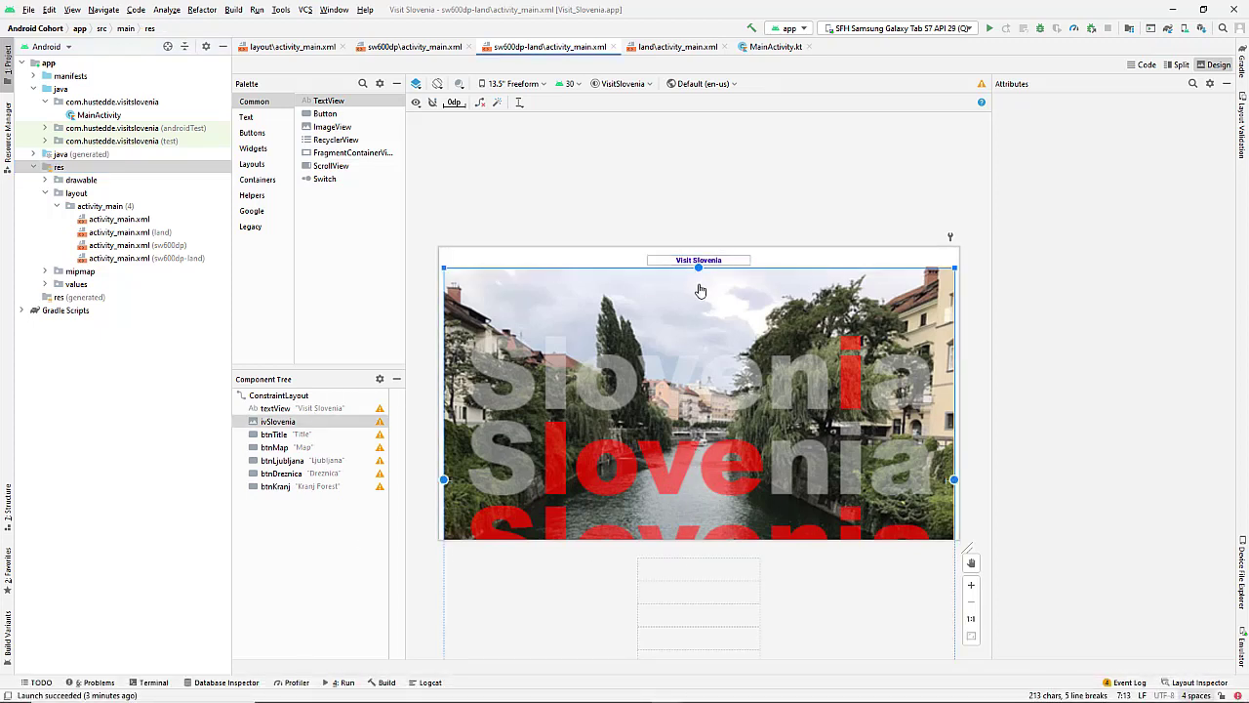
left_click(277, 422)
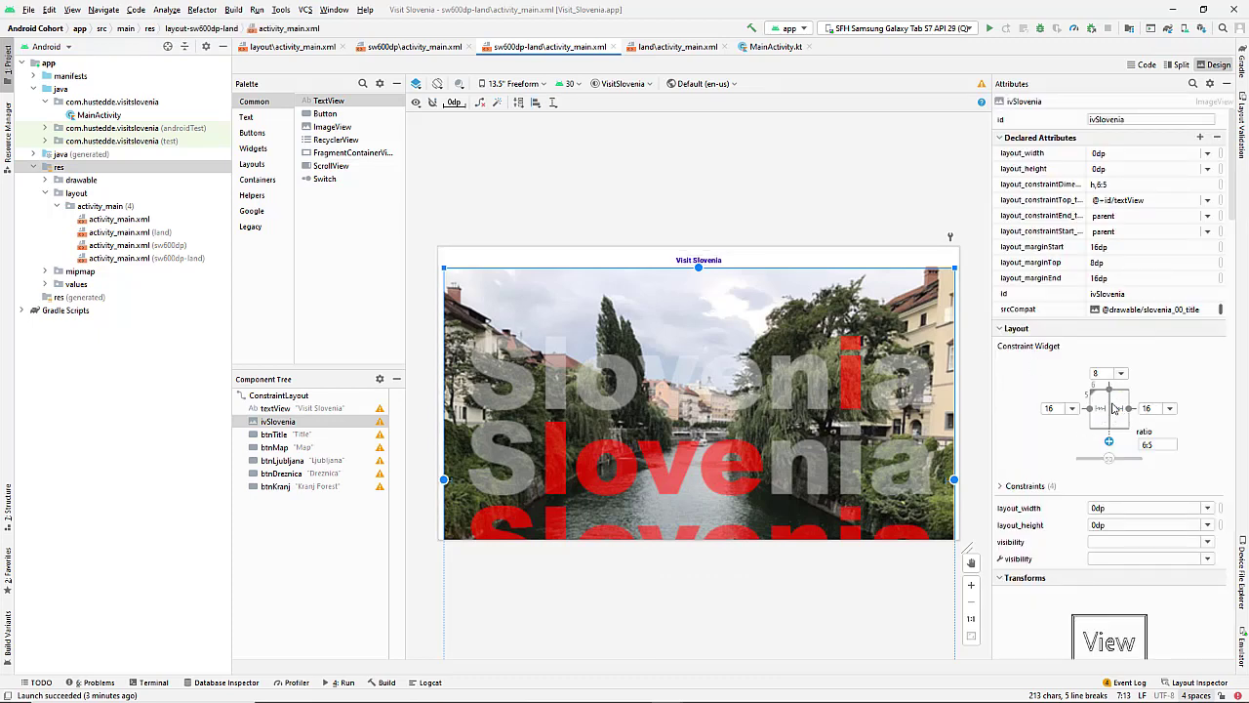
mouse_move(1062, 408)
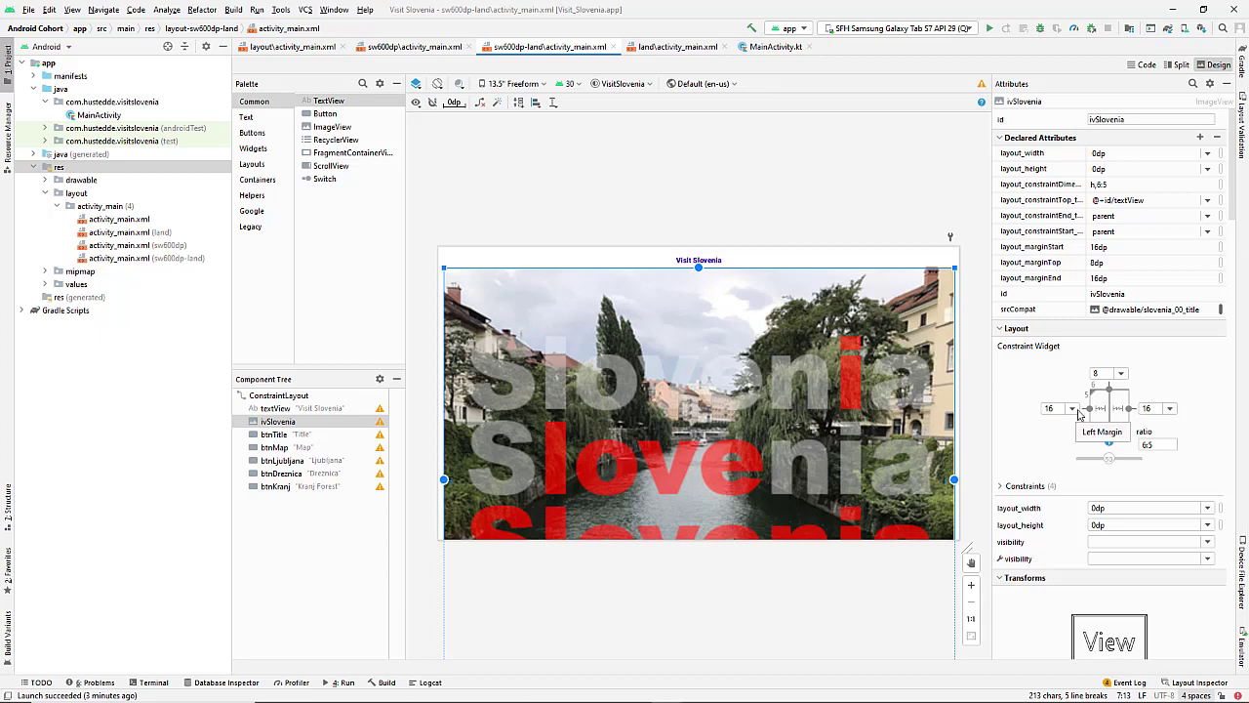
mouse_move(1097, 408)
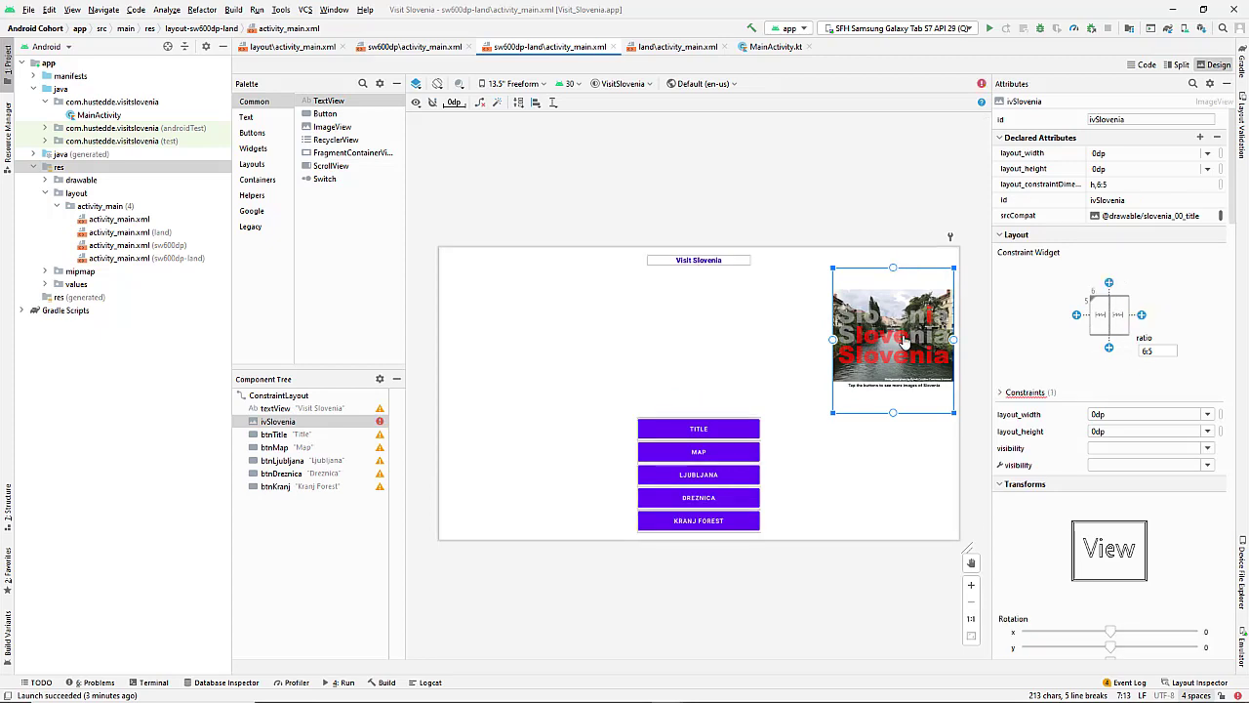
mouse_move(492, 325)
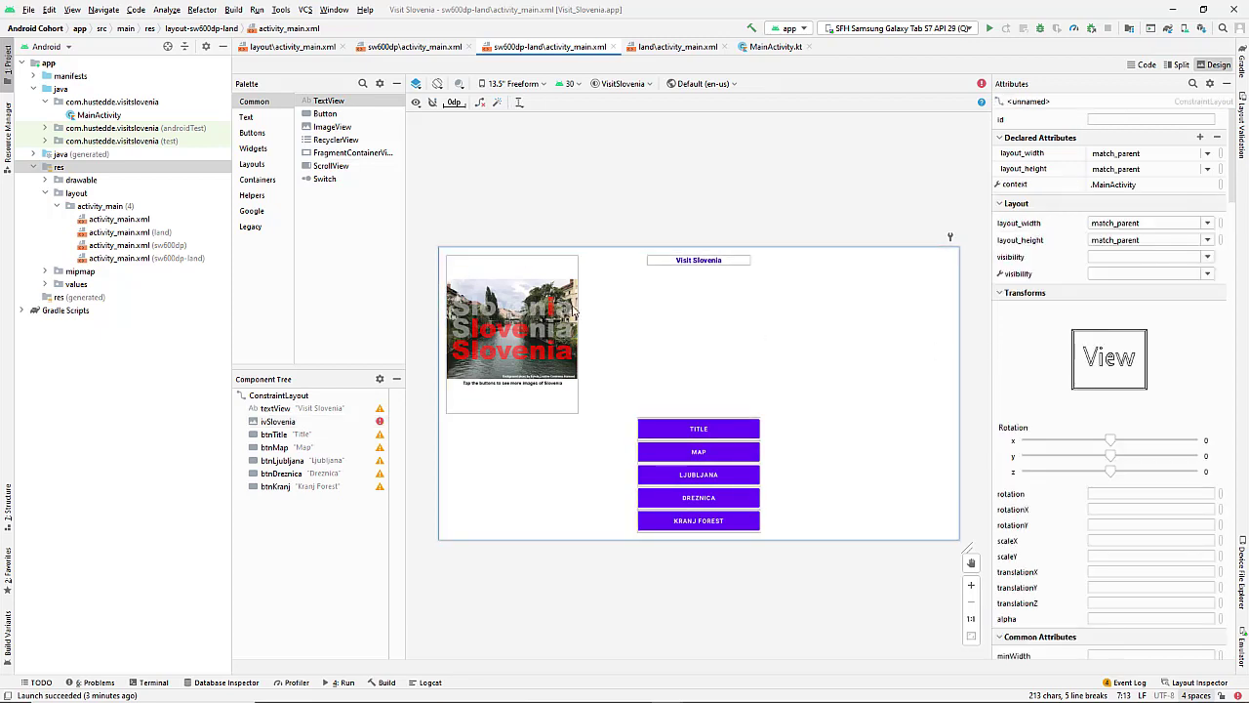
left_click(512, 327)
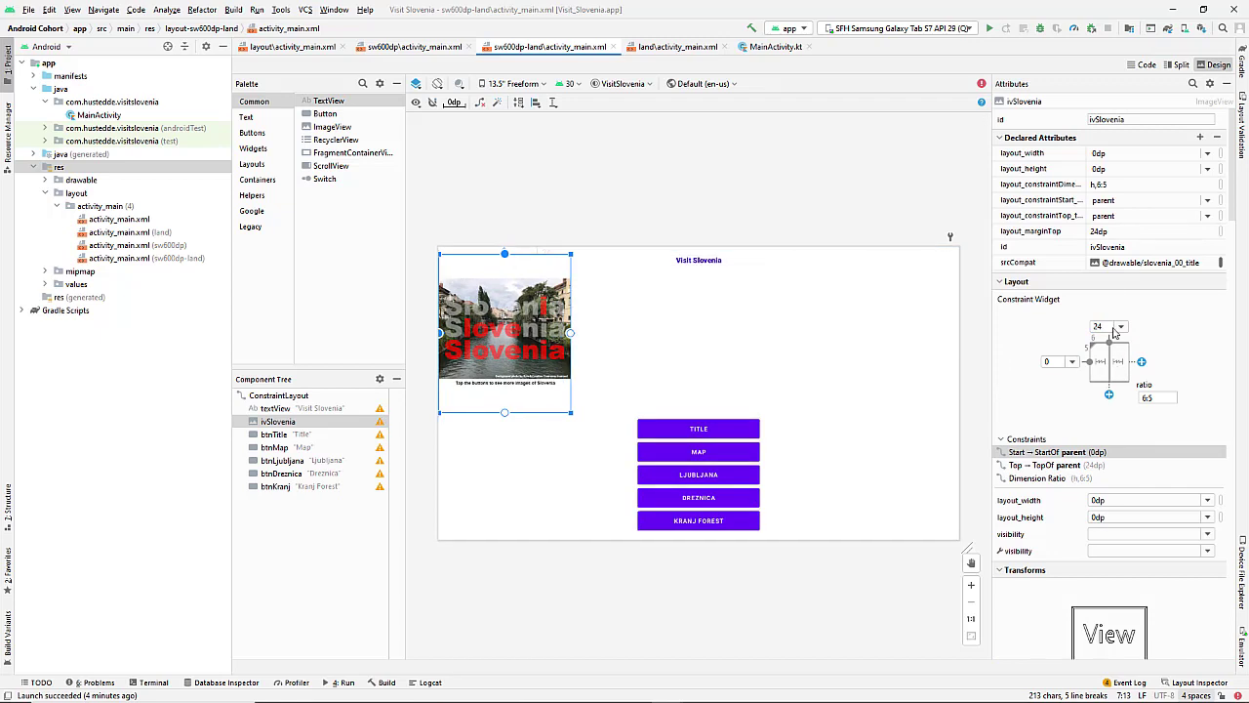
left_click(1058, 361)
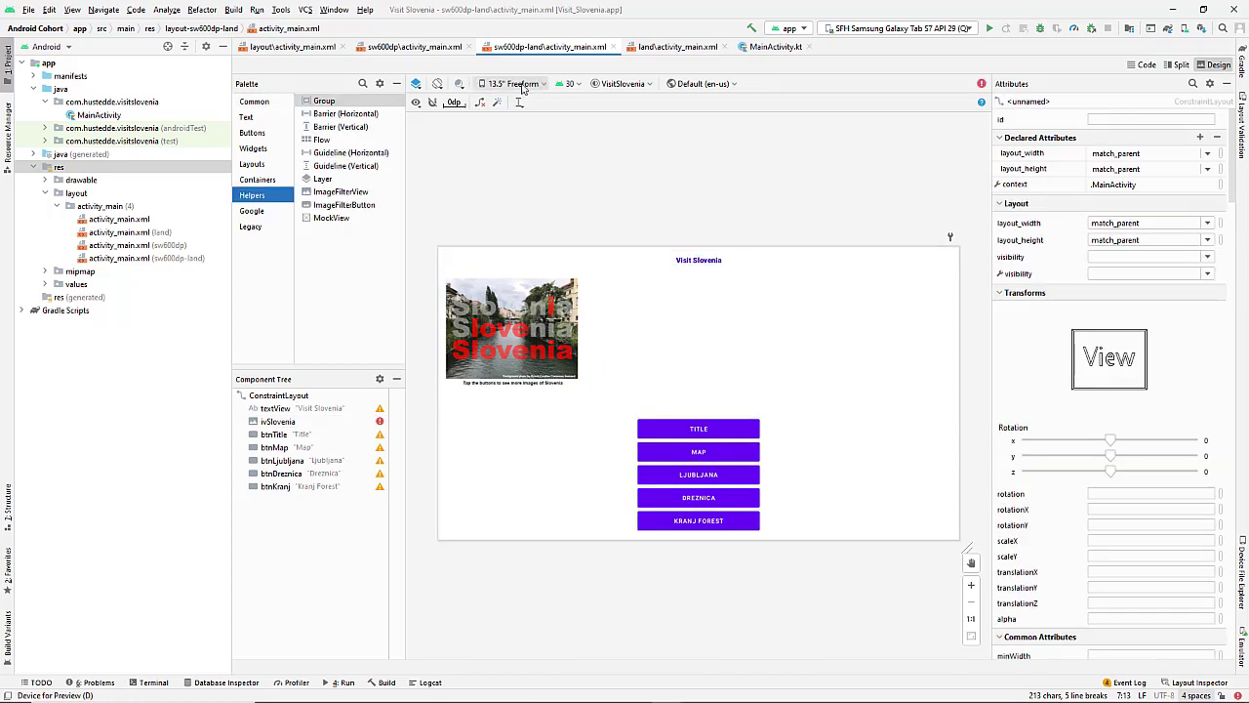
mouse_move(525, 82)
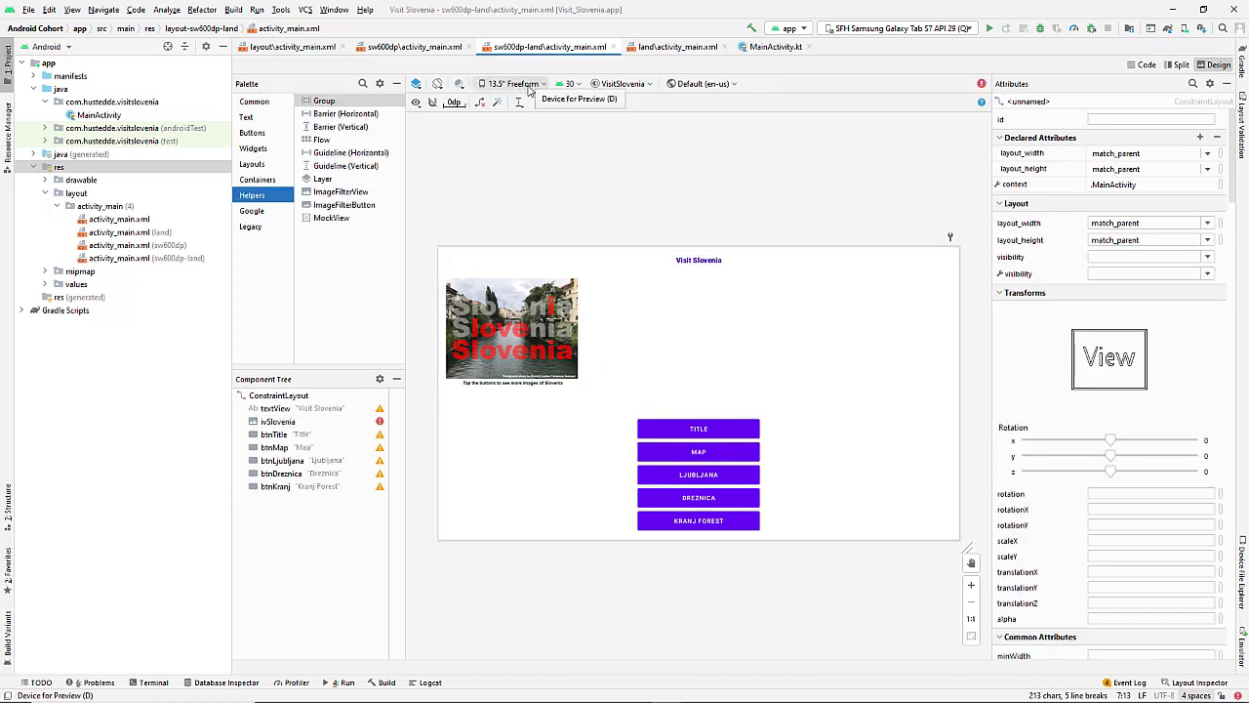
- Preview the sw600dp-land layout on the Pixel C tablet device
left_click(512, 82)
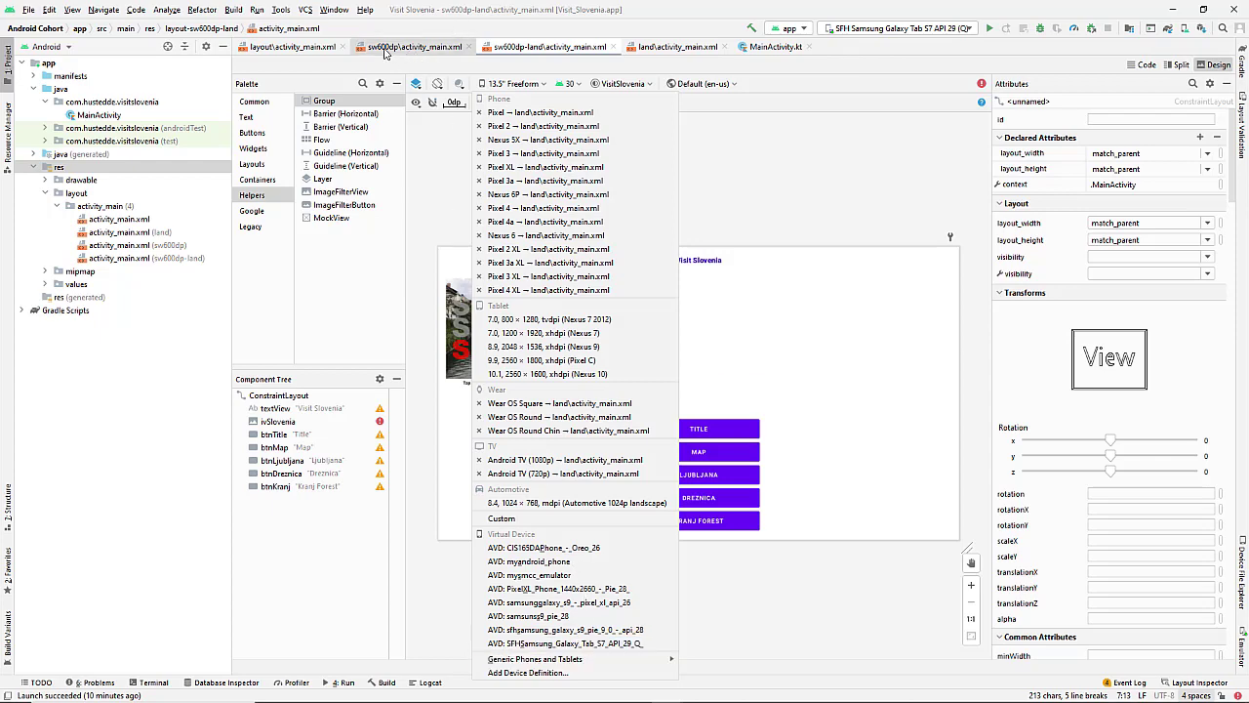
mouse_move(413, 47)
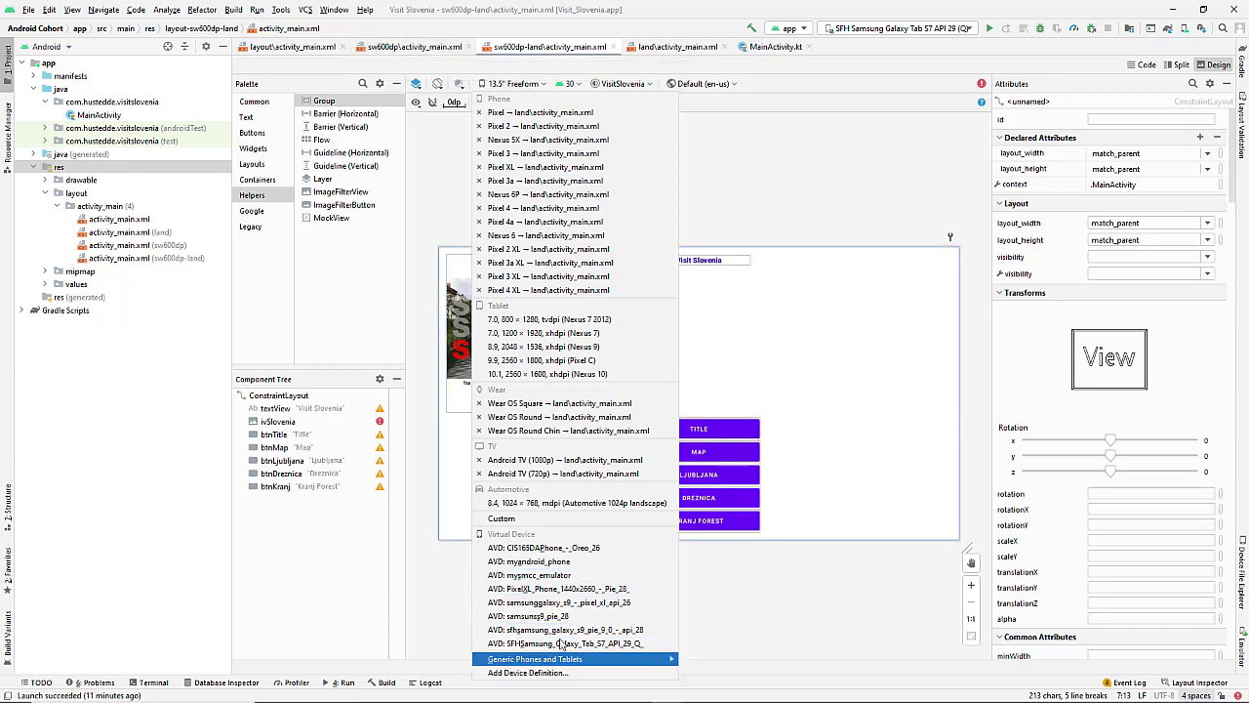
left_click(541, 359)
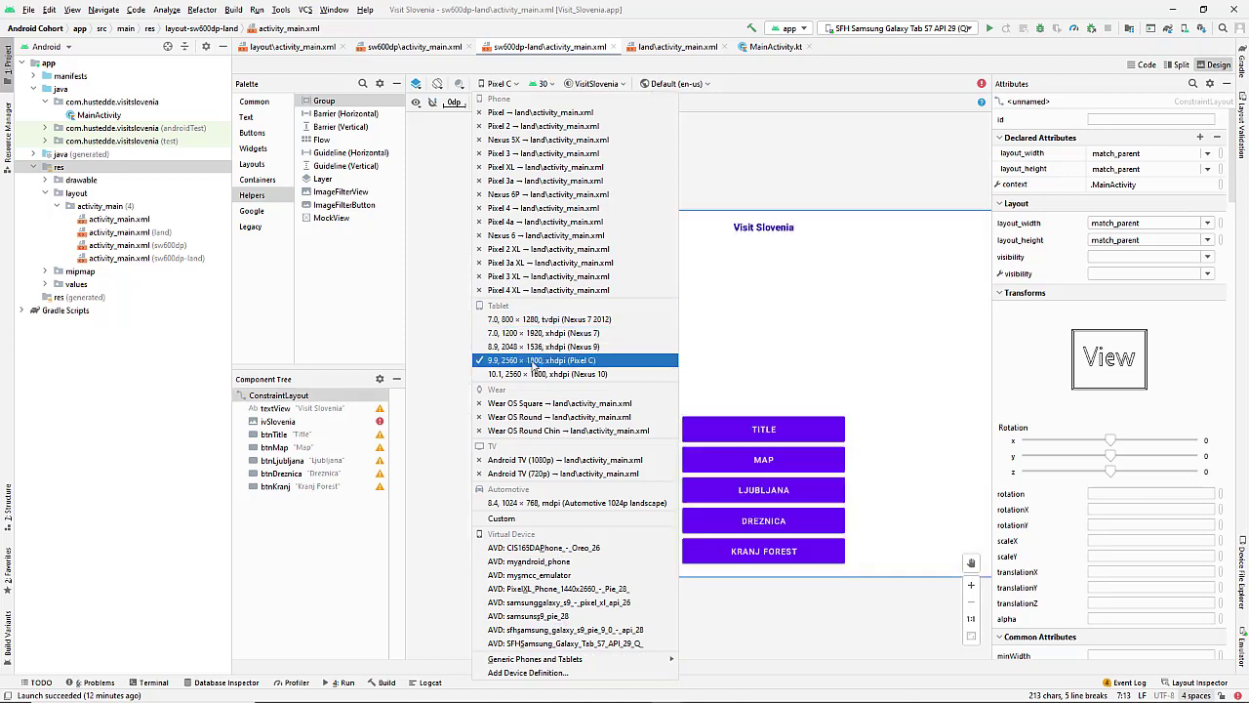
left_click(547, 375)
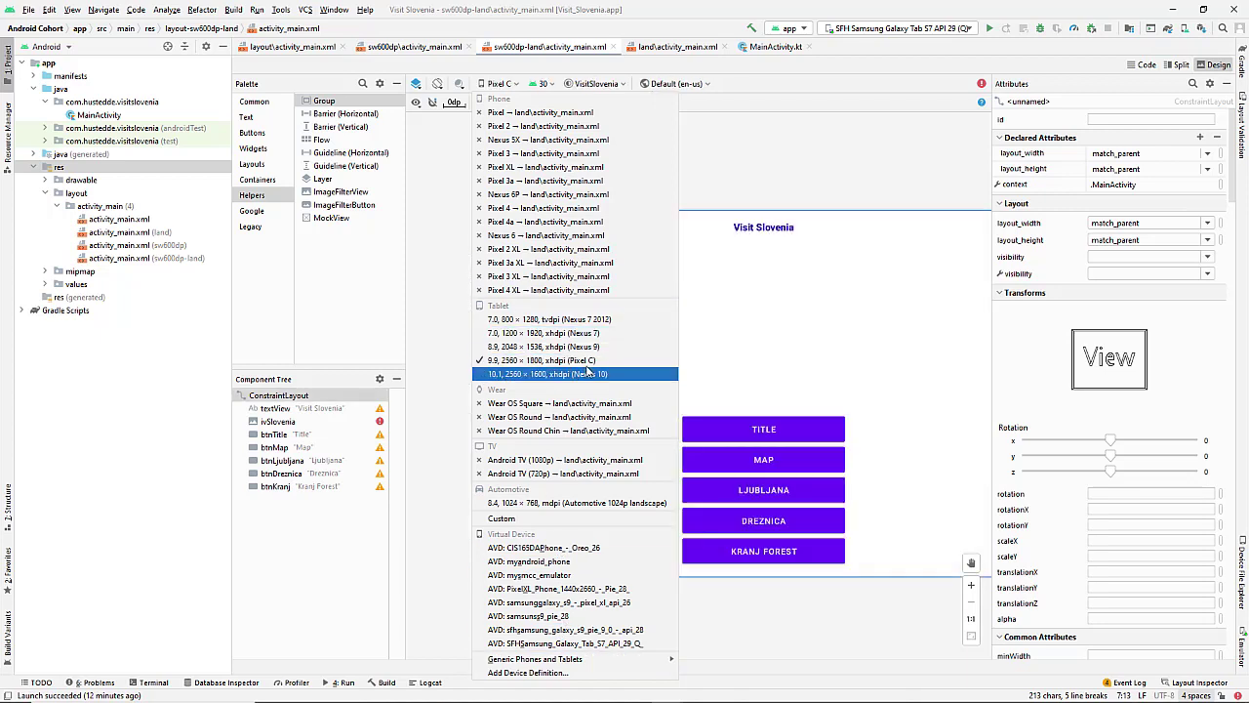
left_click(546, 359)
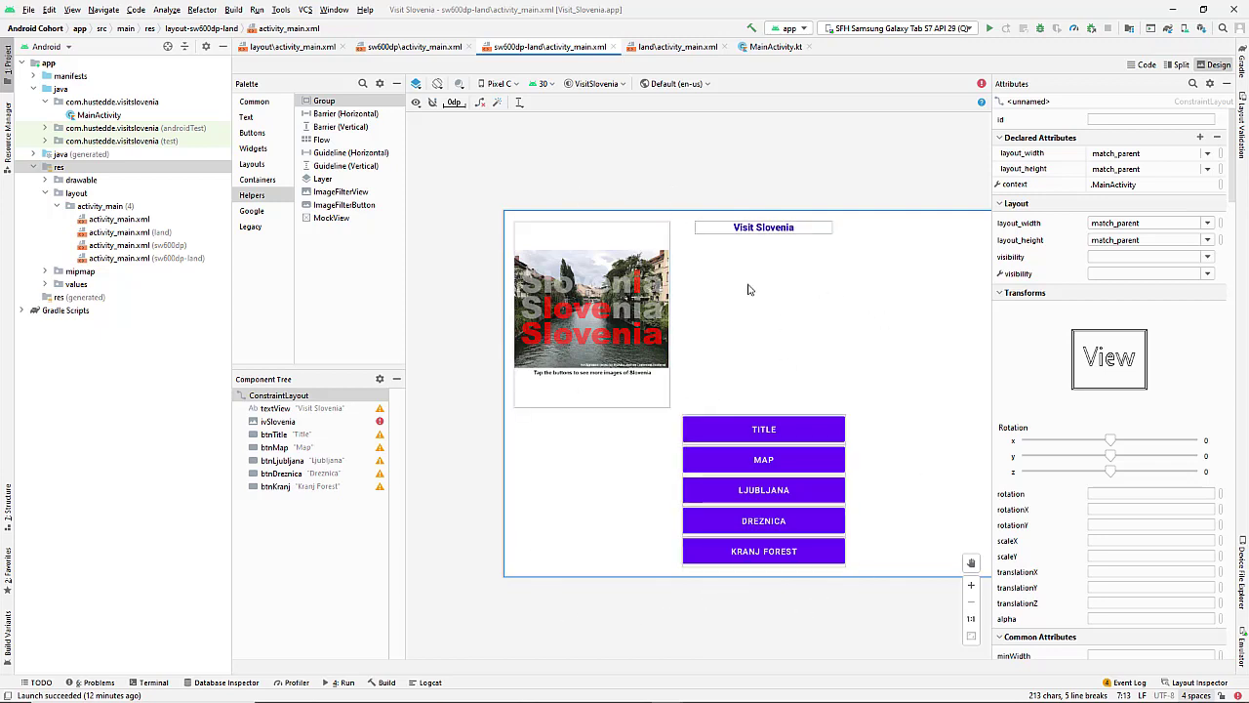
mouse_move(759, 347)
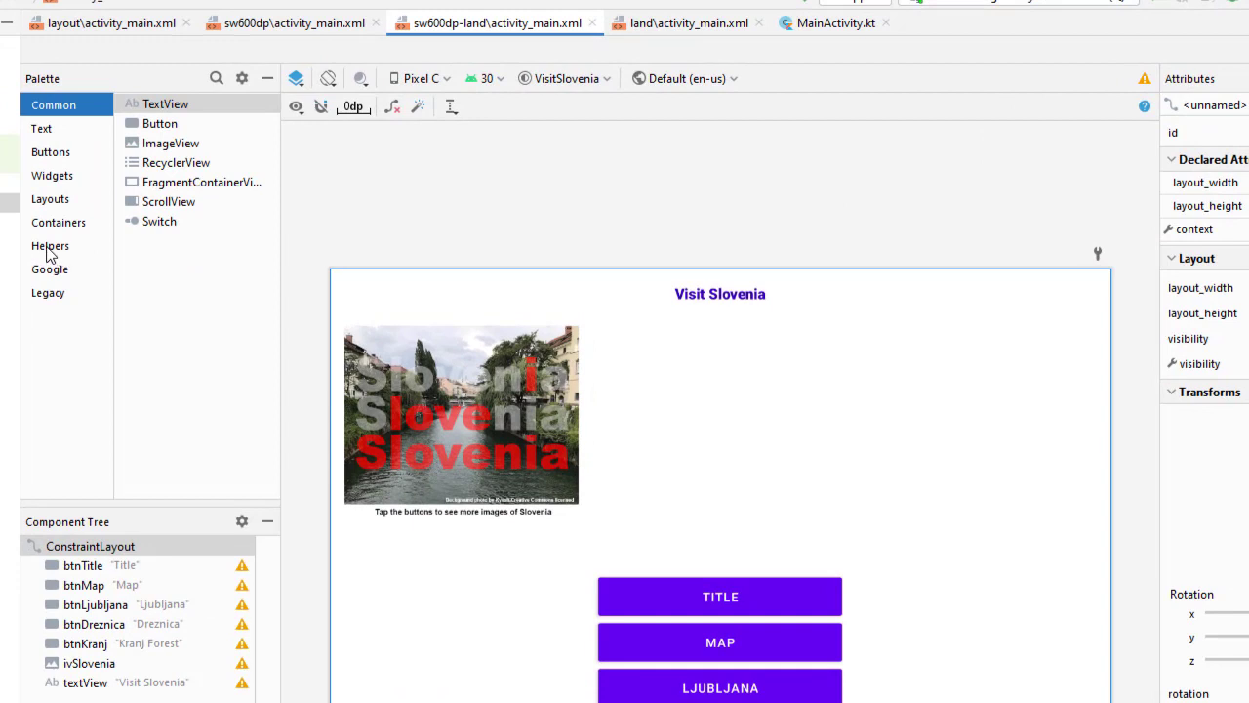
- Add a vertical guideline centered horizontally in the parent and constrain ivSlovenia's end to it
left_click(51, 246)
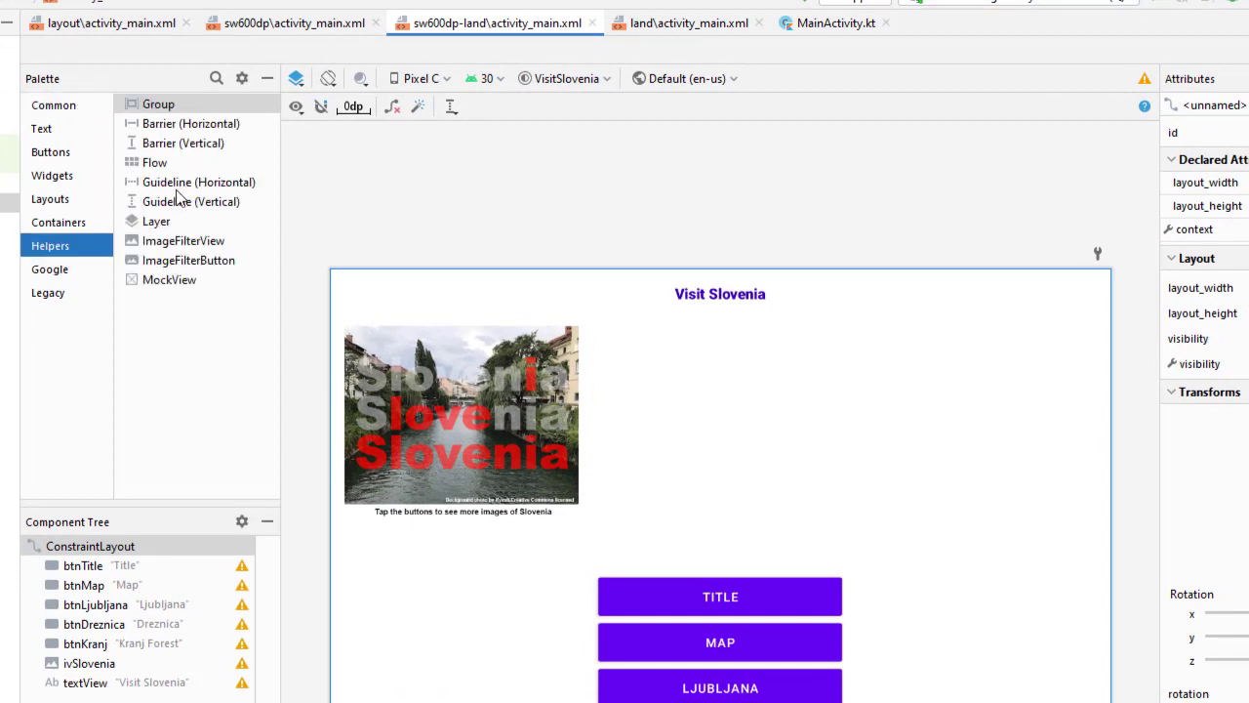
mouse_move(175, 205)
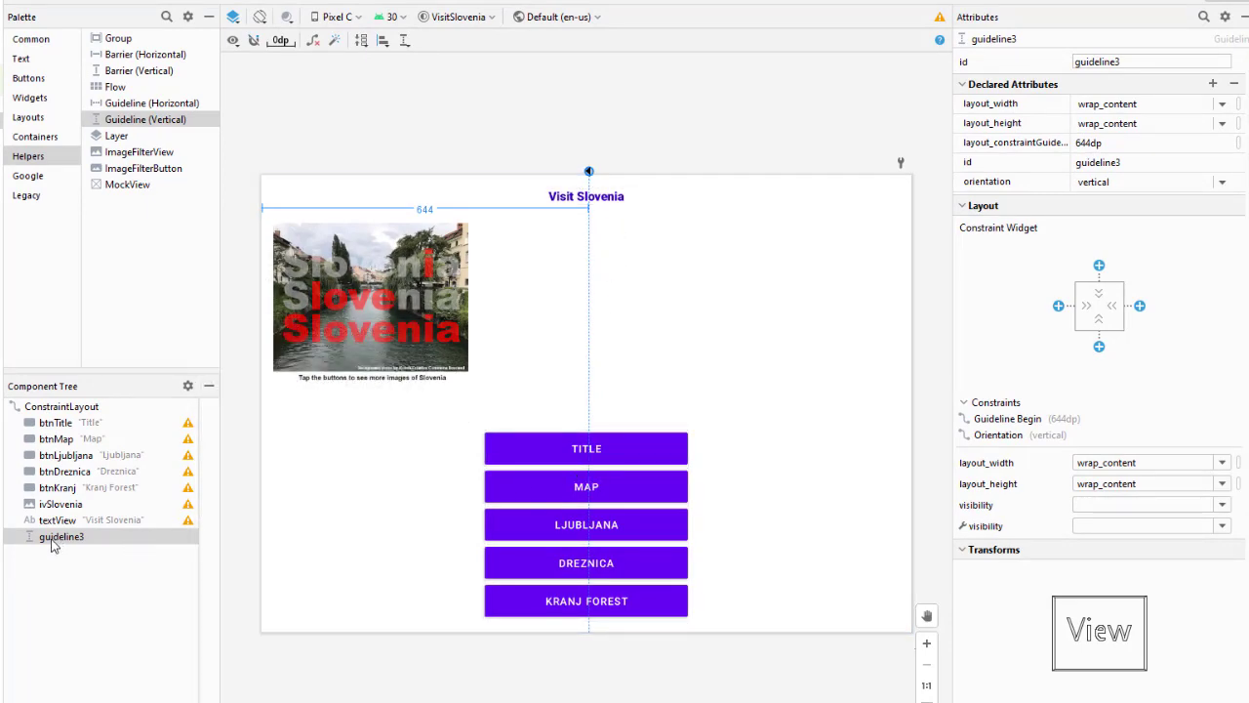
right_click(63, 534)
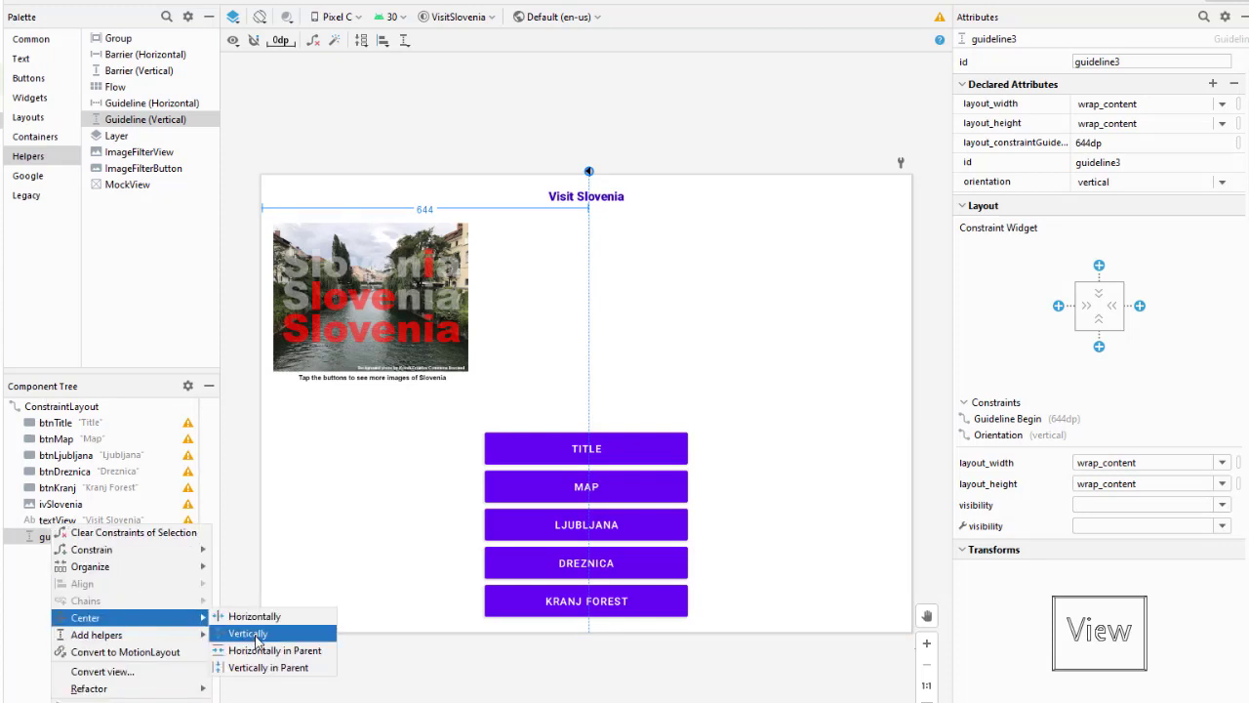
mouse_move(273, 650)
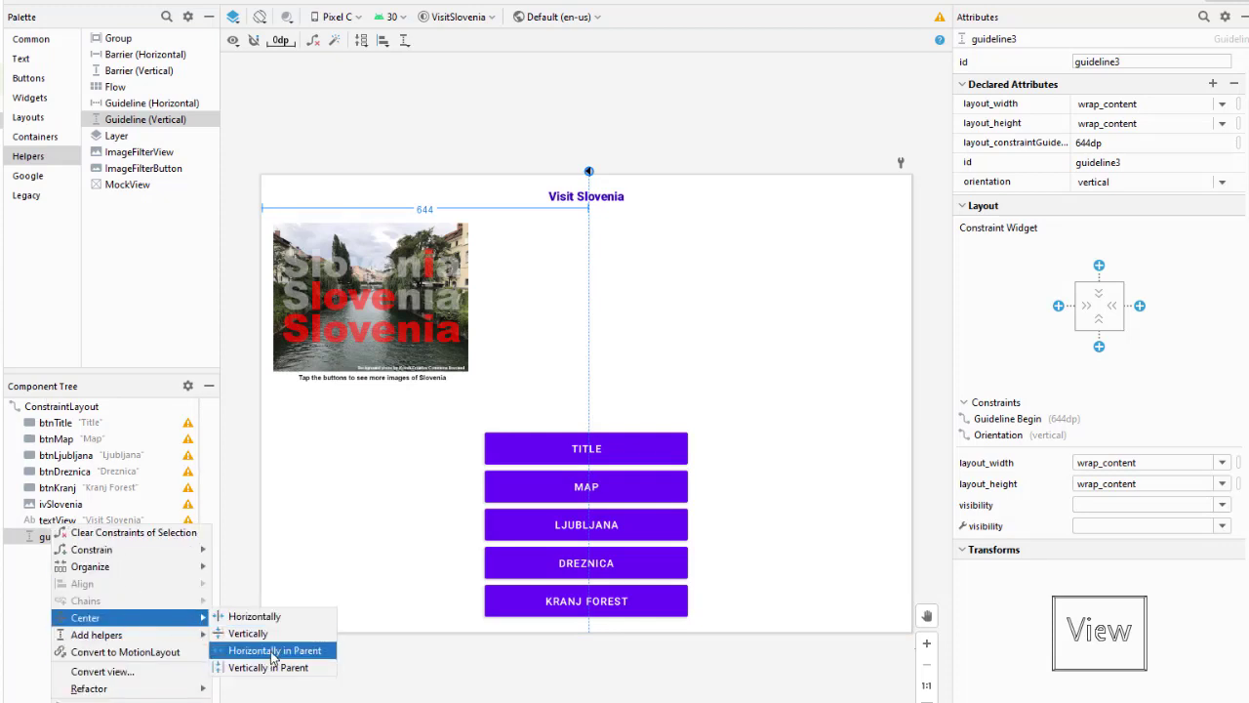
left_click(273, 650)
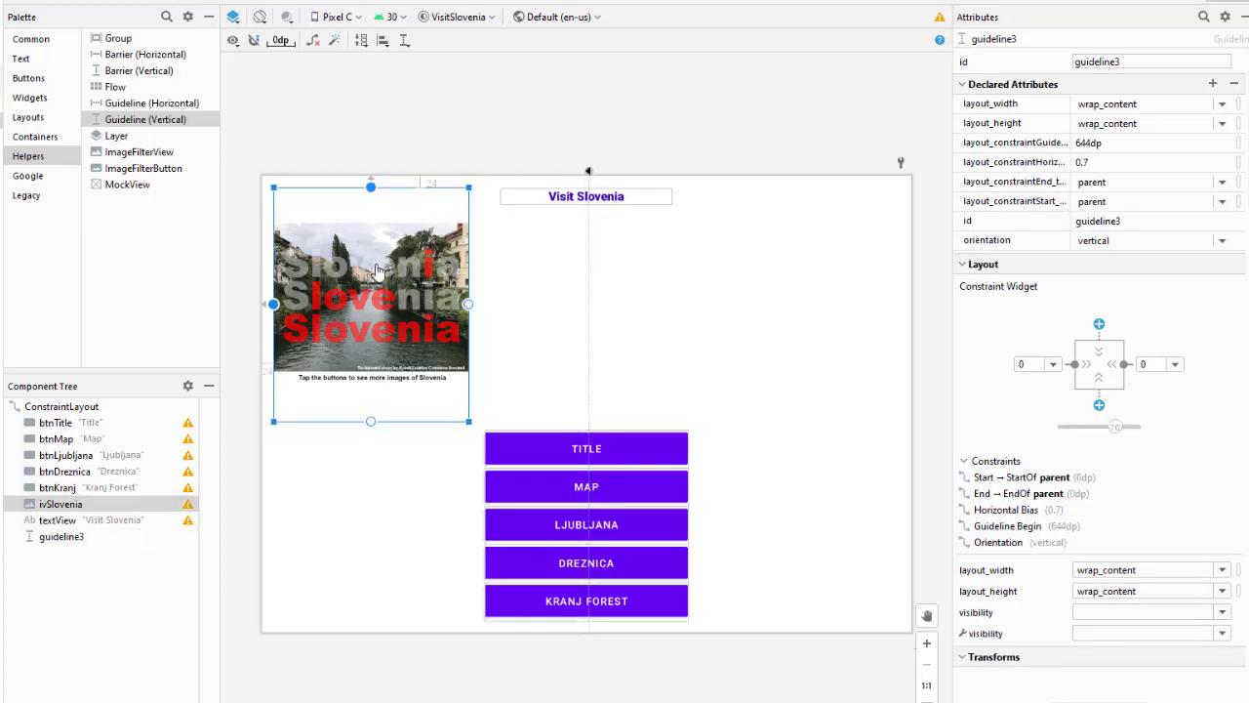
left_click(371, 303)
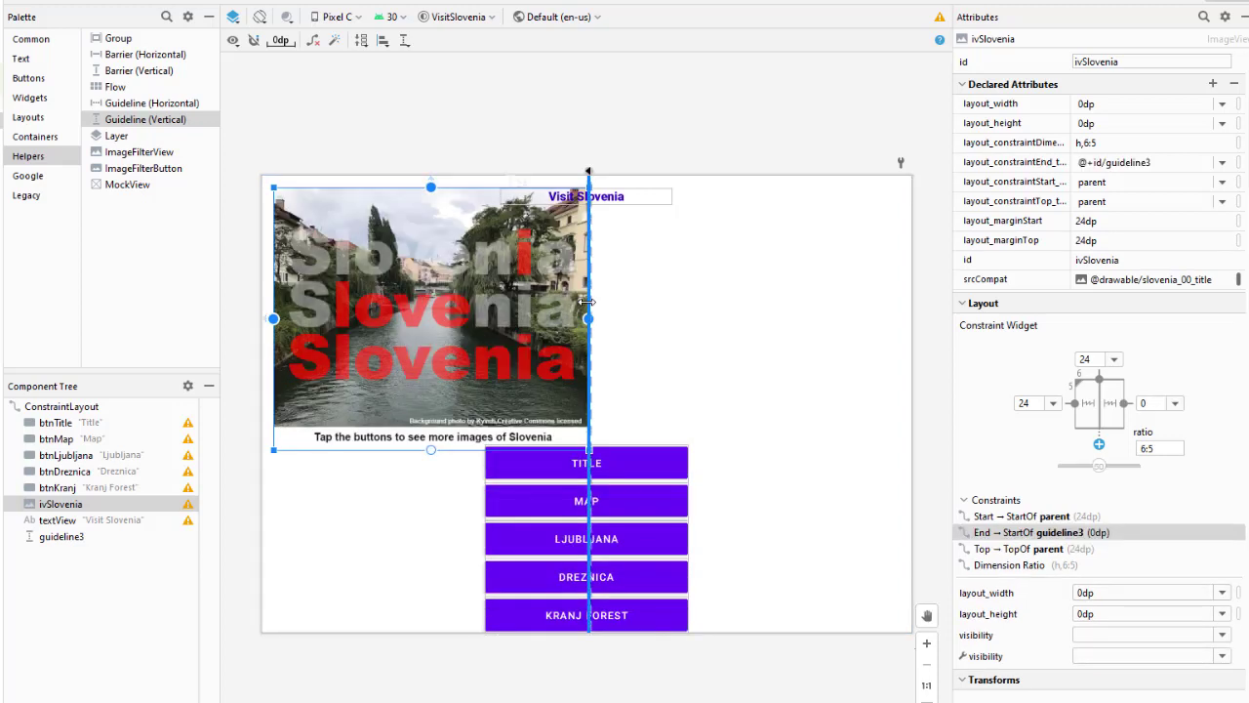
left_click(1155, 402)
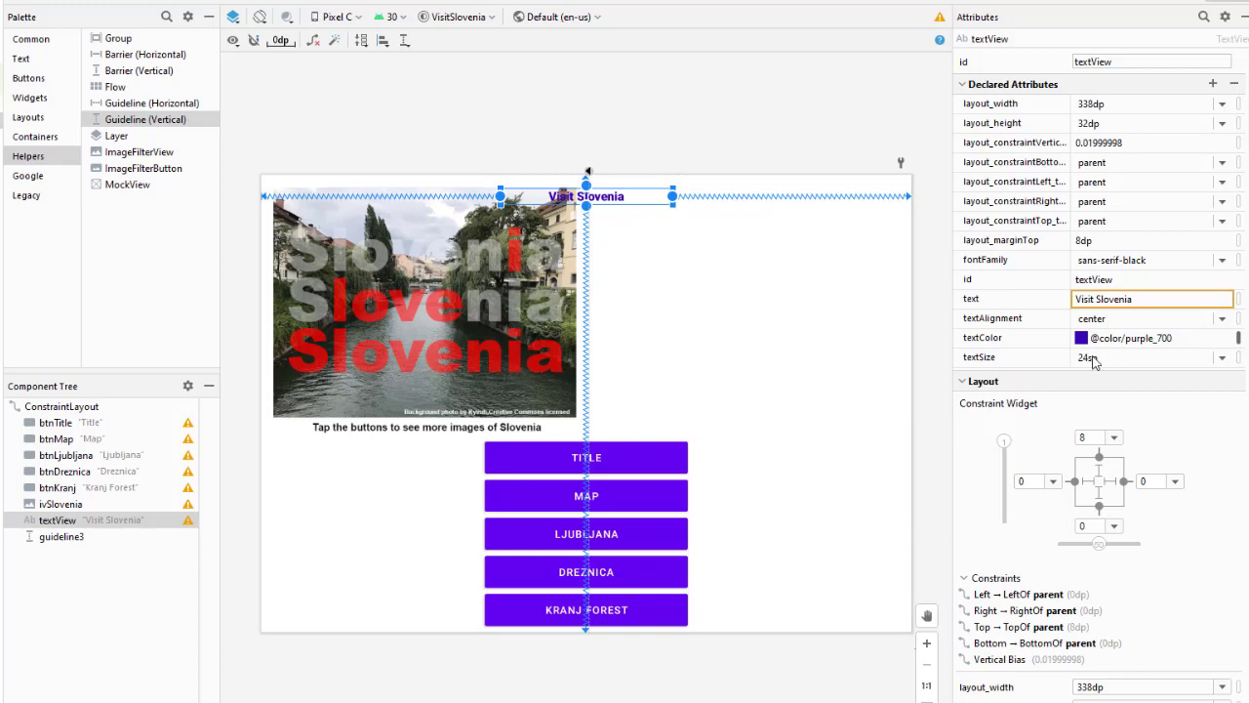
- Give the title a 48sp text size and a 24dp top margin right of the guideline
left_click(1221, 357)
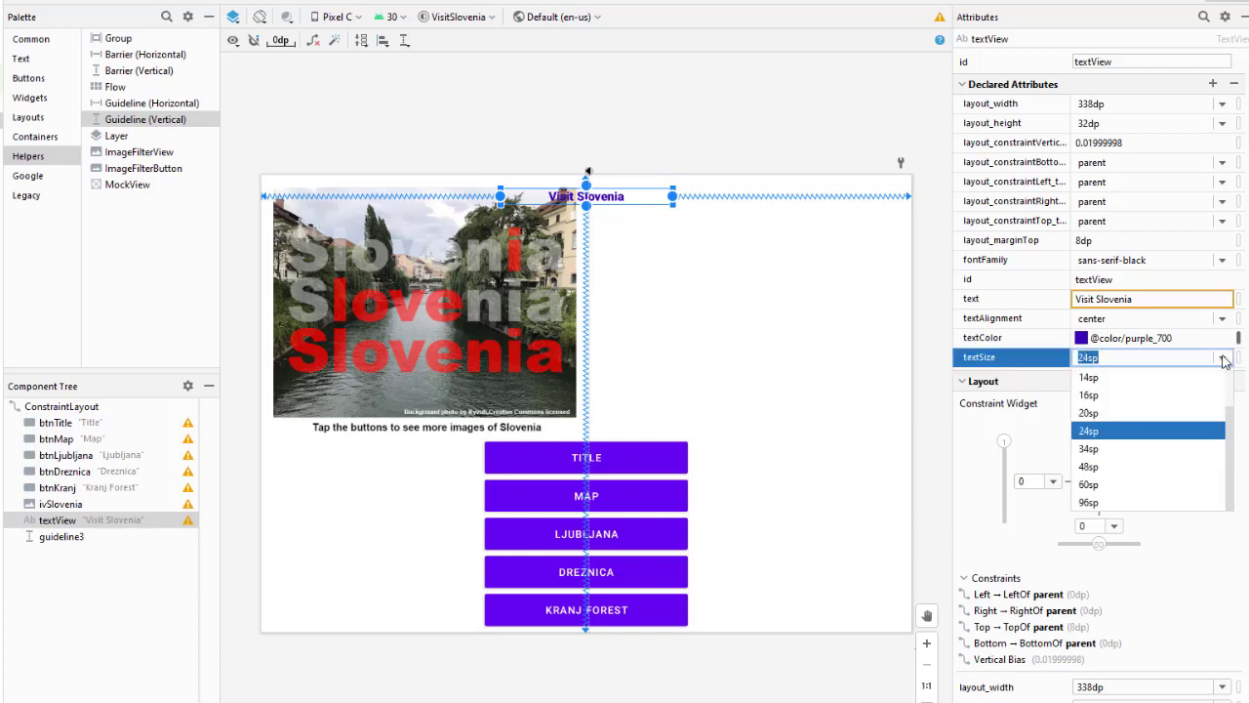
left_click(1089, 467)
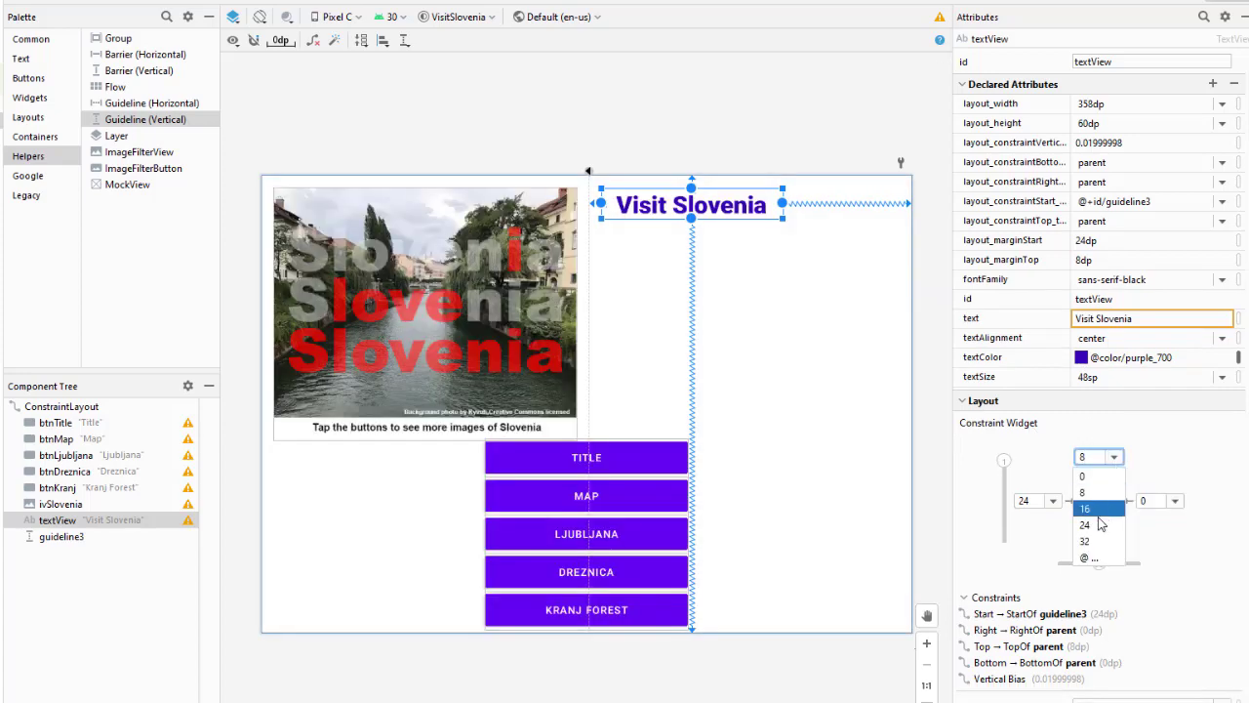
left_click(1085, 525)
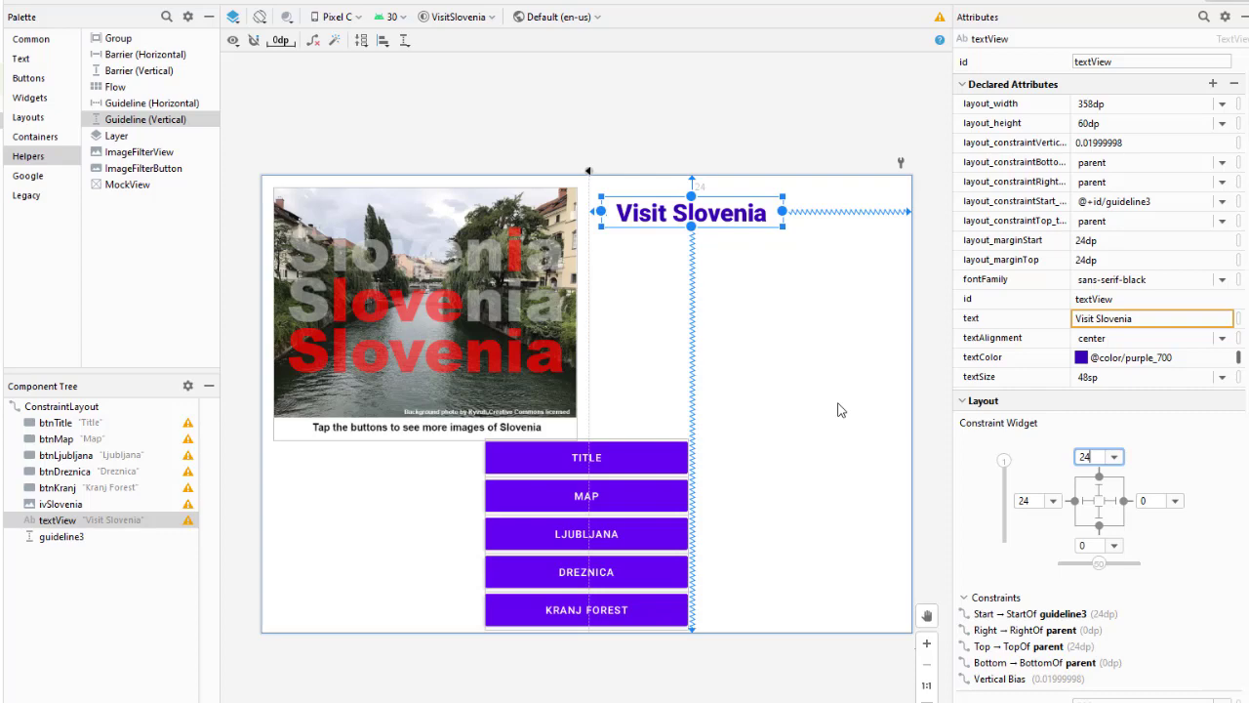
mouse_move(925, 326)
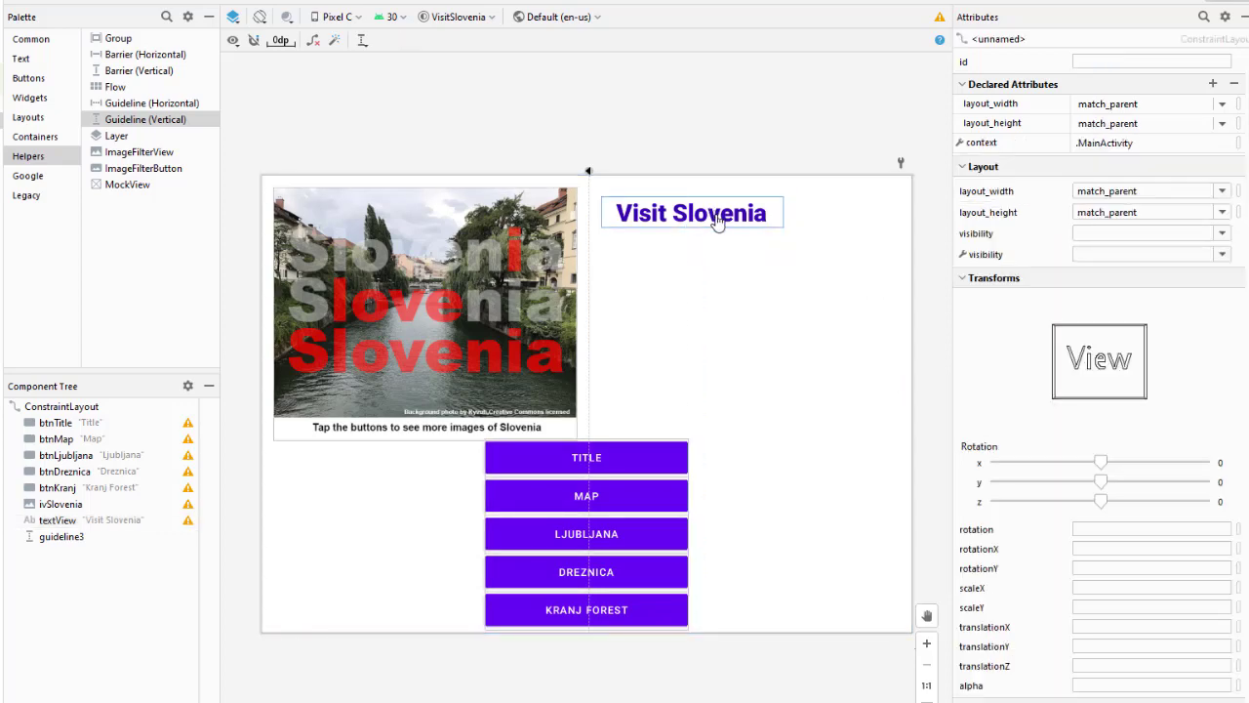
left_click(691, 211)
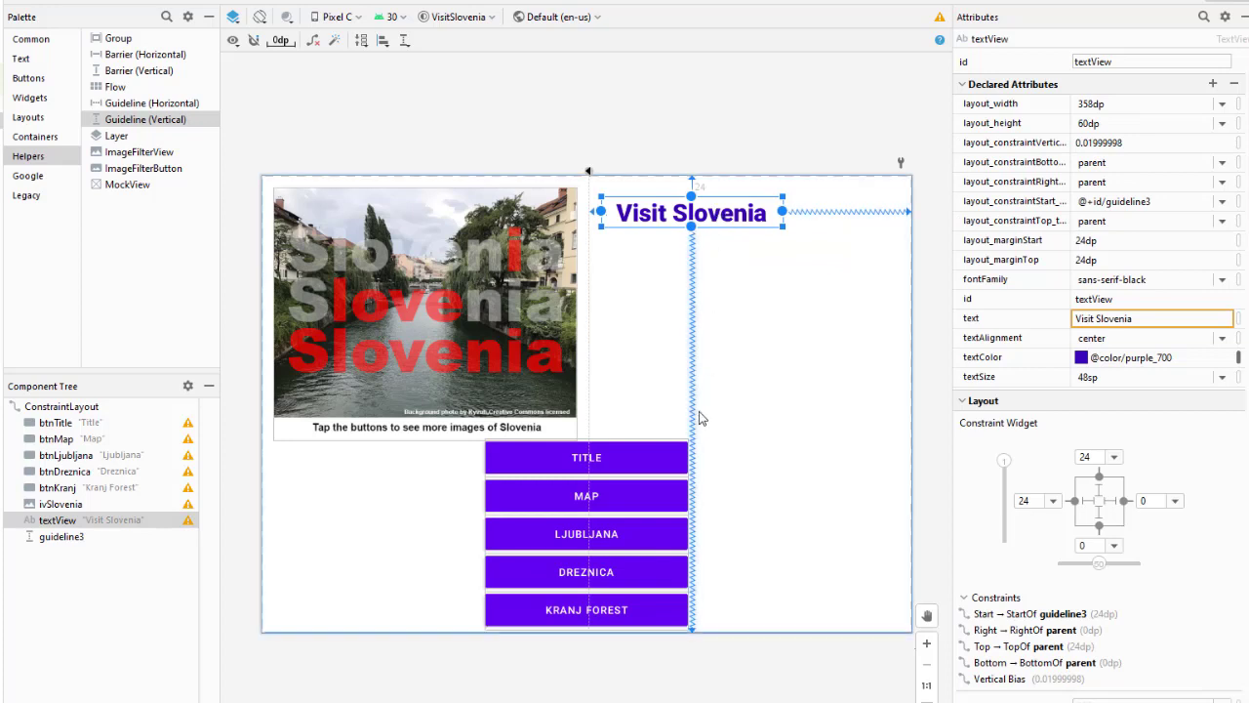
left_click(585, 457)
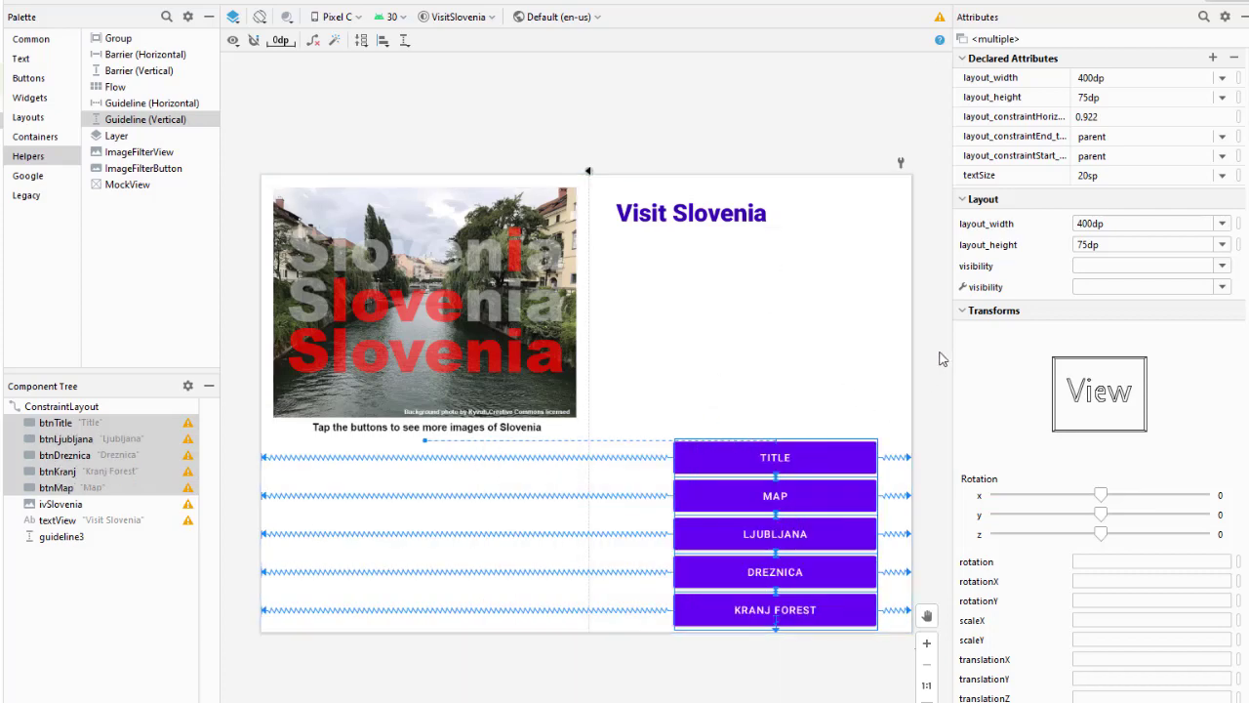
- Remove btnTitle's top constraint to the Slovenia image
left_click(775, 457)
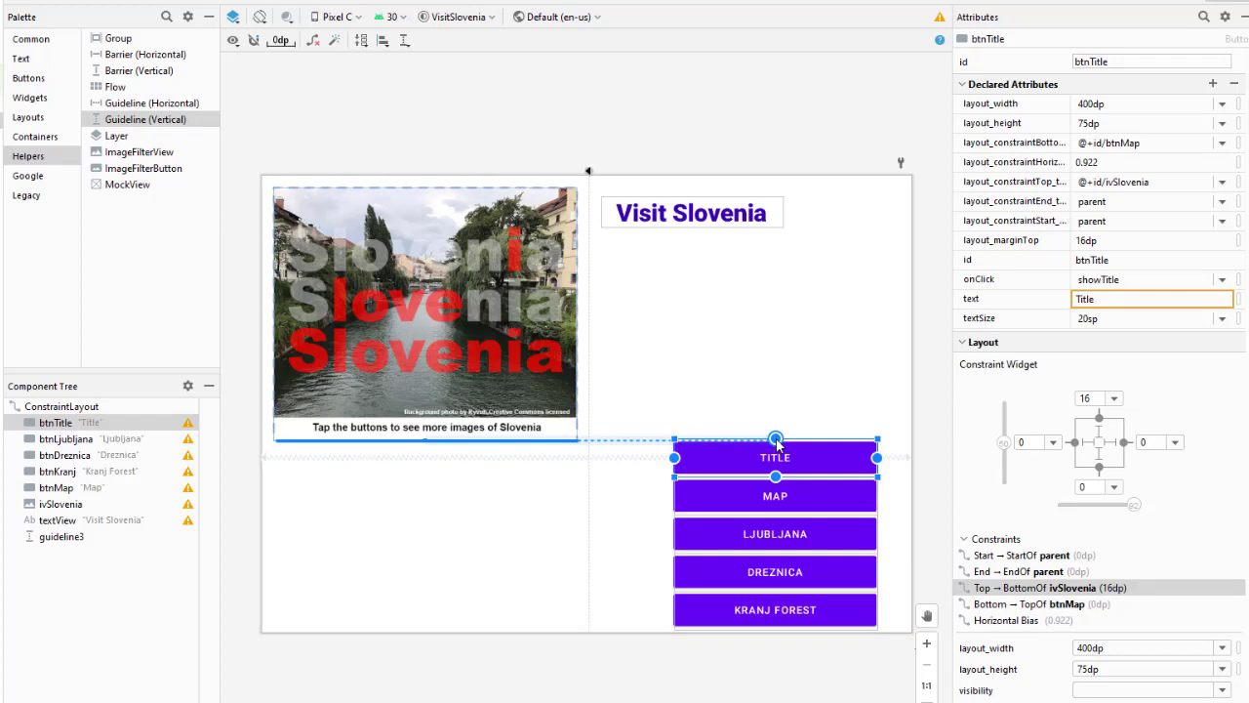
left_click(1112, 398)
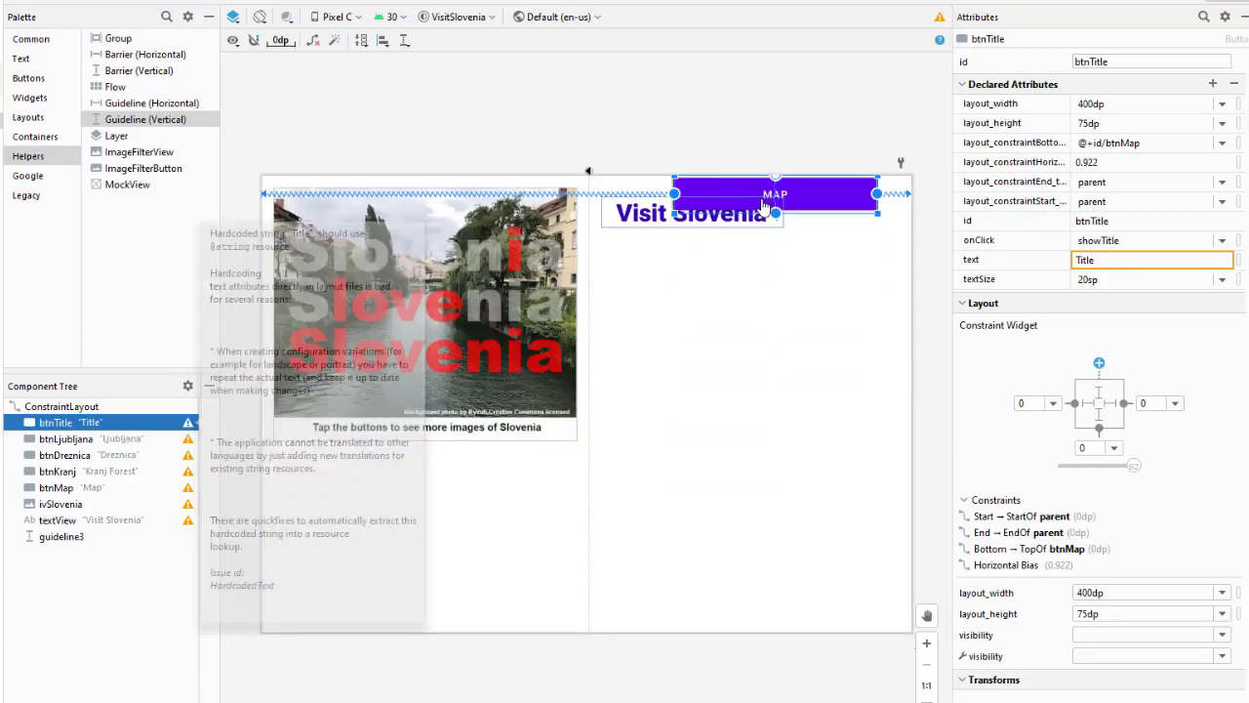
mouse_move(837, 197)
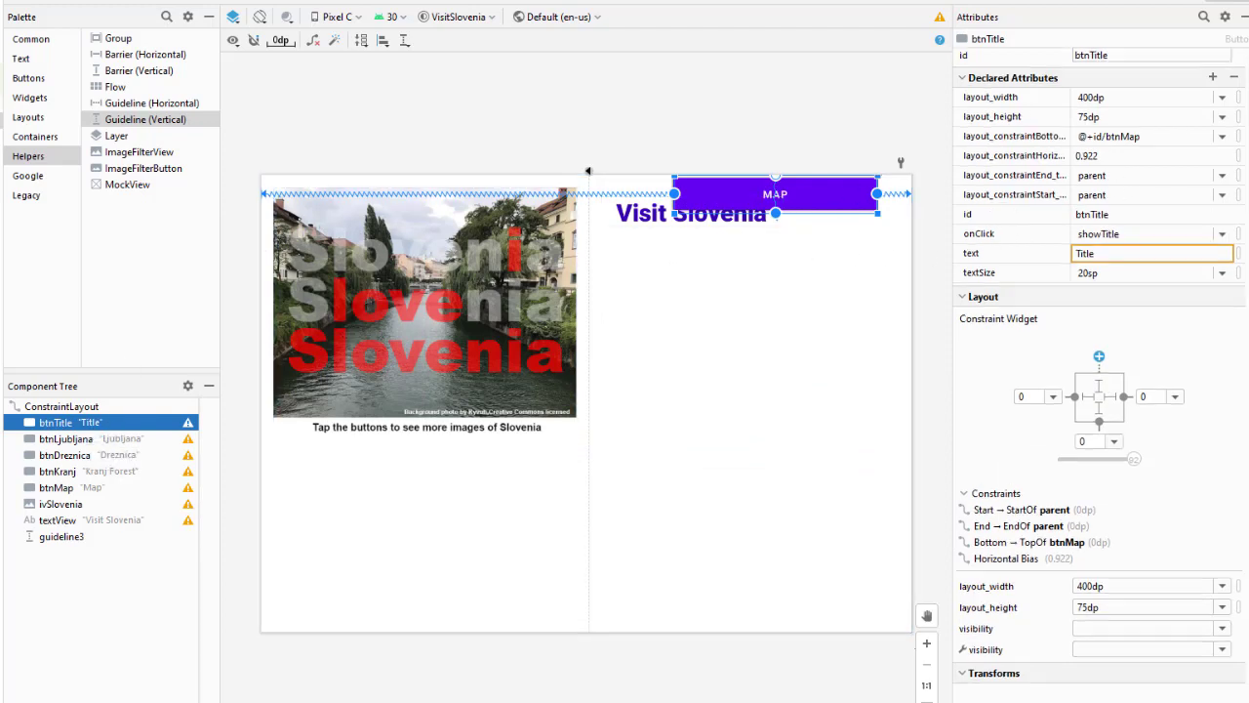
- Constrain btnTitle's top to the bottom of the Visit Slovenia textView
scroll("down", 3)
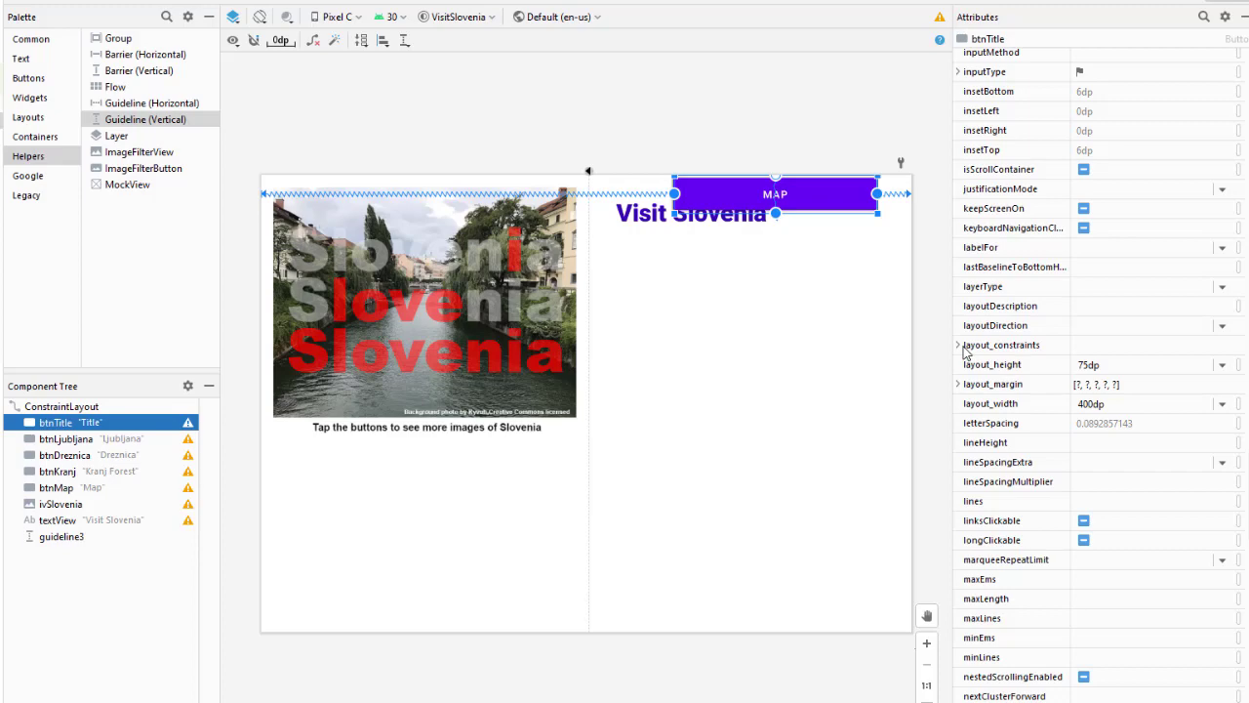
left_click(999, 344)
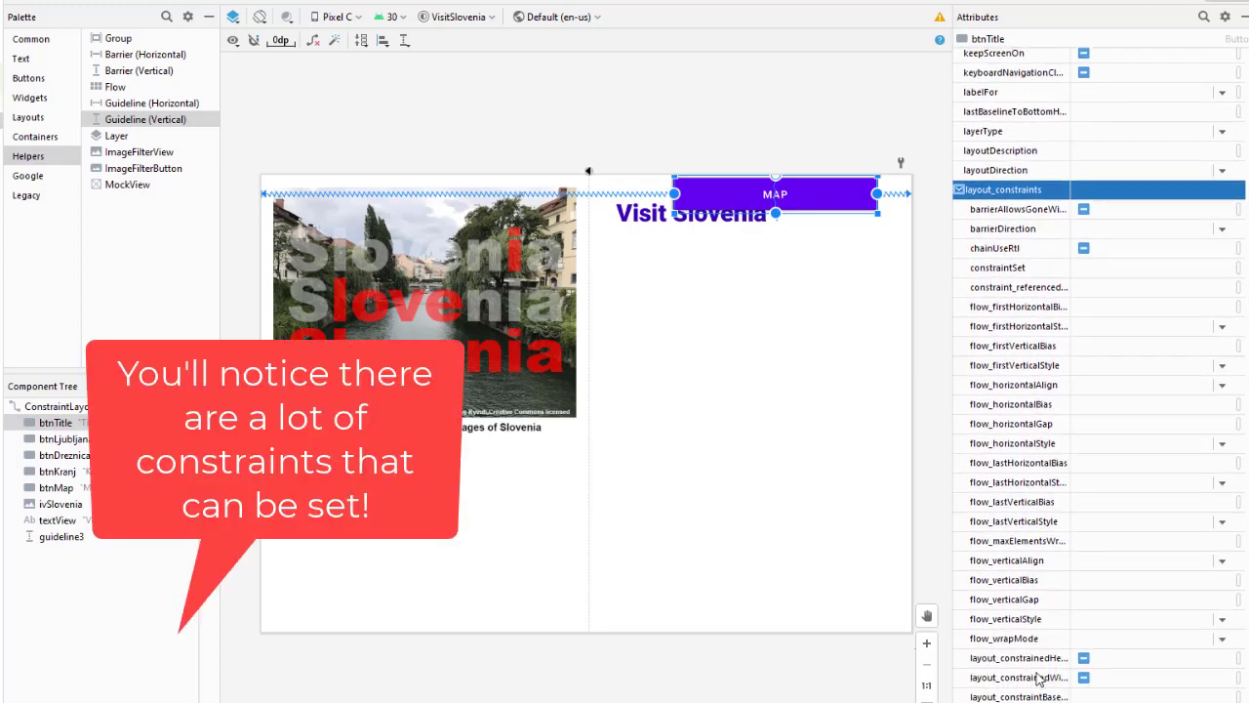
mouse_move(1013, 519)
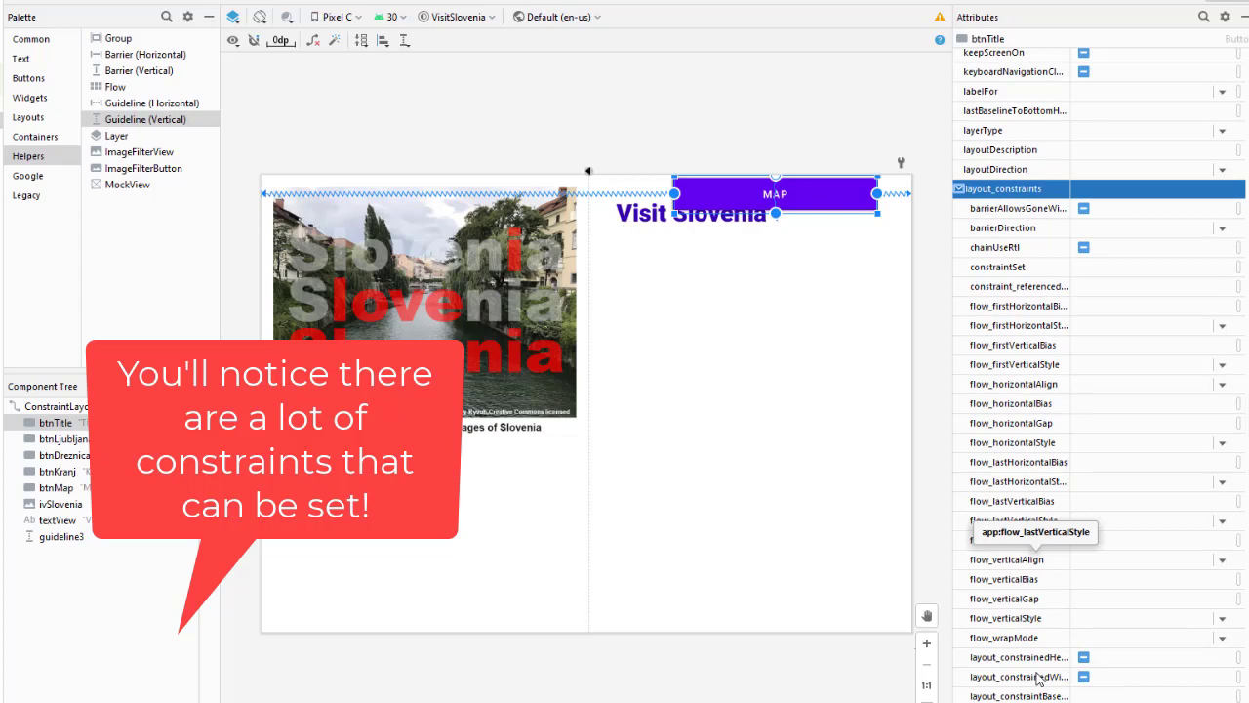
scroll("down", 3)
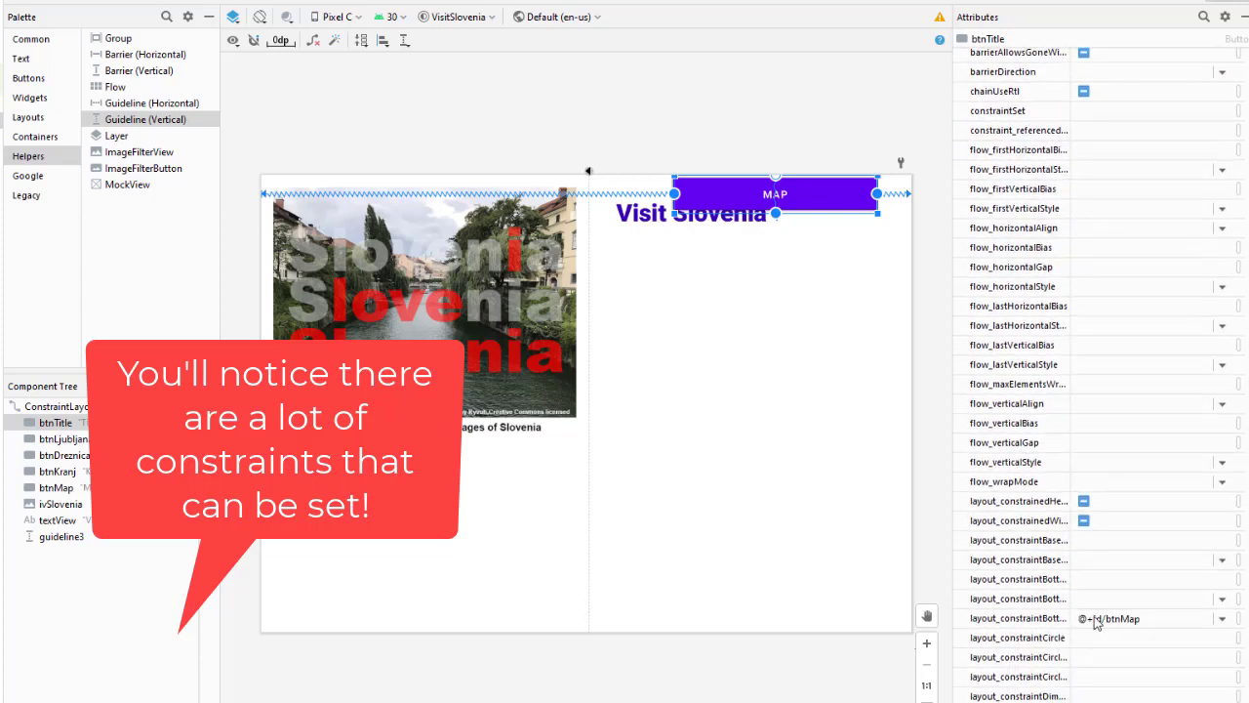
scroll("down", 3)
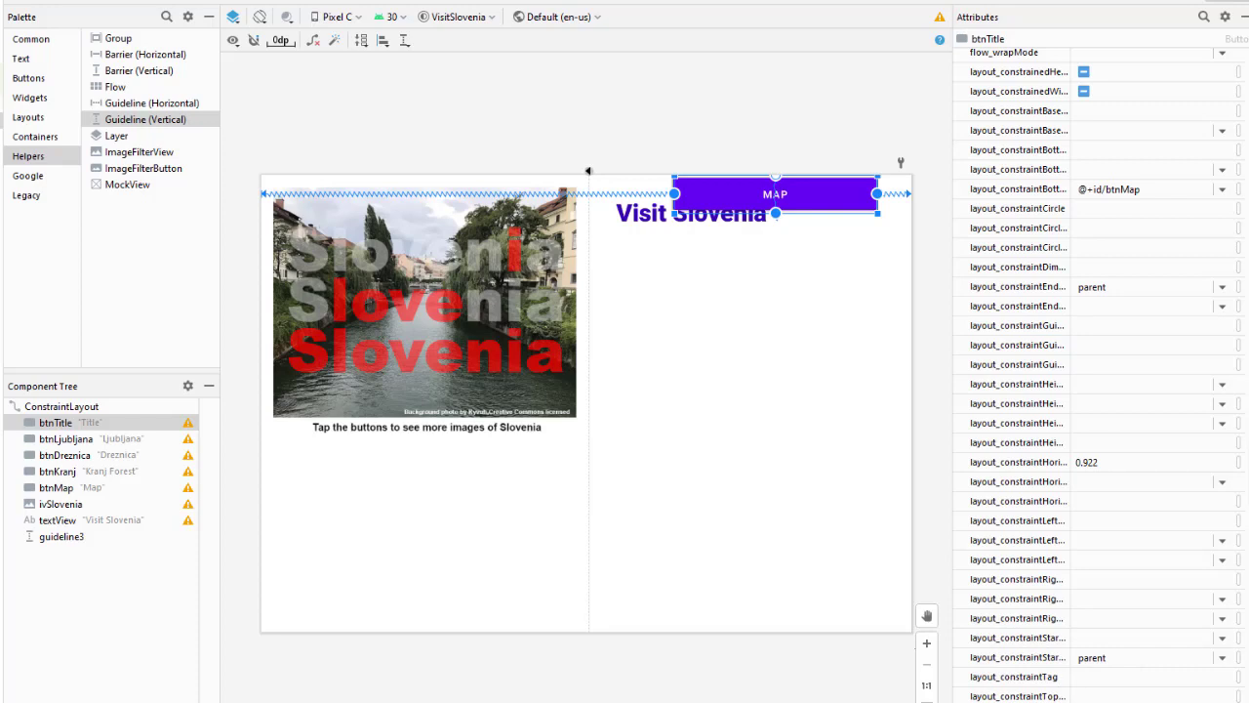
scroll("down", 3)
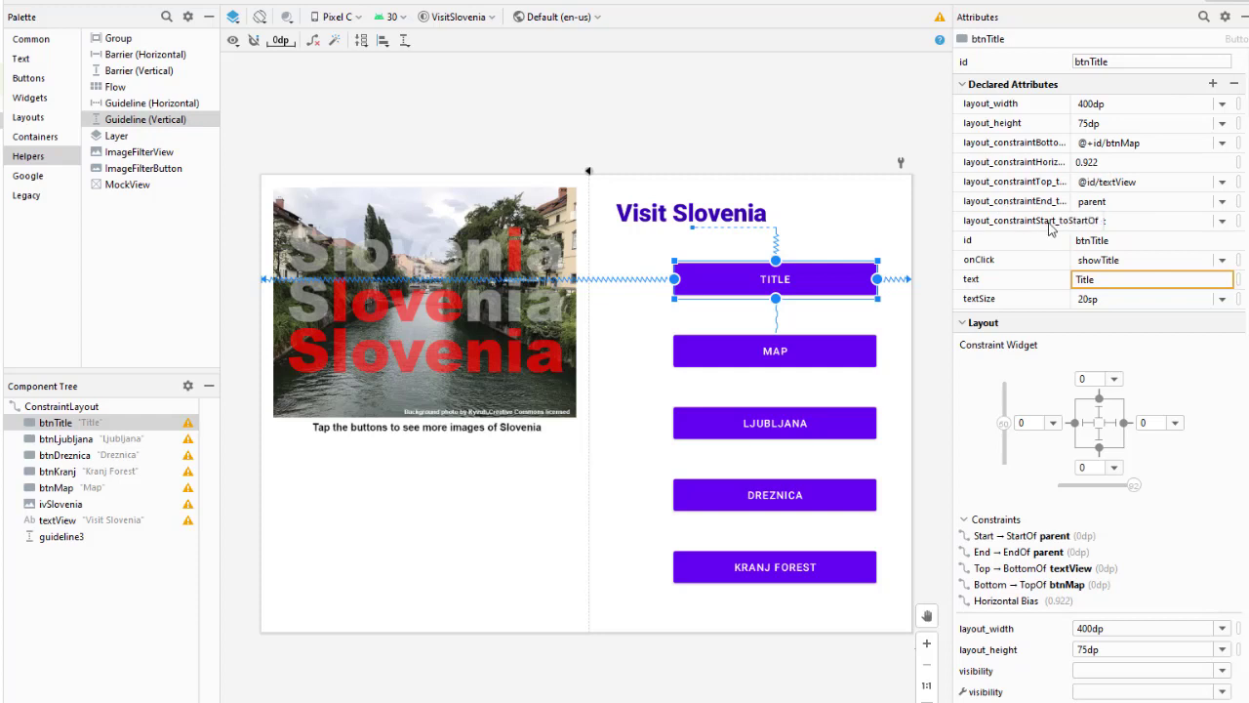
mouse_move(1071, 231)
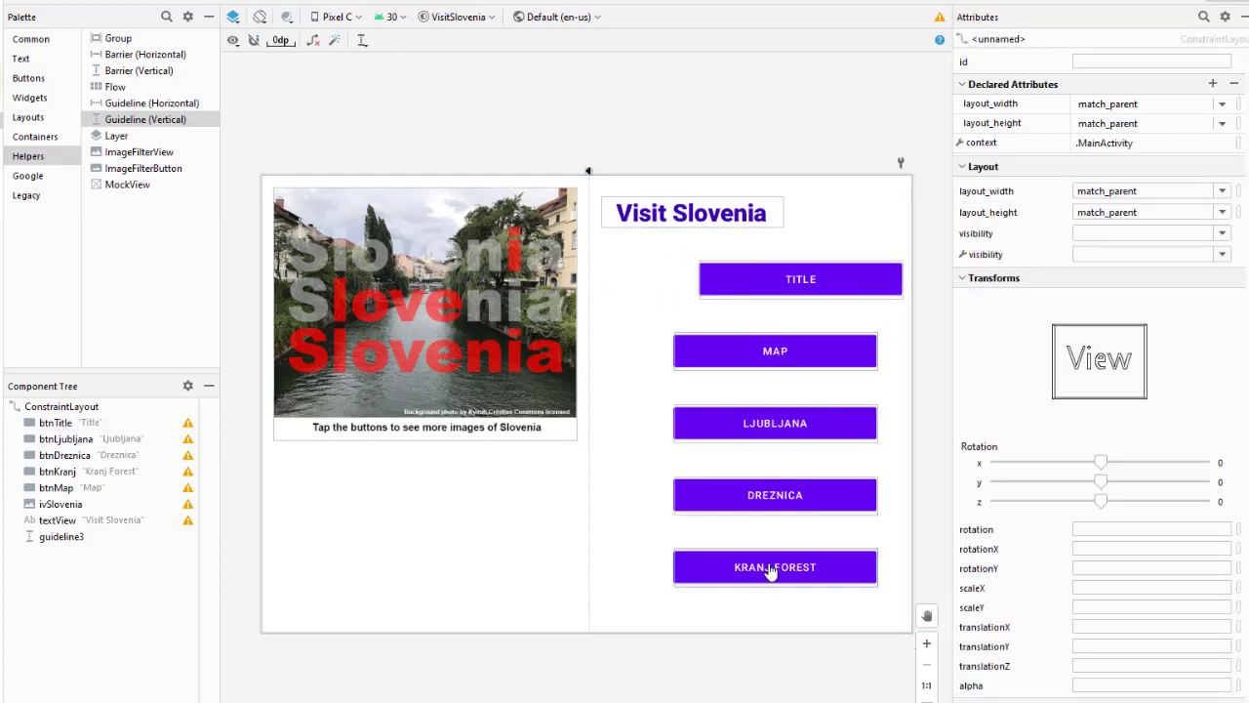
- Give the Kranj Forest button a 100dp bottom margin
left_click(775, 566)
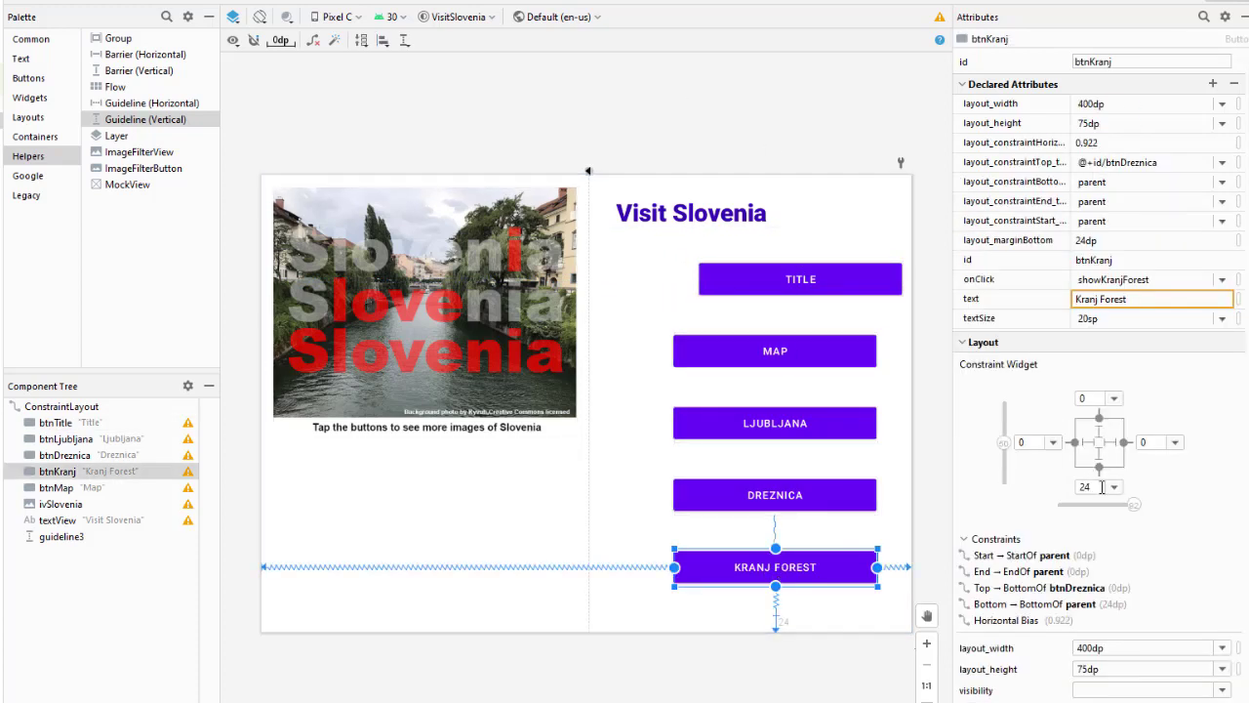
left_click(1097, 486)
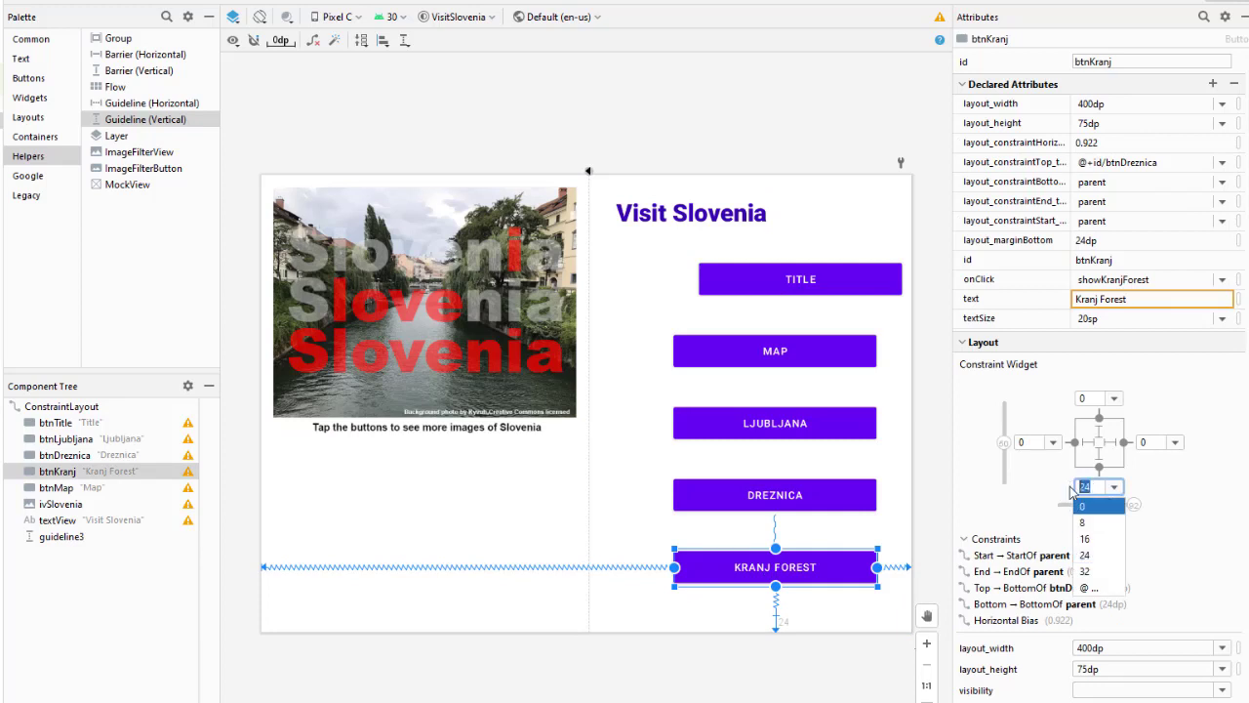
type("100")
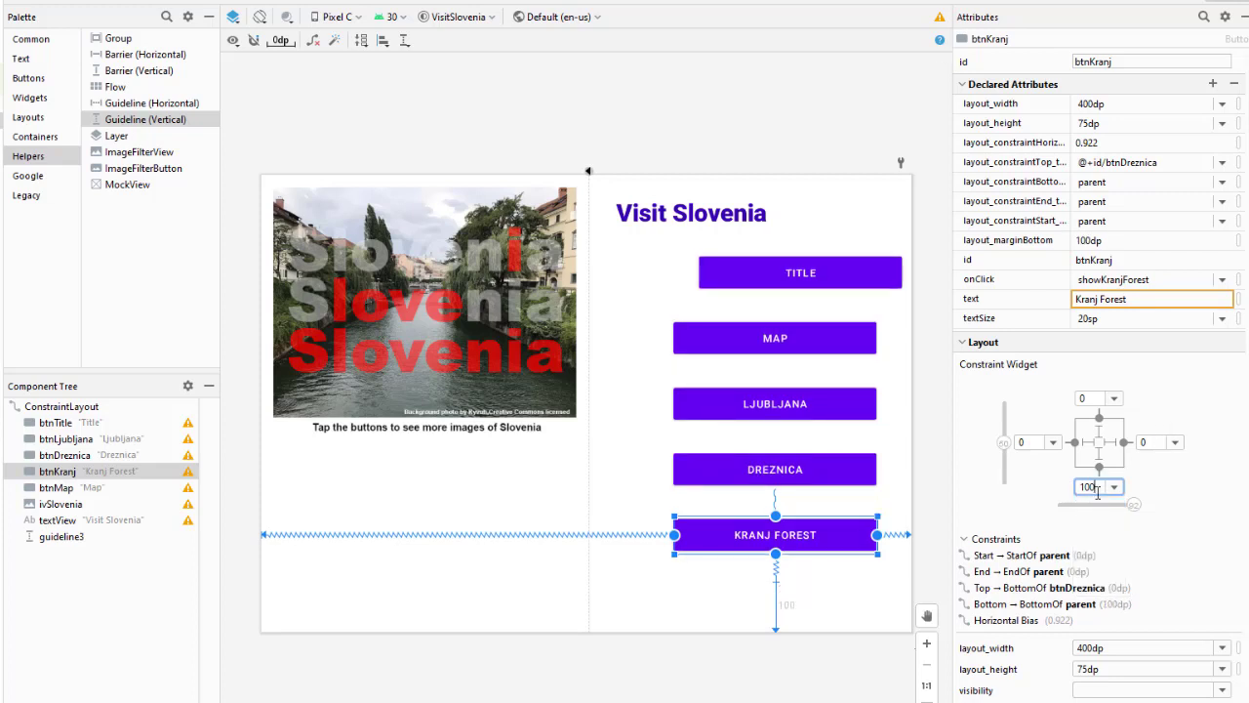
left_click(1092, 485)
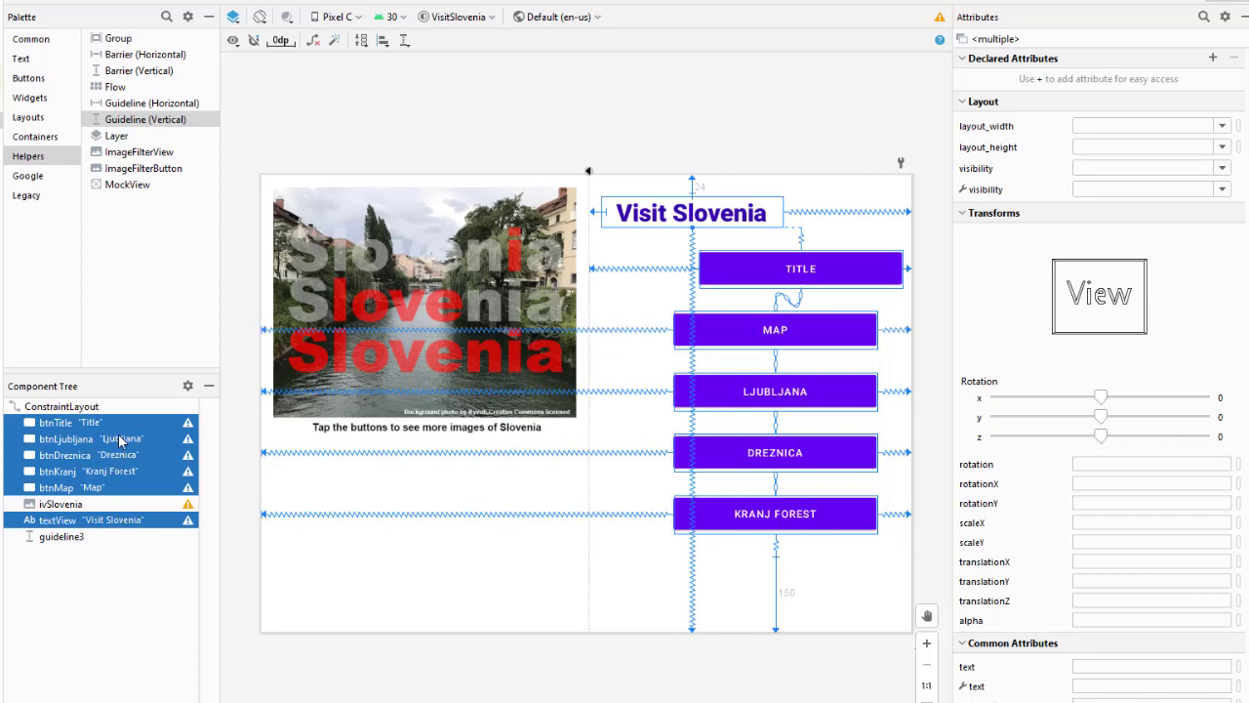
- Align the selected buttons along their left edges
right_click(117, 437)
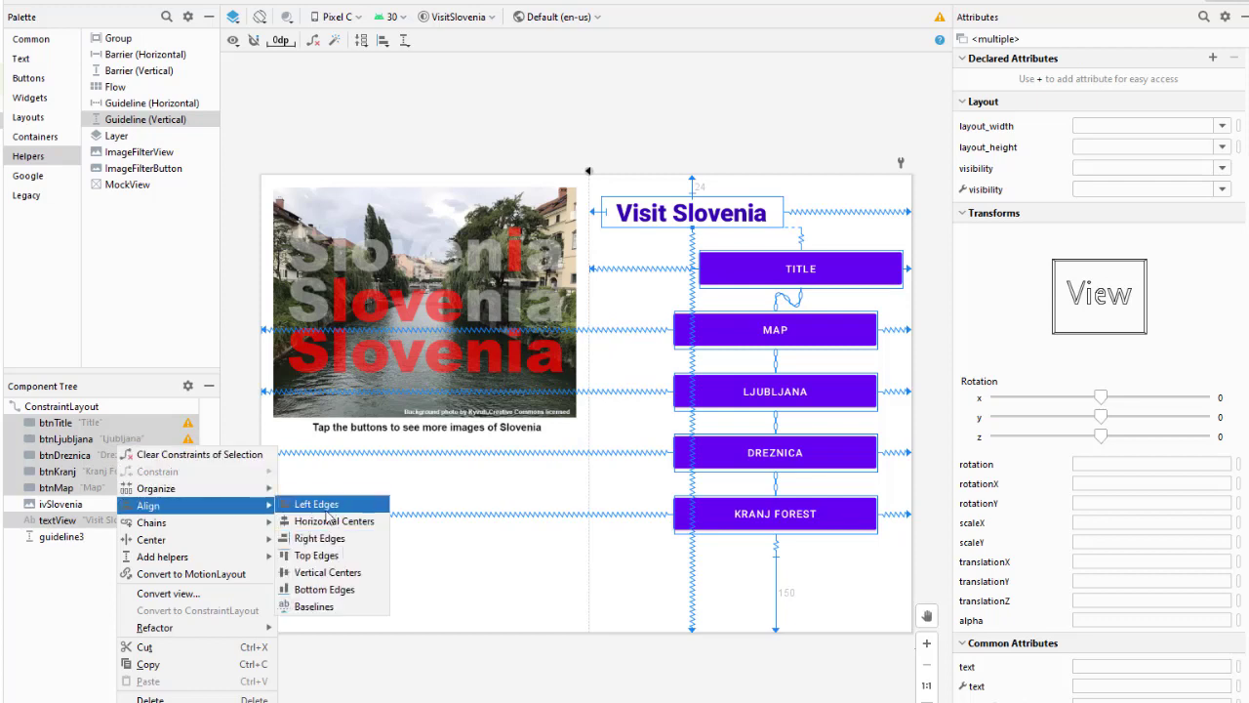
left_click(316, 503)
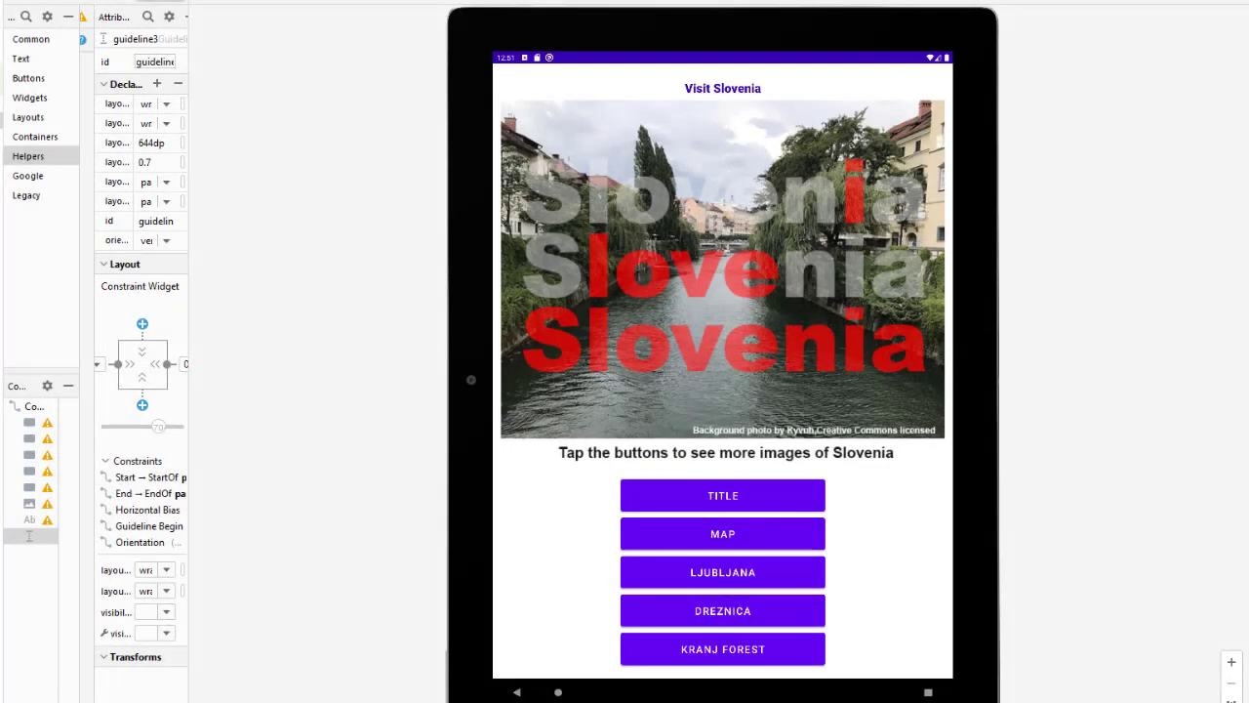
mouse_move(264, 4)
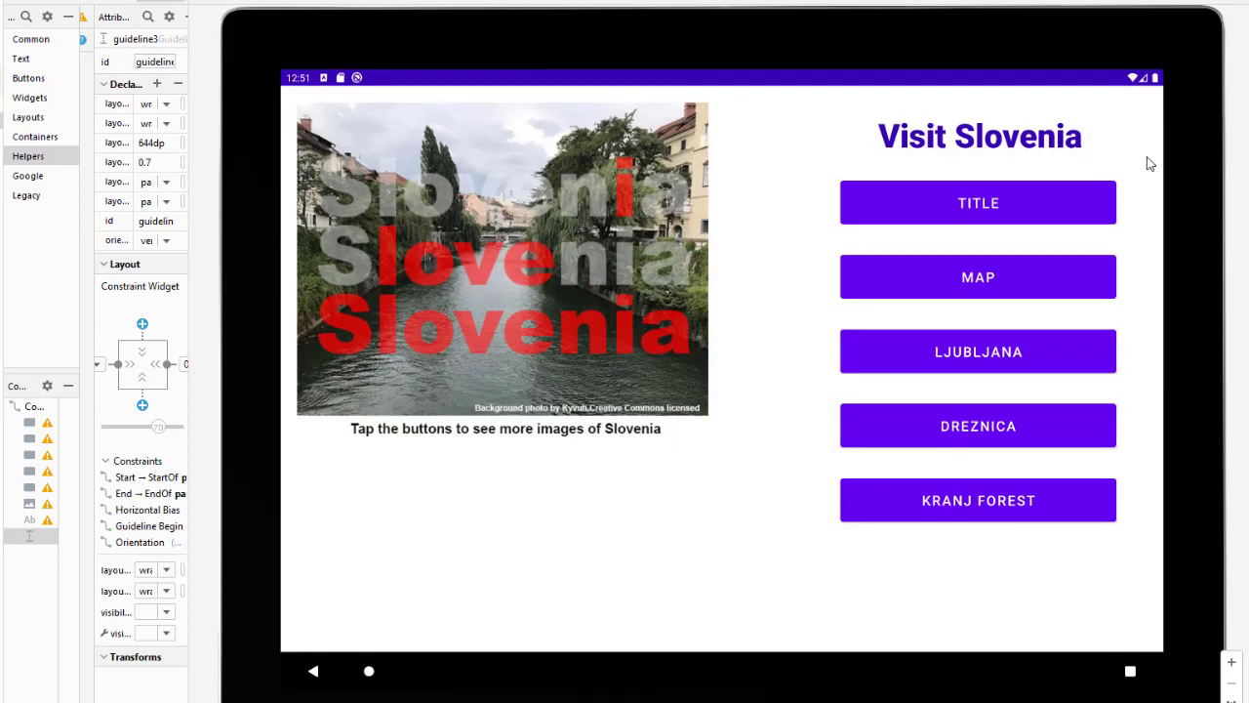
mouse_move(772, 339)
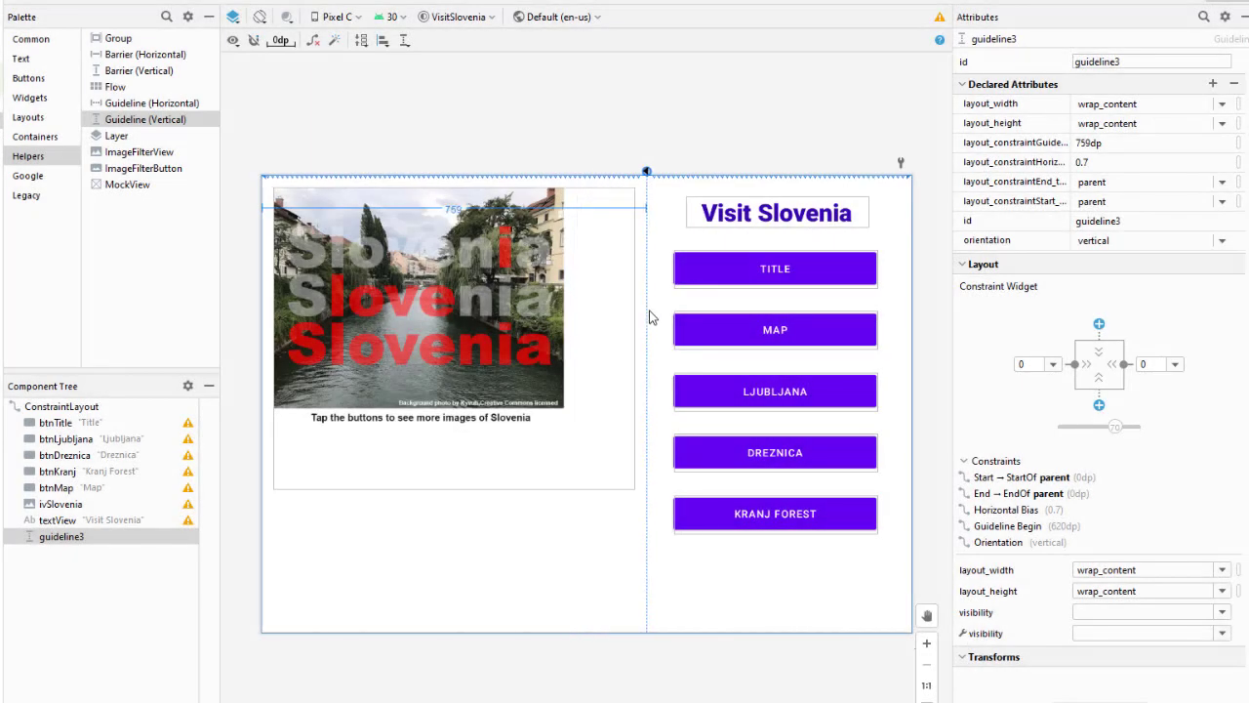
- Move guideline3 right from about 759dp to 781dp so the image widens
left_click_drag(644, 172, 663, 172)
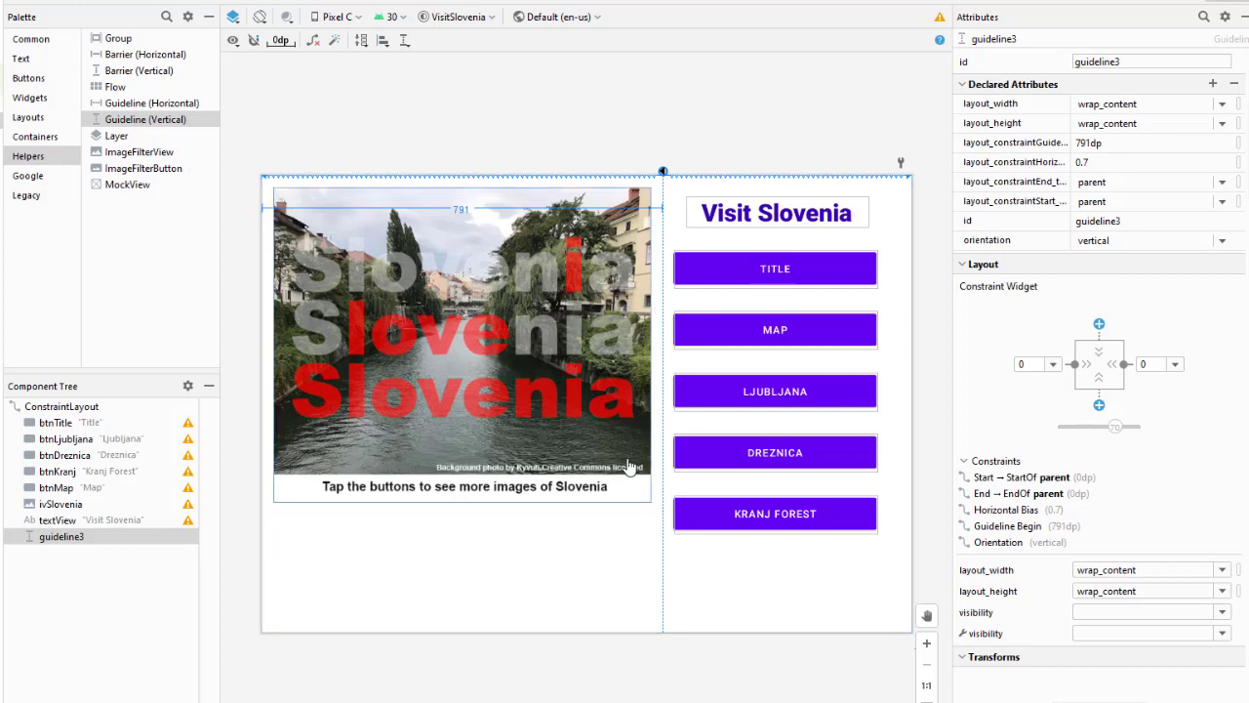
mouse_move(615, 398)
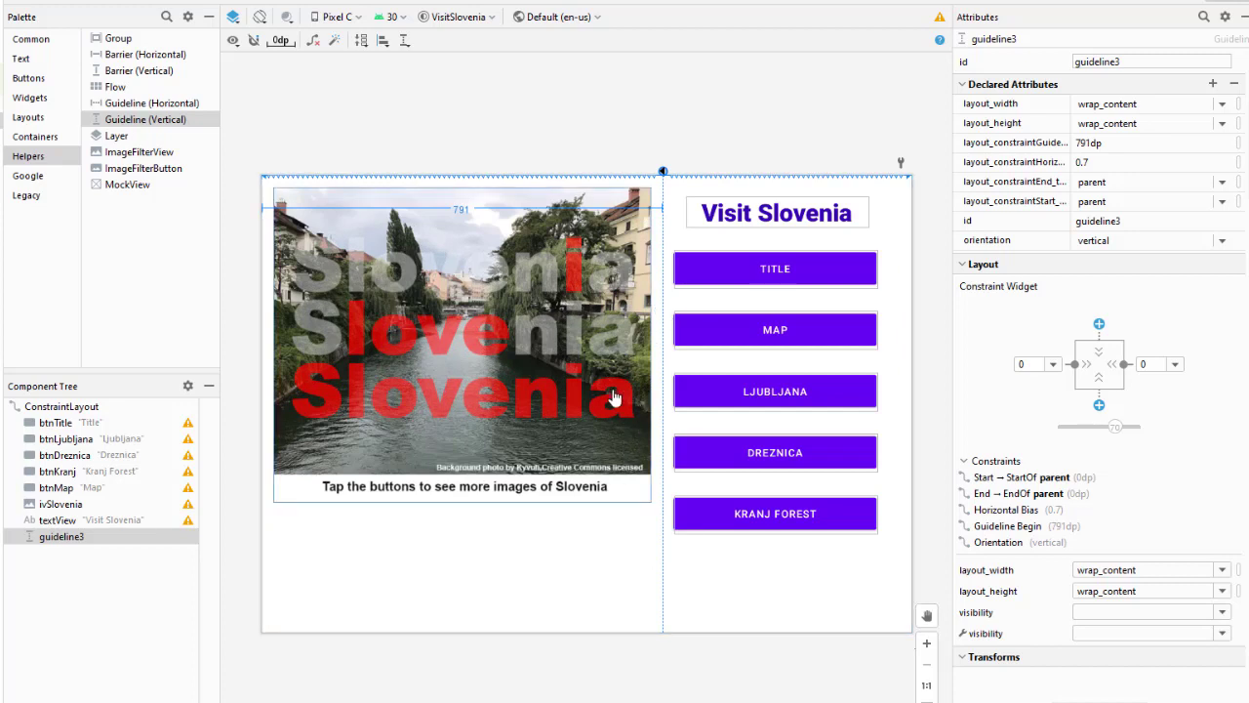
mouse_move(728, 273)
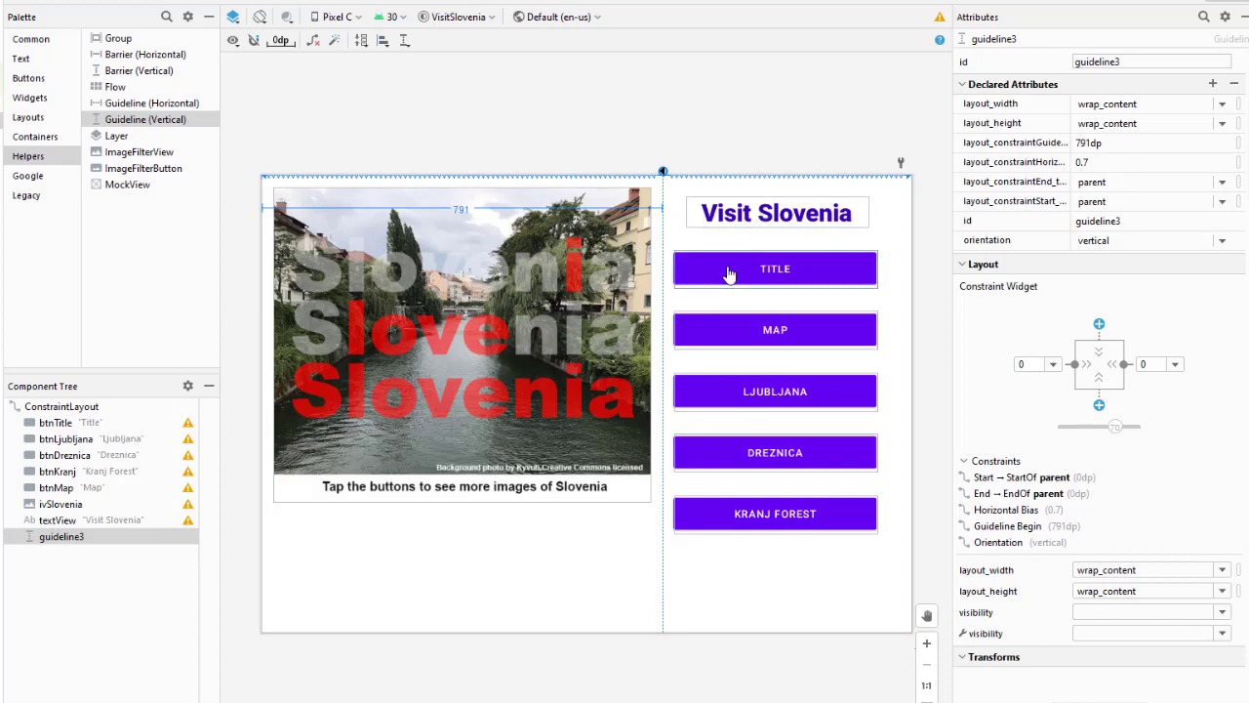
mouse_move(712, 499)
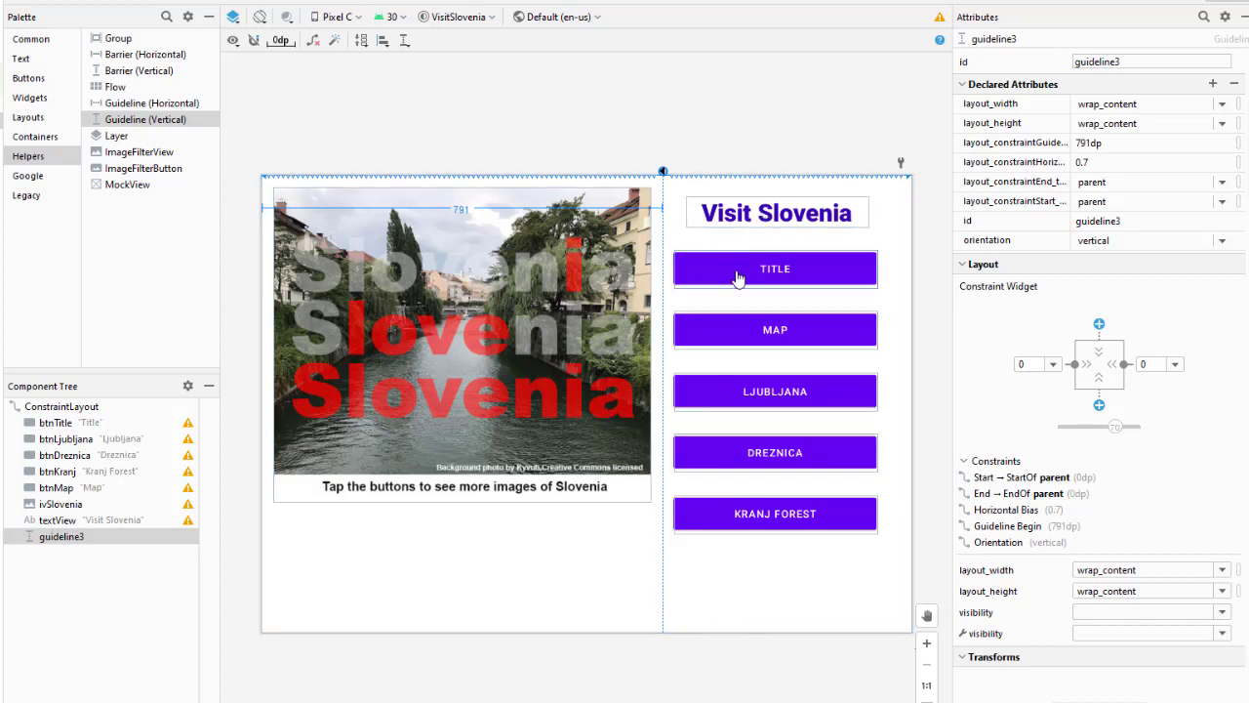
- Set the shared layout_width of the five buttons to 300dp
left_click(775, 269)
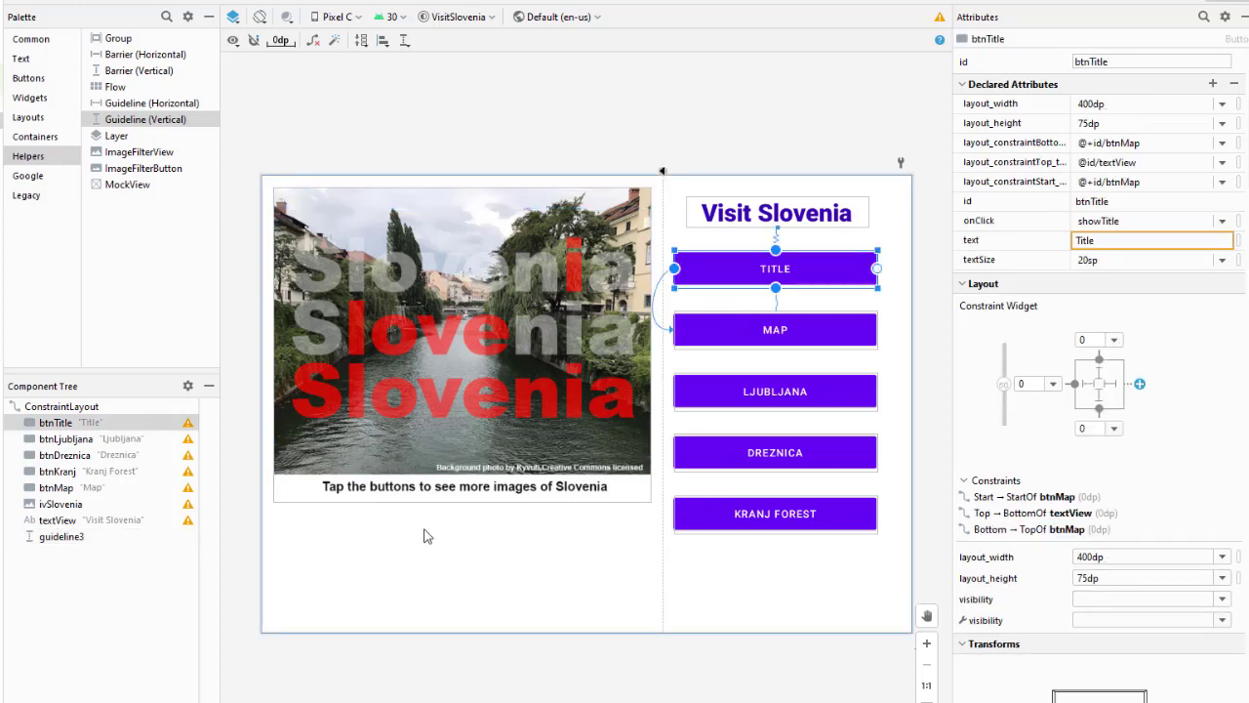
mouse_move(707, 342)
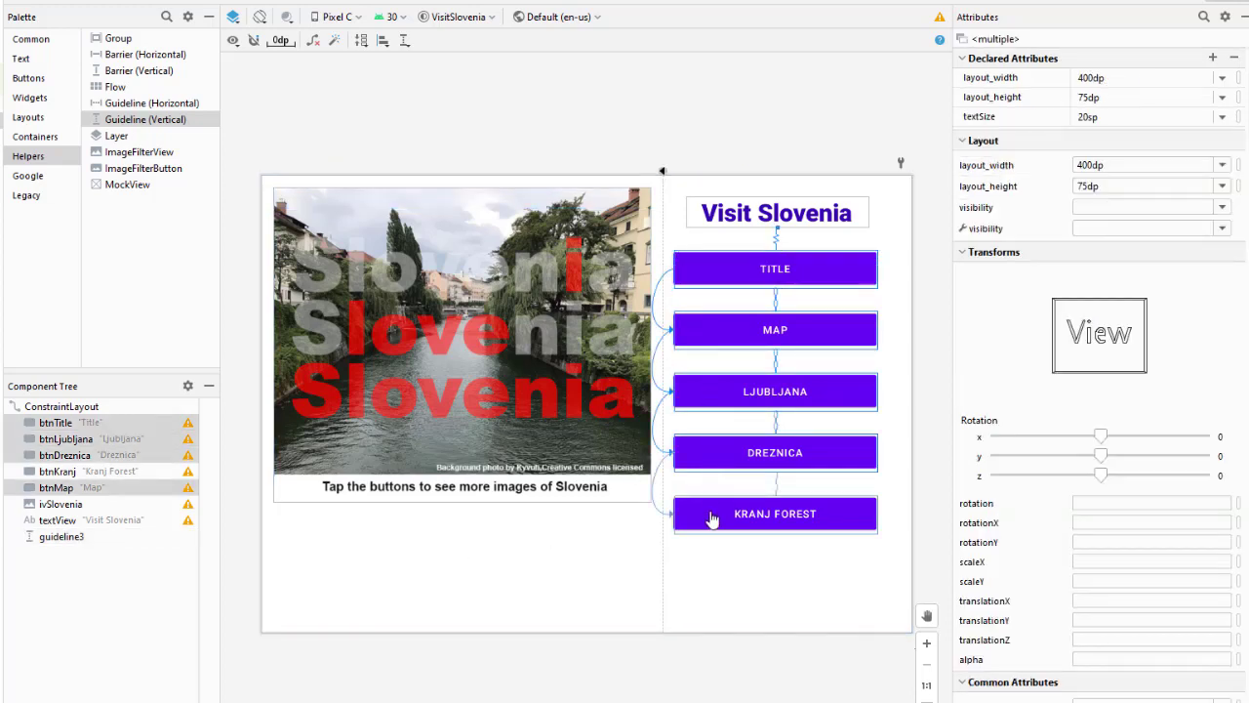
left_click(775, 513)
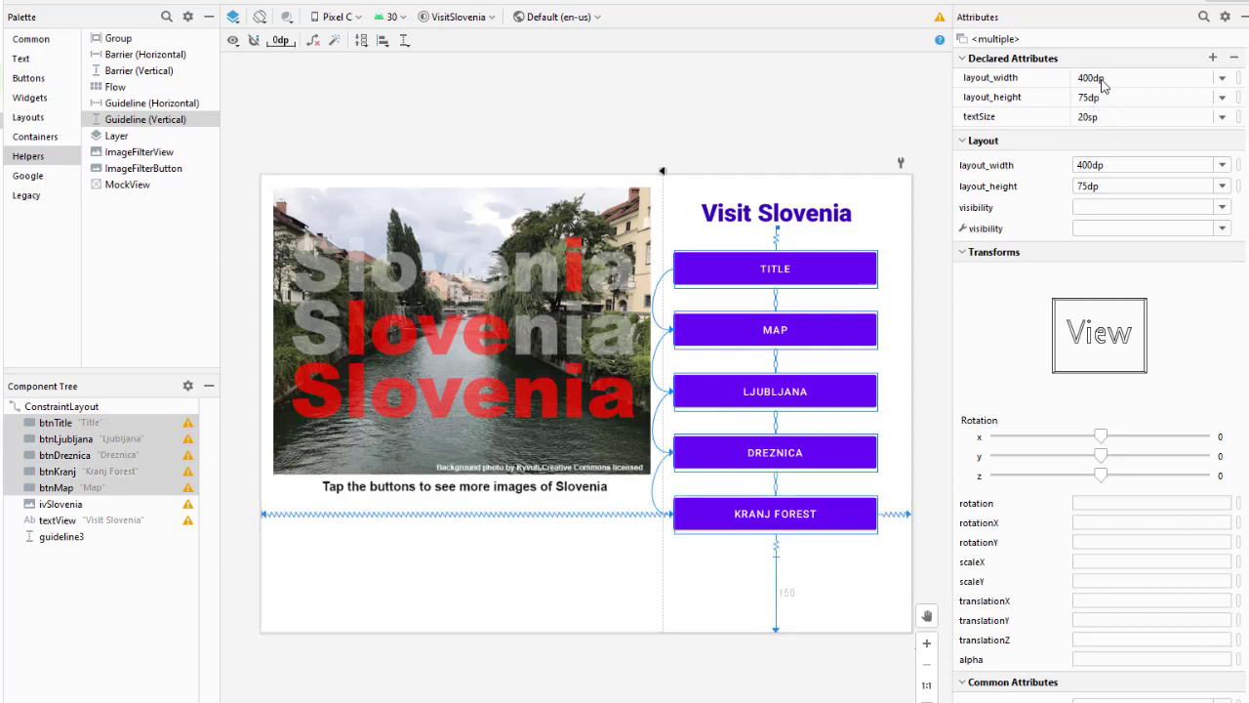
left_click(1141, 78)
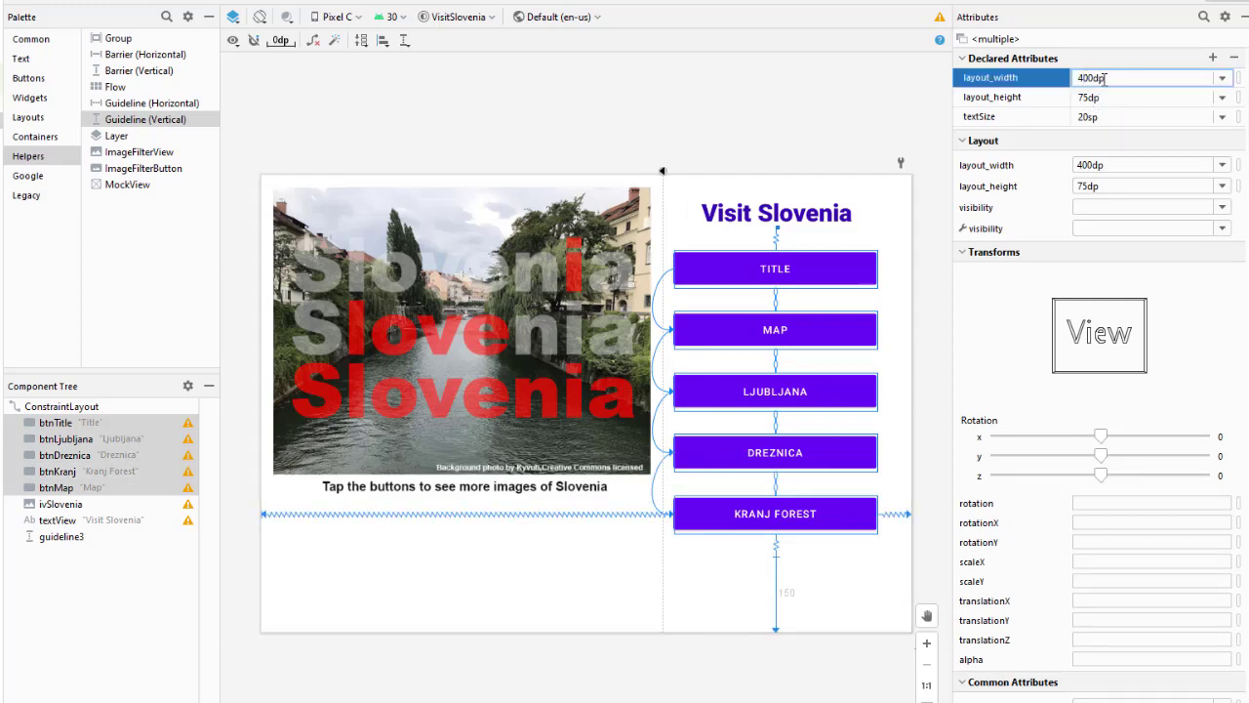
type("300dp")
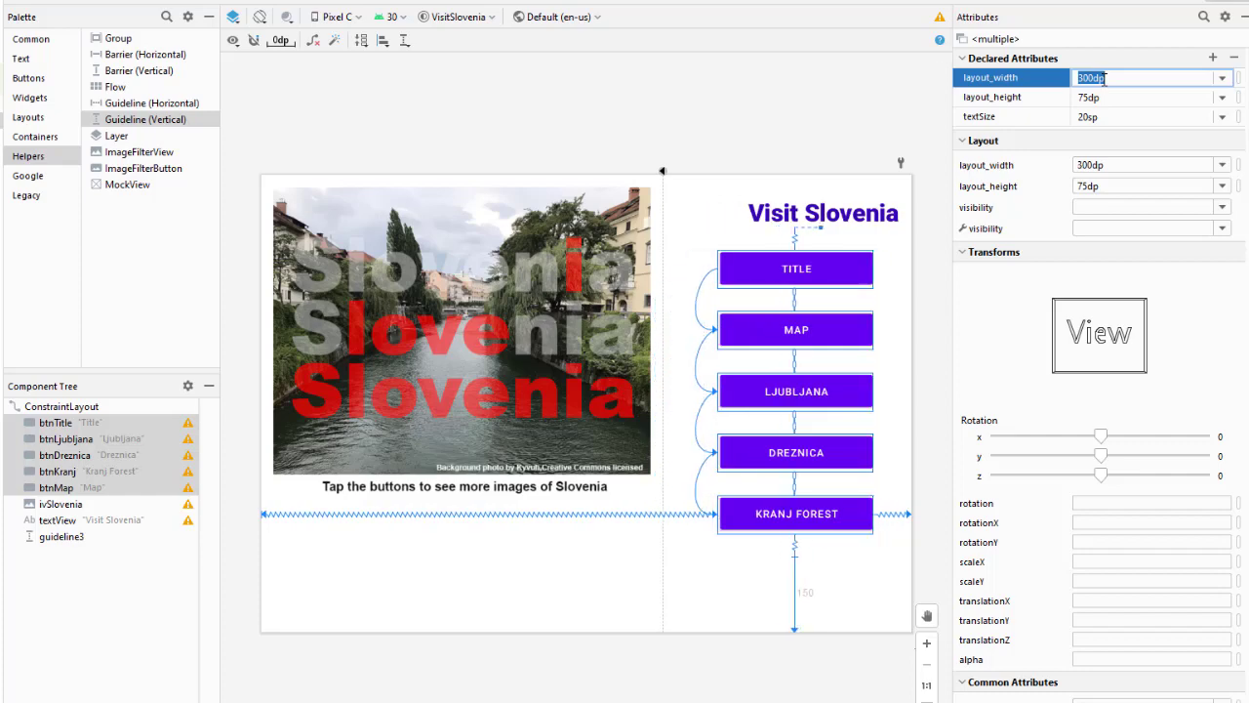
left_click(824, 213)
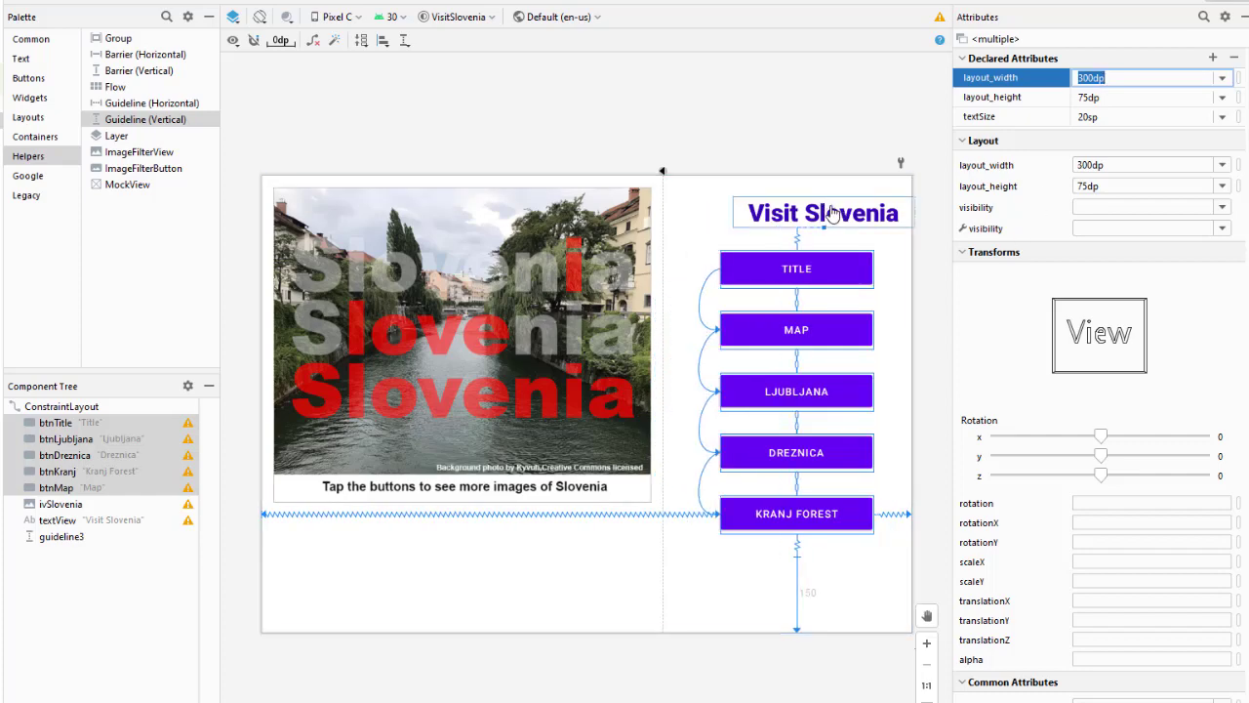
left_click(824, 213)
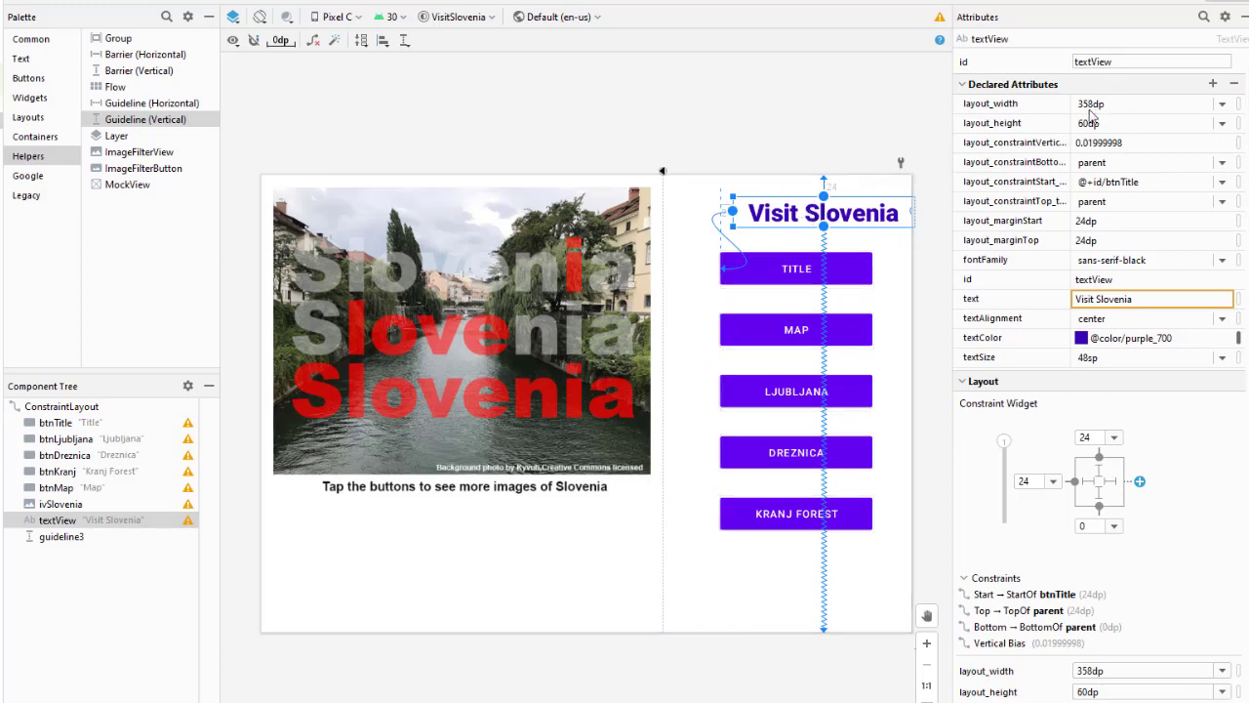
- Set the title's layout_width to 300dp and choose its start margin
left_click(1148, 103)
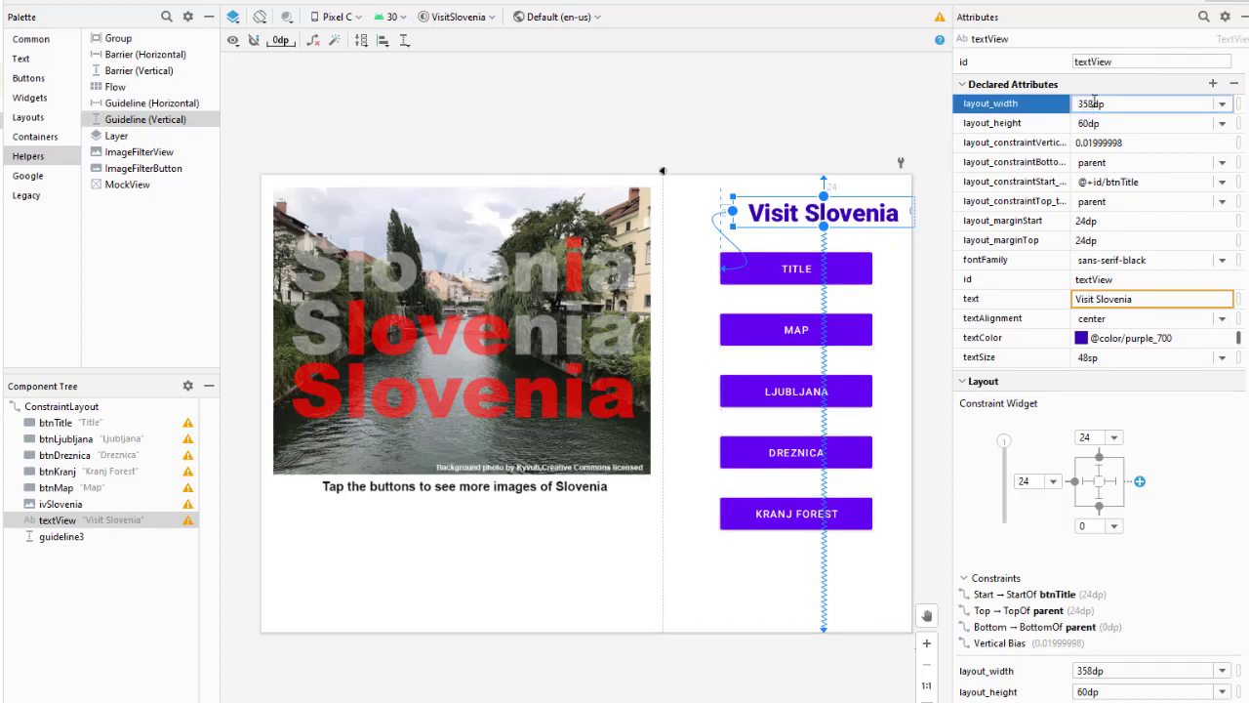
type("330dp")
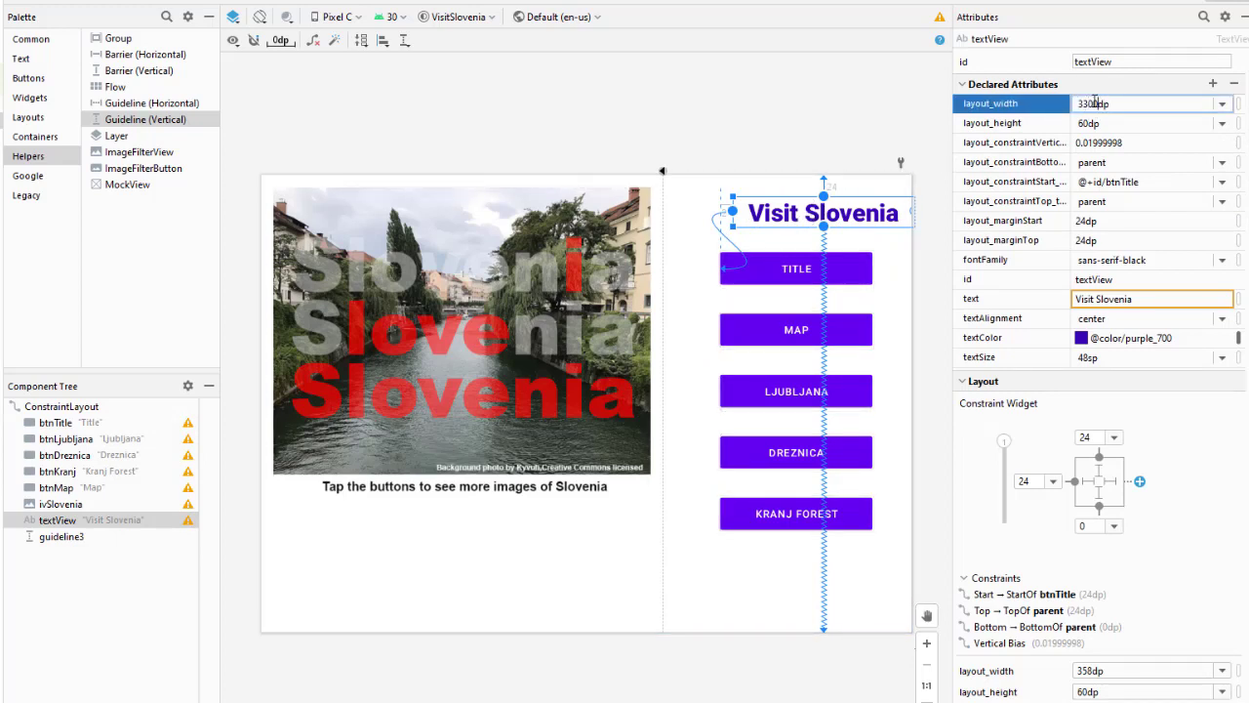
type("3dp")
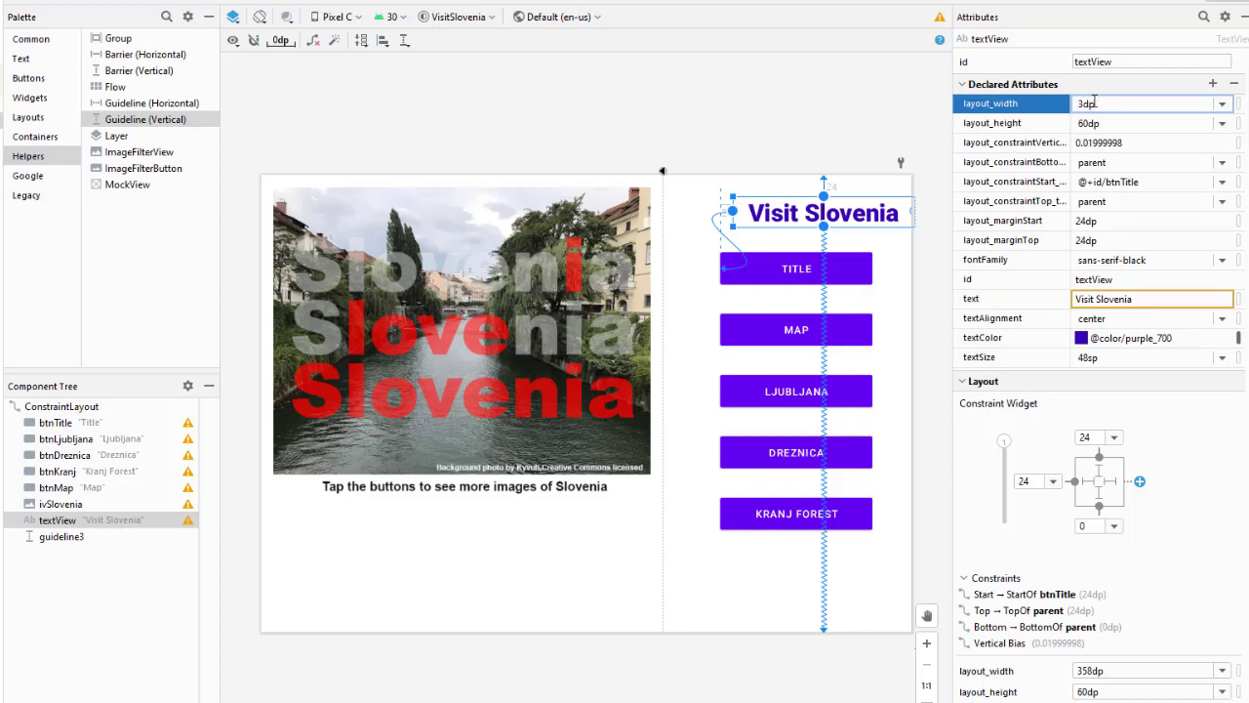
type("300dp")
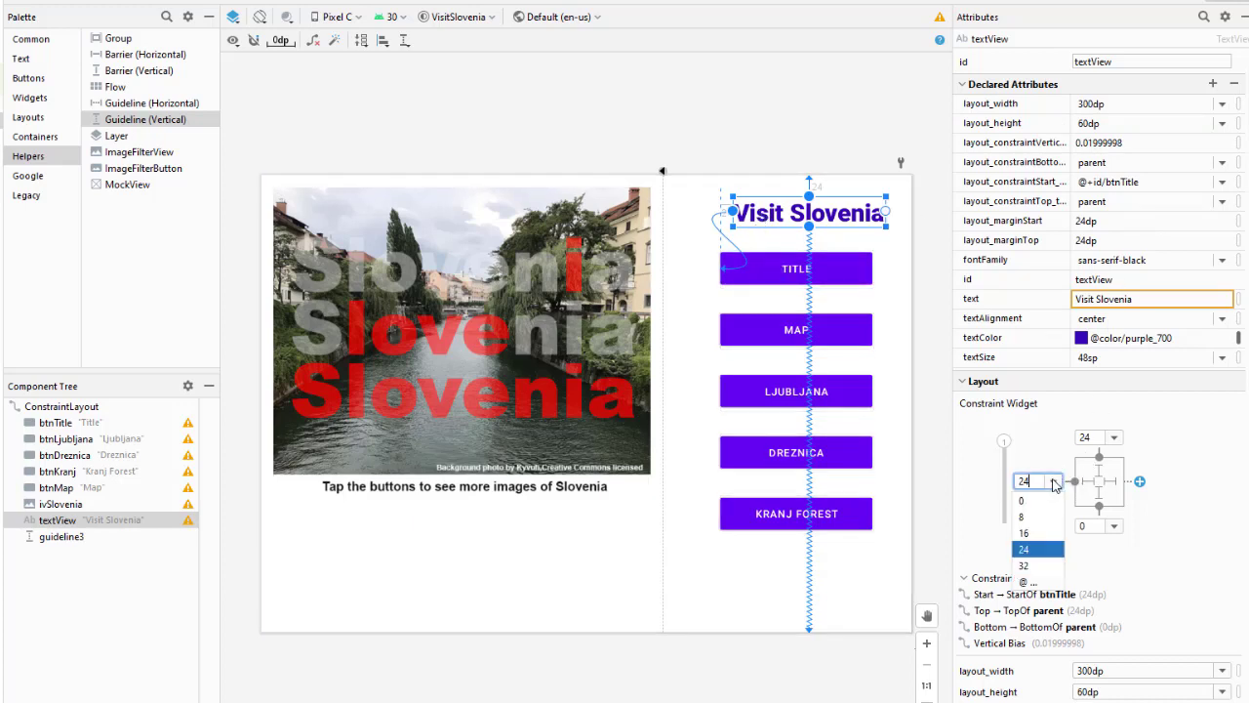
left_click(1022, 500)
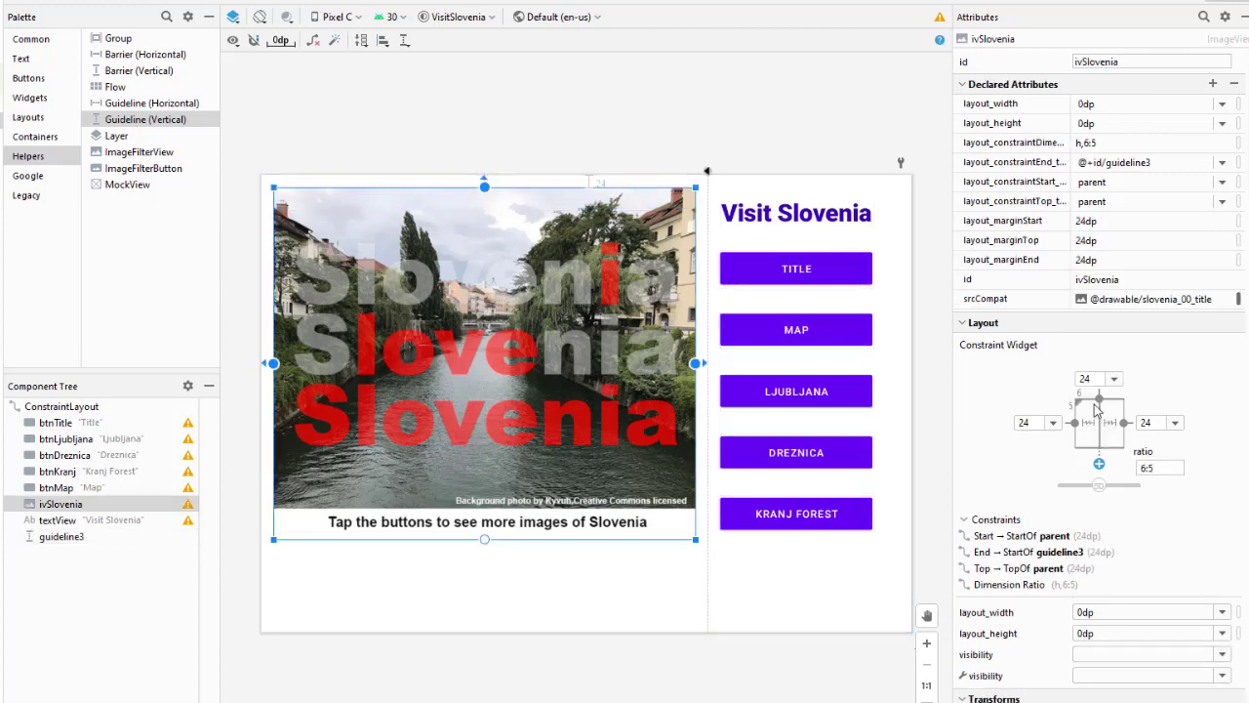
- Check ivSlovenia's constraints and run the app on the Galaxy Tab S7 emulator
left_click(1096, 379)
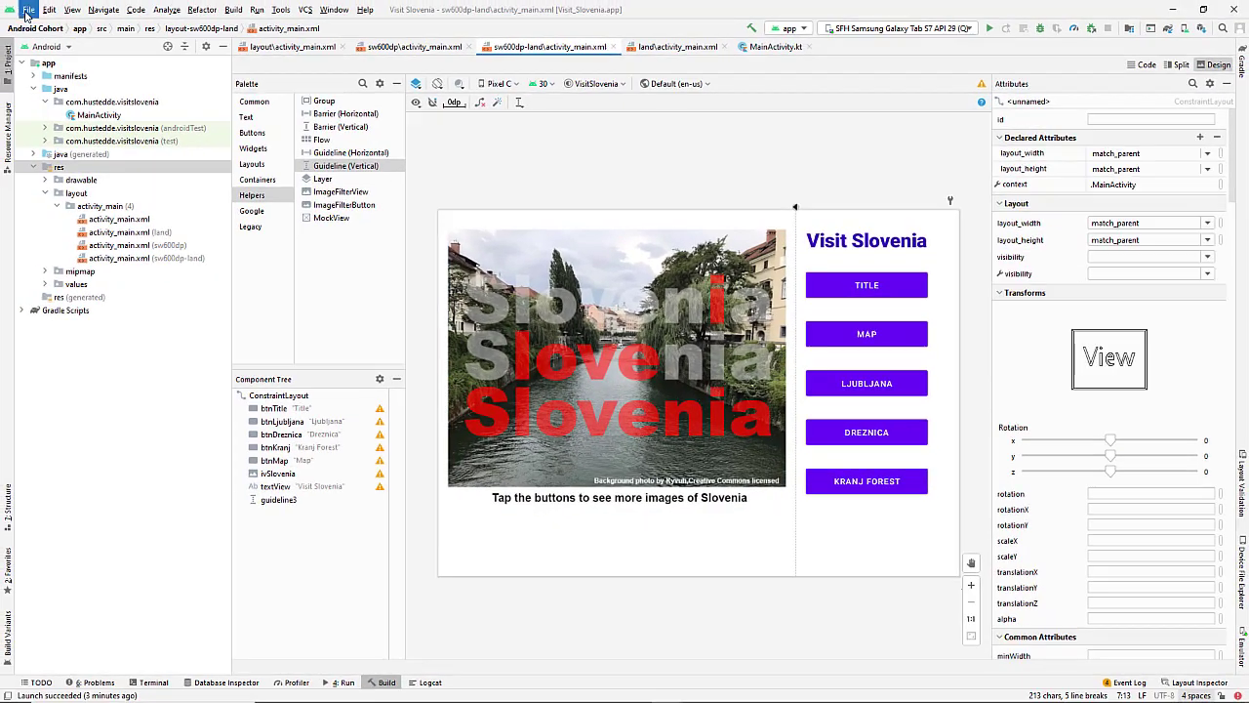
left_click(29, 9)
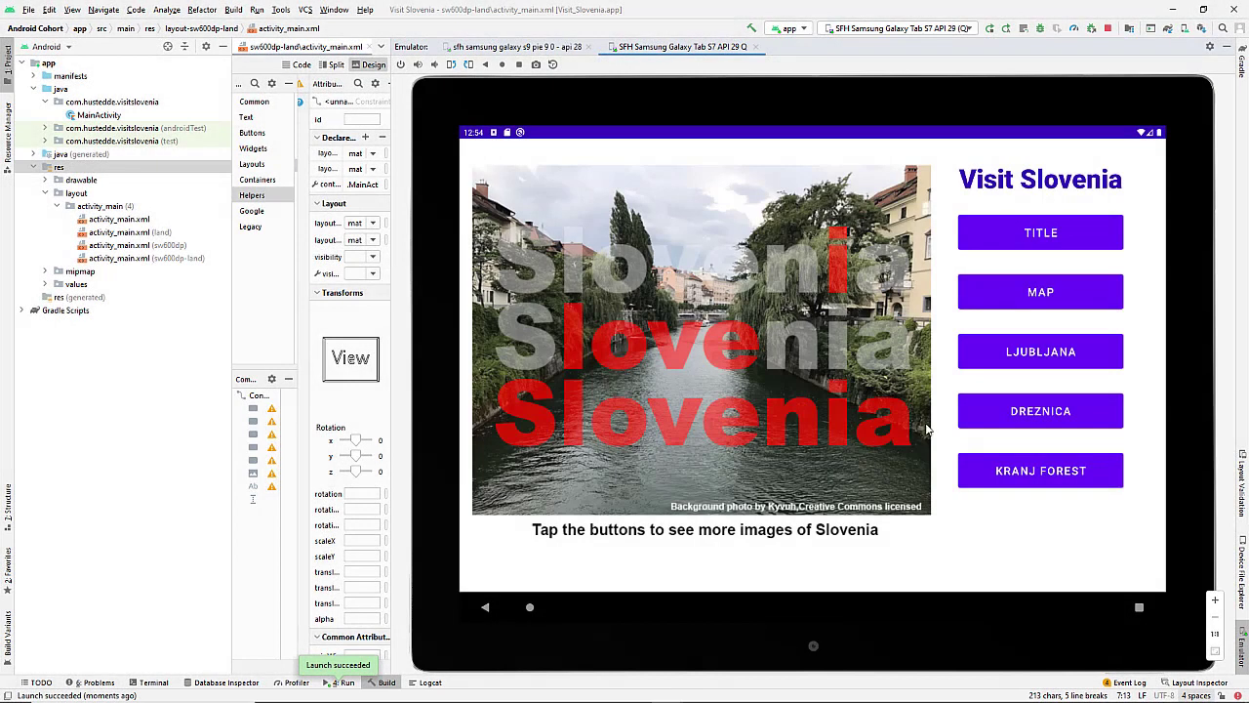
mouse_move(870, 398)
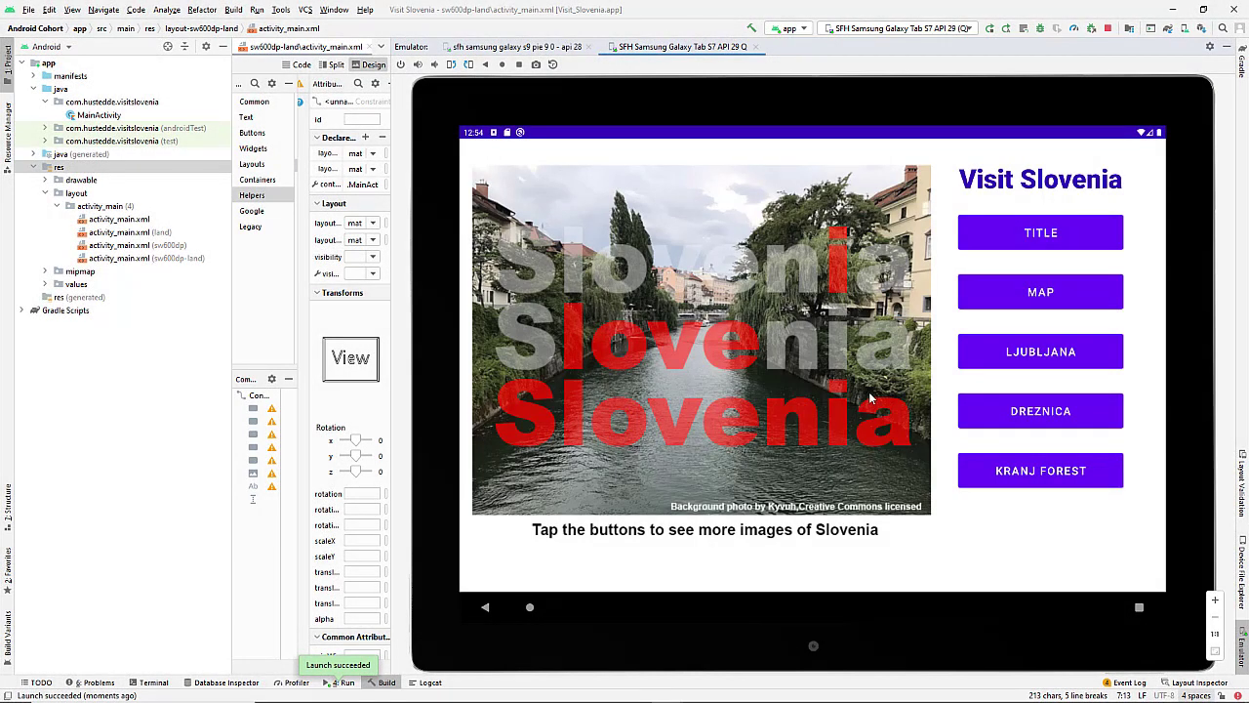
- Show the Dreznica image, return to the title image, then rotate the tablet to portrait
left_click(1040, 291)
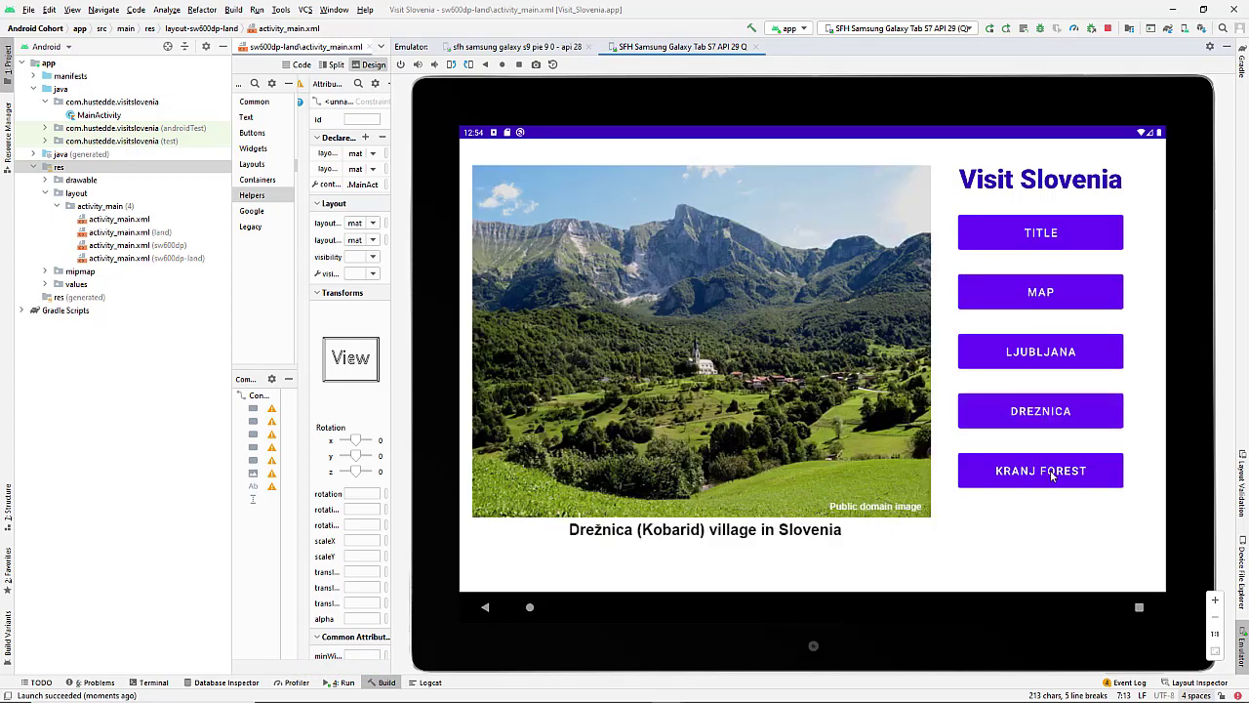
left_click(1040, 232)
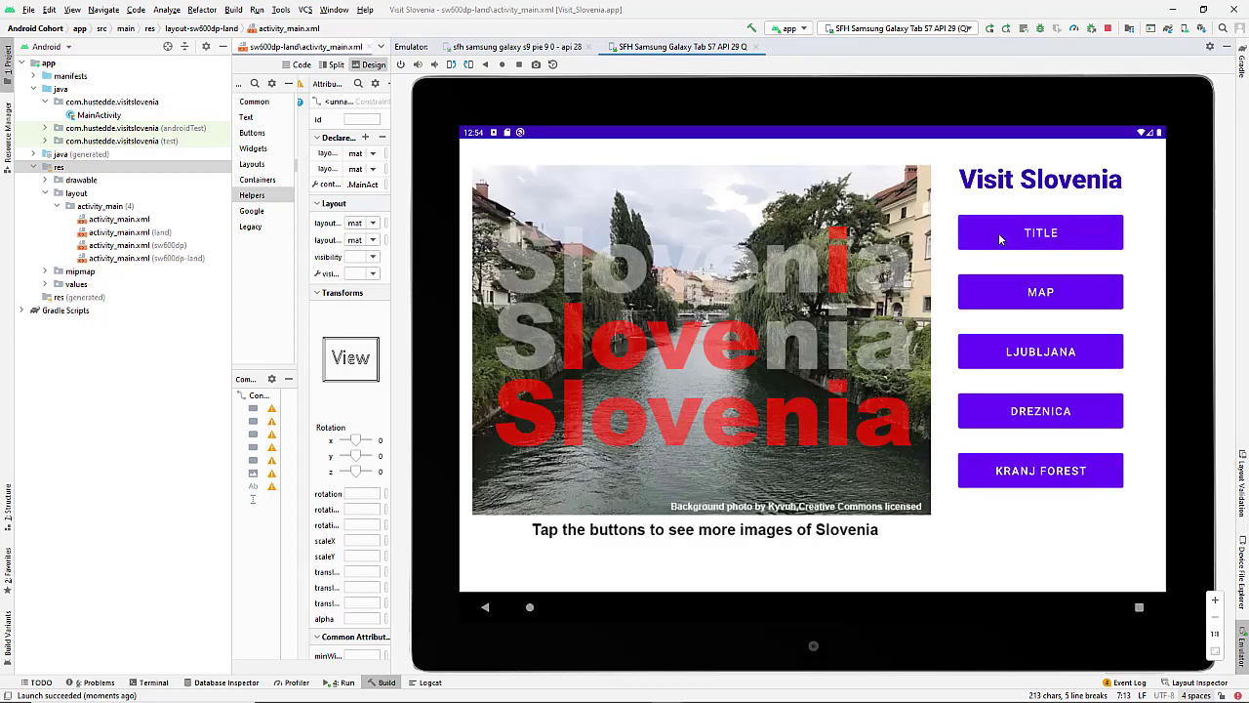
mouse_move(453, 65)
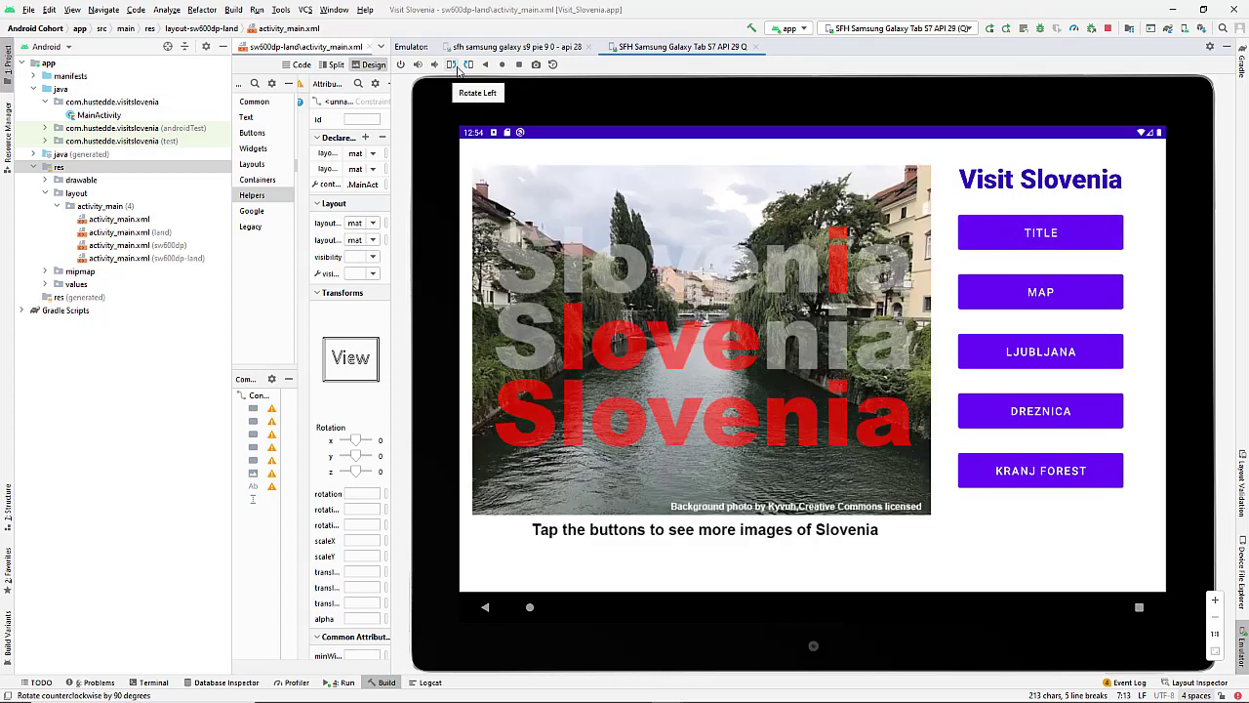
left_click(452, 64)
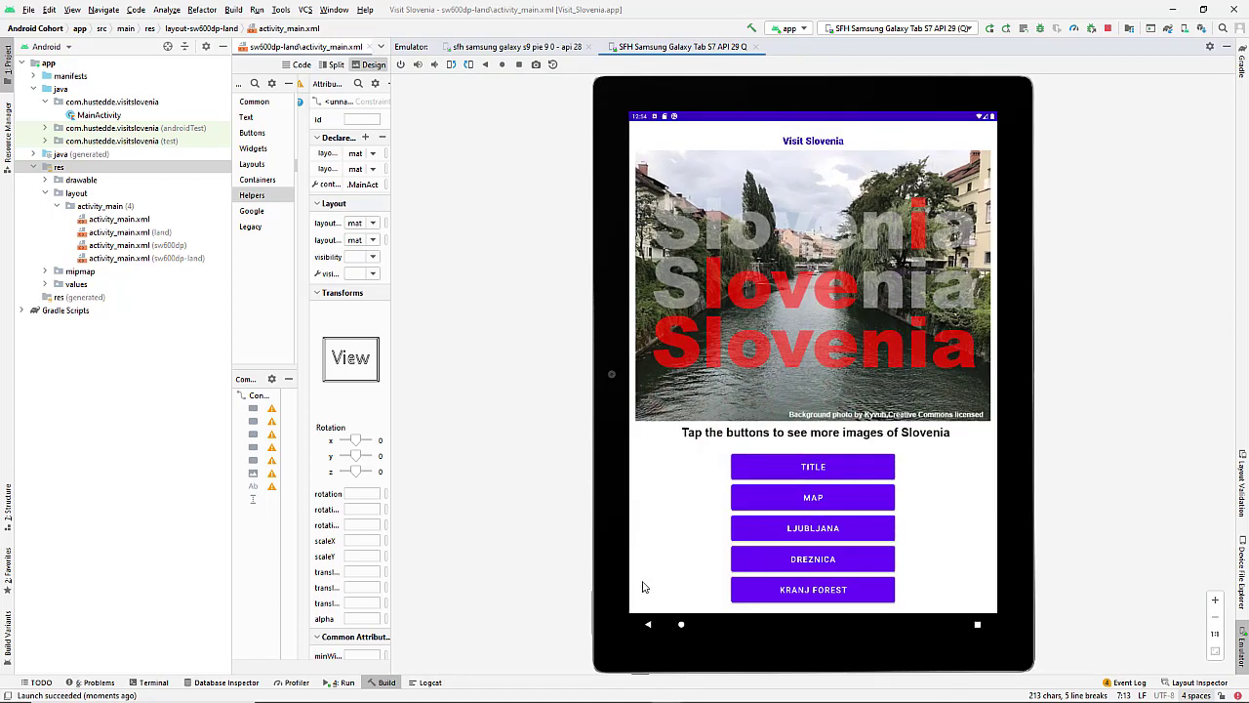
mouse_move(815, 181)
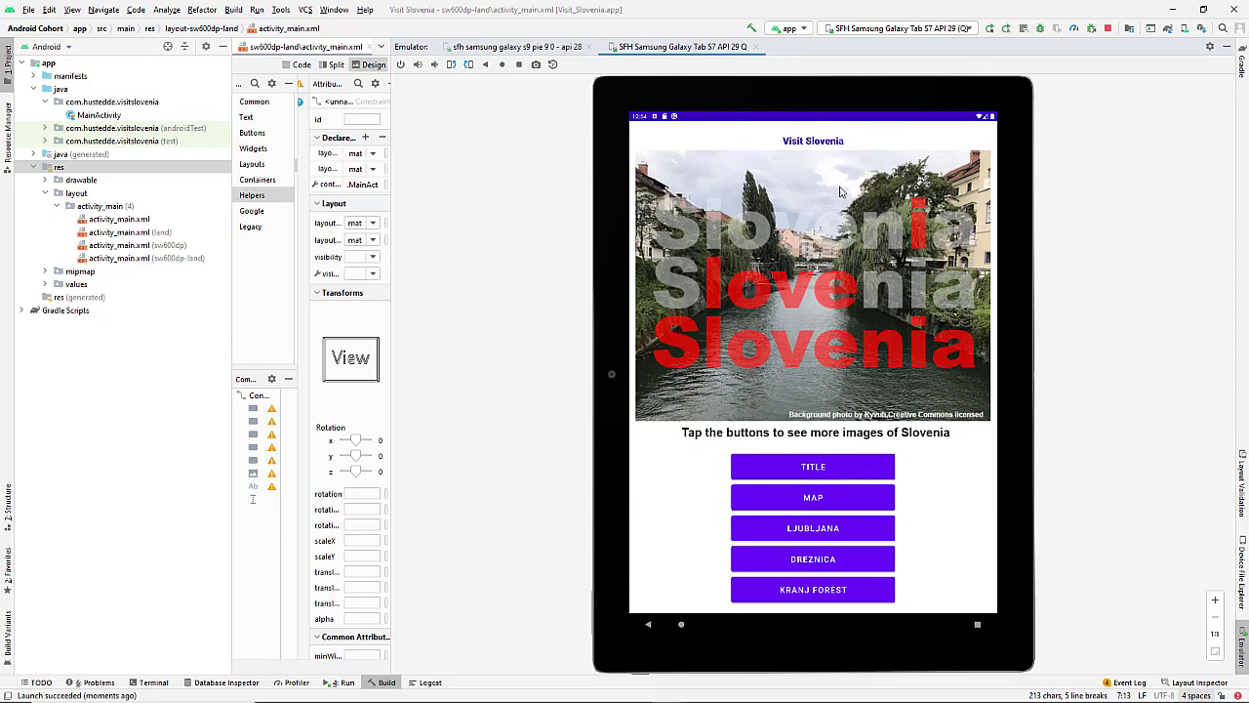
mouse_move(835, 499)
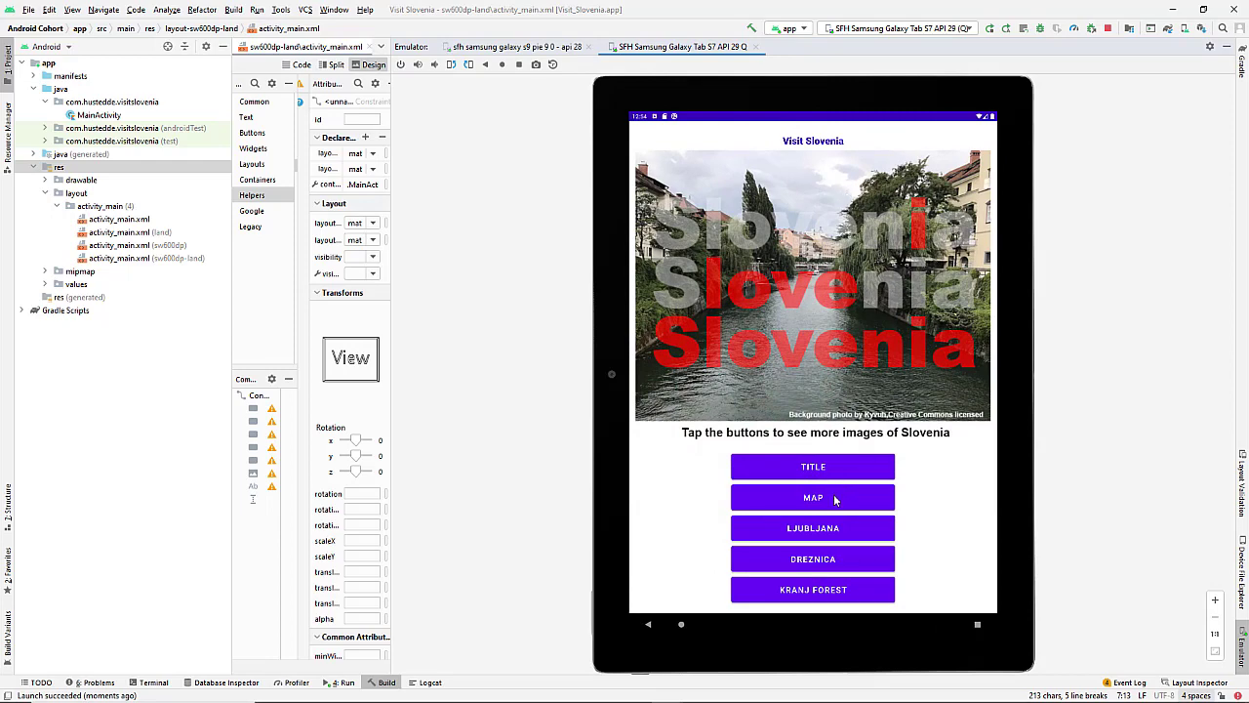